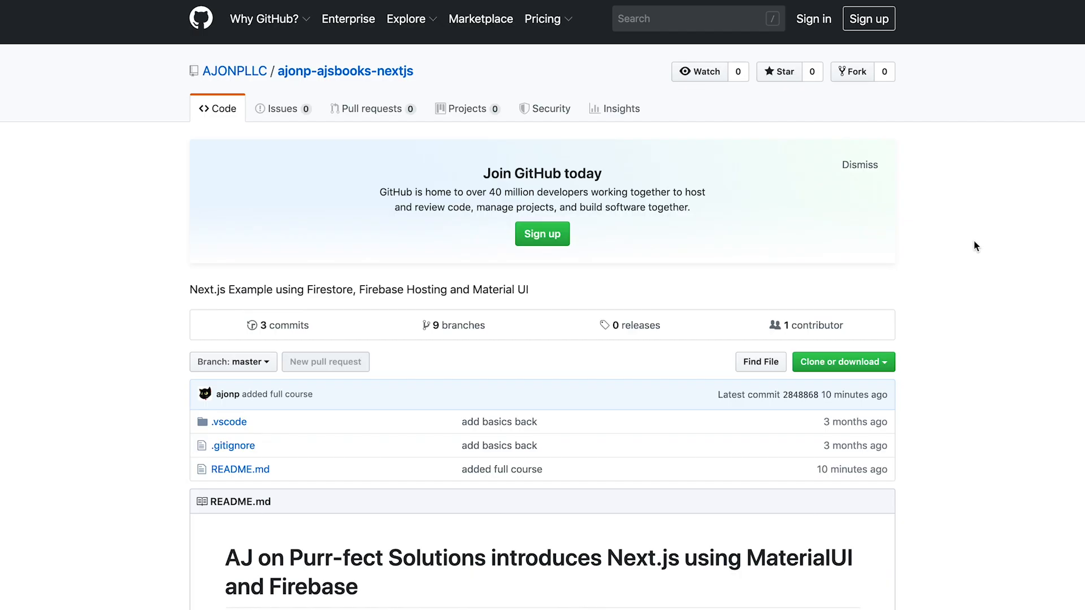
{"action": "mouse_move", "coordinate": [889, 208]}
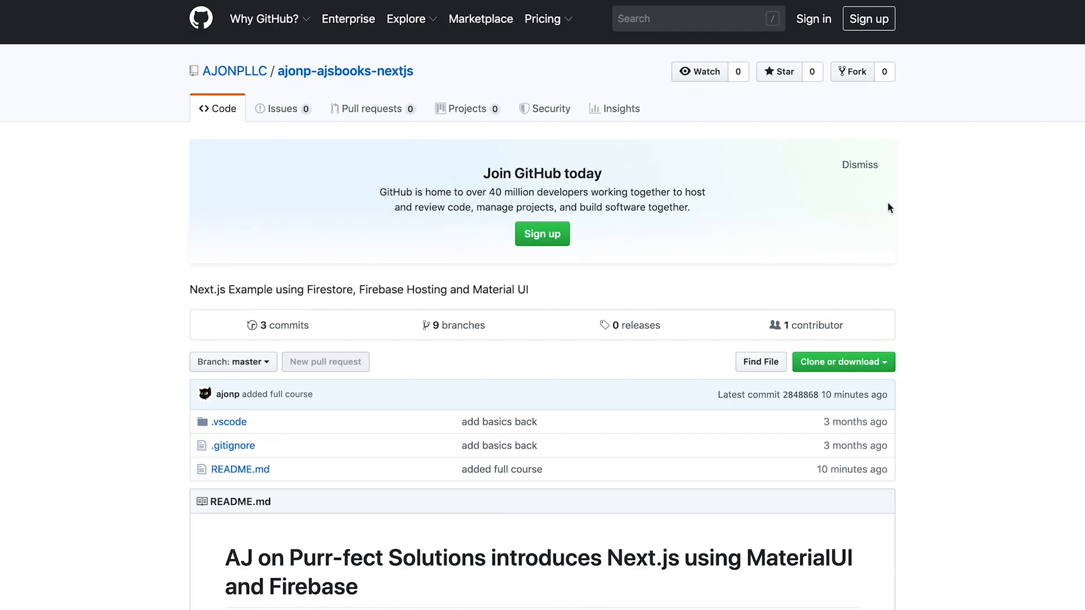
{"action": "mouse_move", "coordinate": [457, 83]}
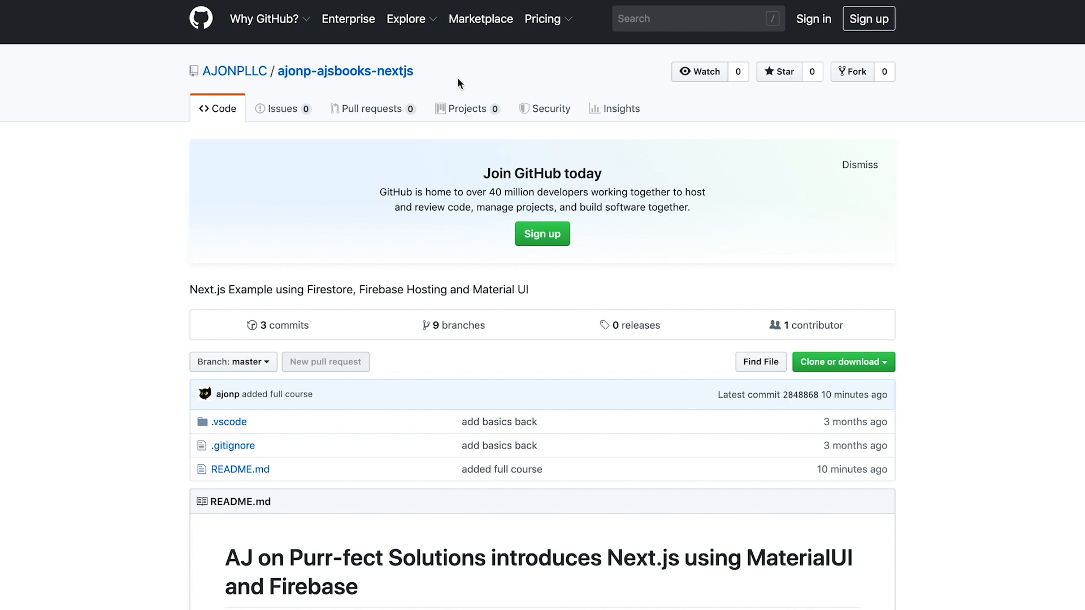
{"action": "mouse_move", "coordinate": [161, 287]}
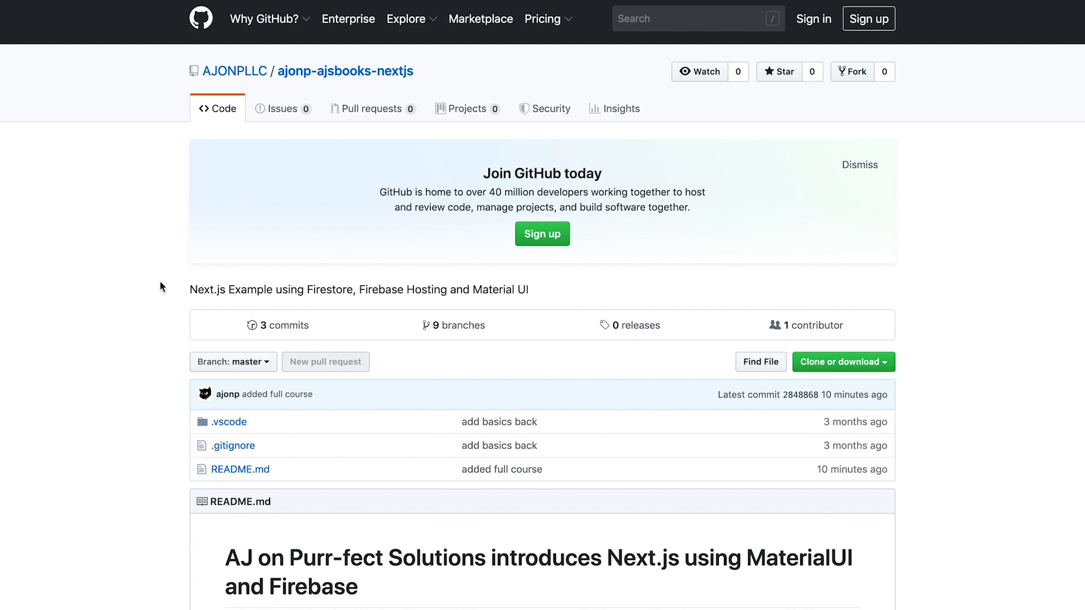
{"action": "mouse_move", "coordinate": [148, 322]}
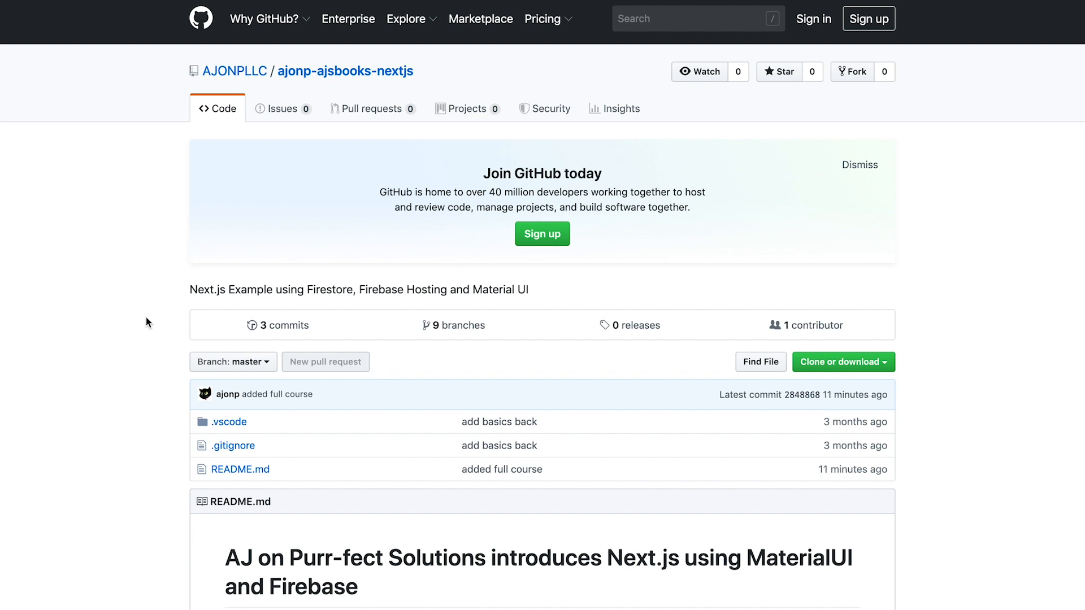
{"action": "mouse_move", "coordinate": [752, 266]}
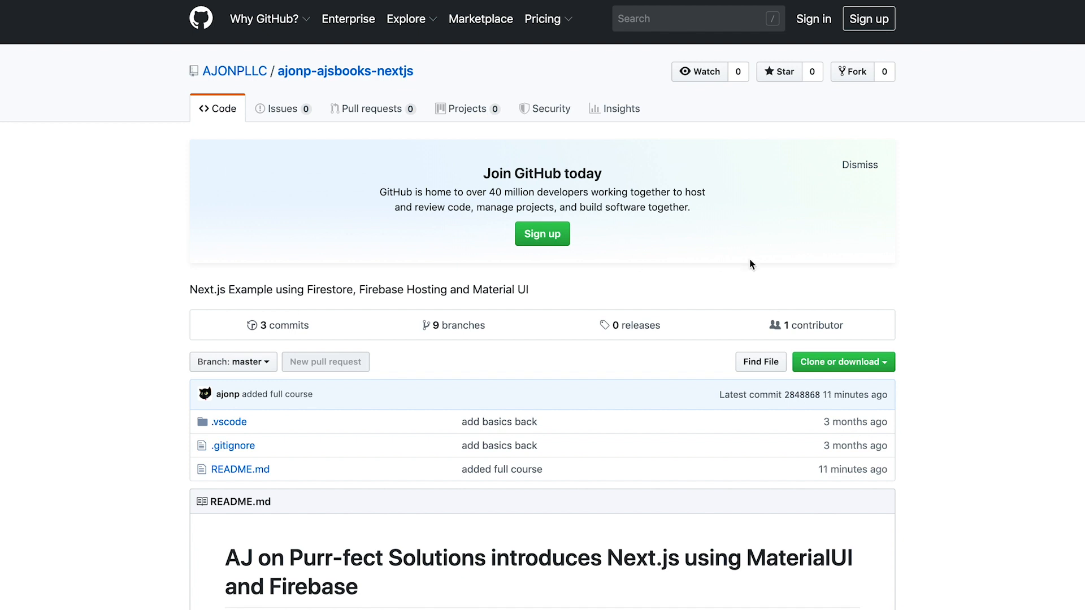
Run git clone for AJONPLLC/ajonp-ajsbooks-nextjs.git and begin opening it with code
{"action": "left_click", "coordinate": [843, 362]}
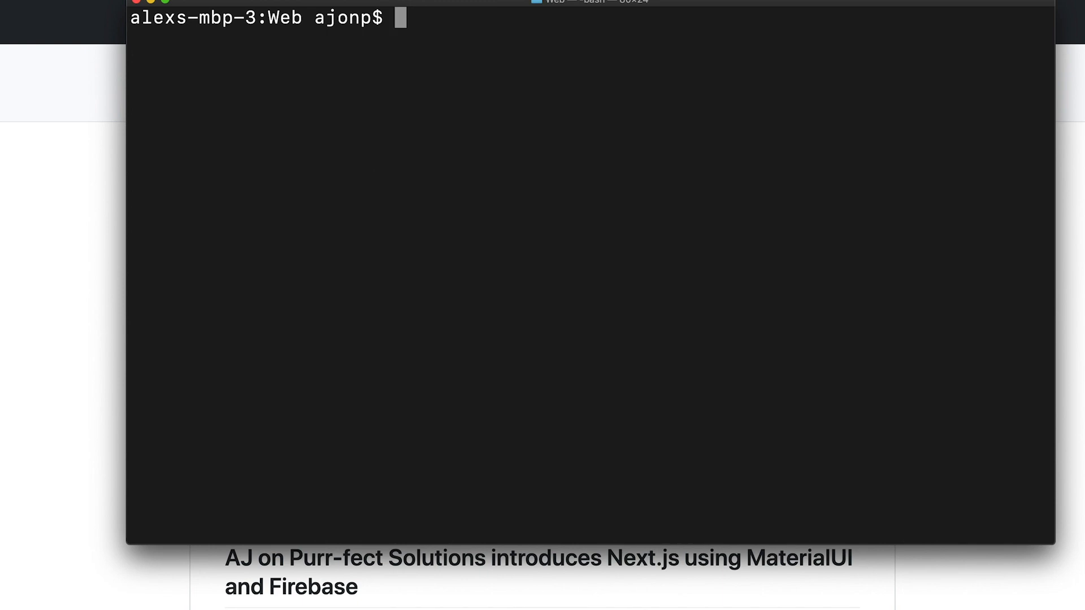
{"action": "type", "text": "git clone"}
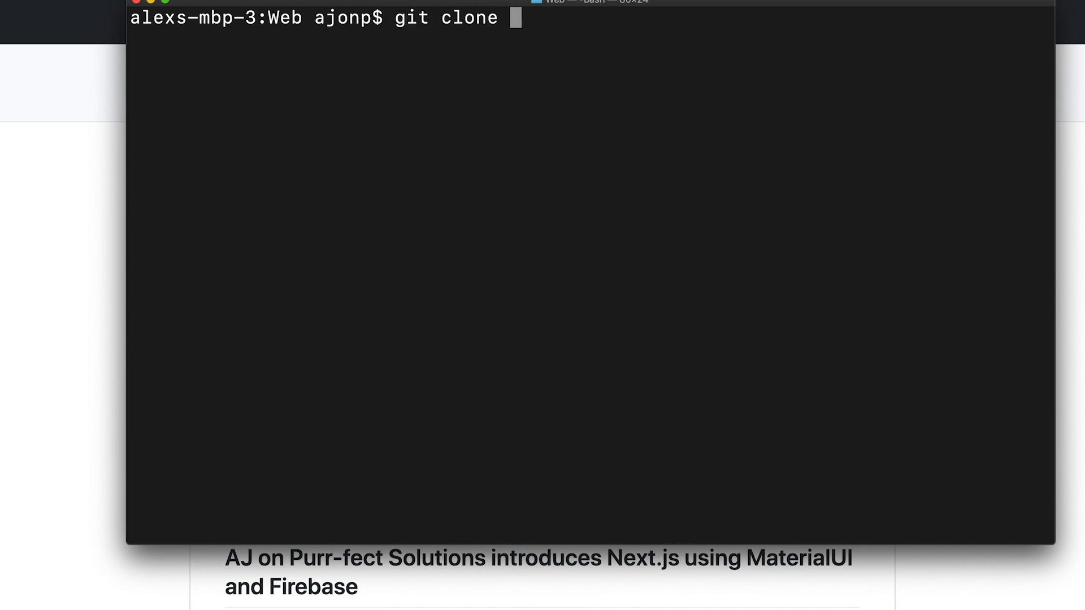
{"action": "type", "text": "https://github.com/AJONPLLC/ajonp-ajsbooks-nextjs.git"}
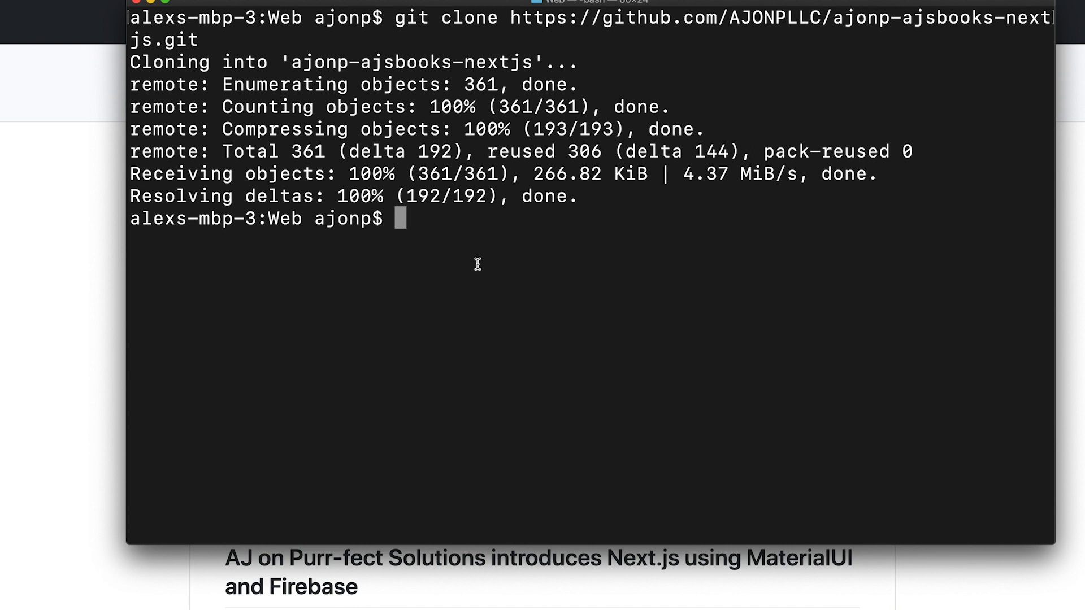
{"action": "type", "text": "cod"}
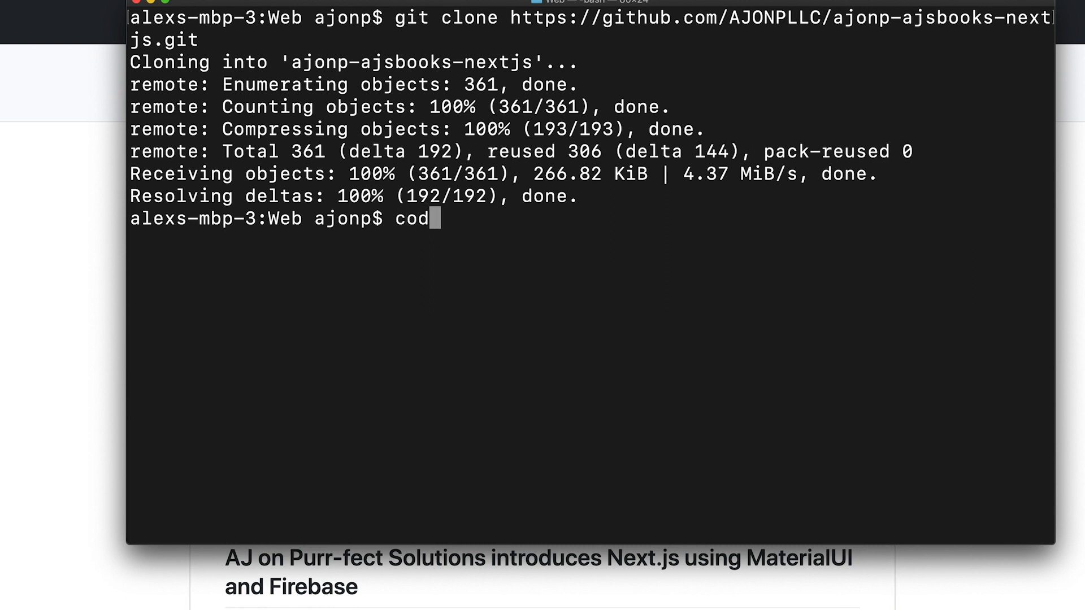
{"action": "type", "text": "e ajonp-a"}
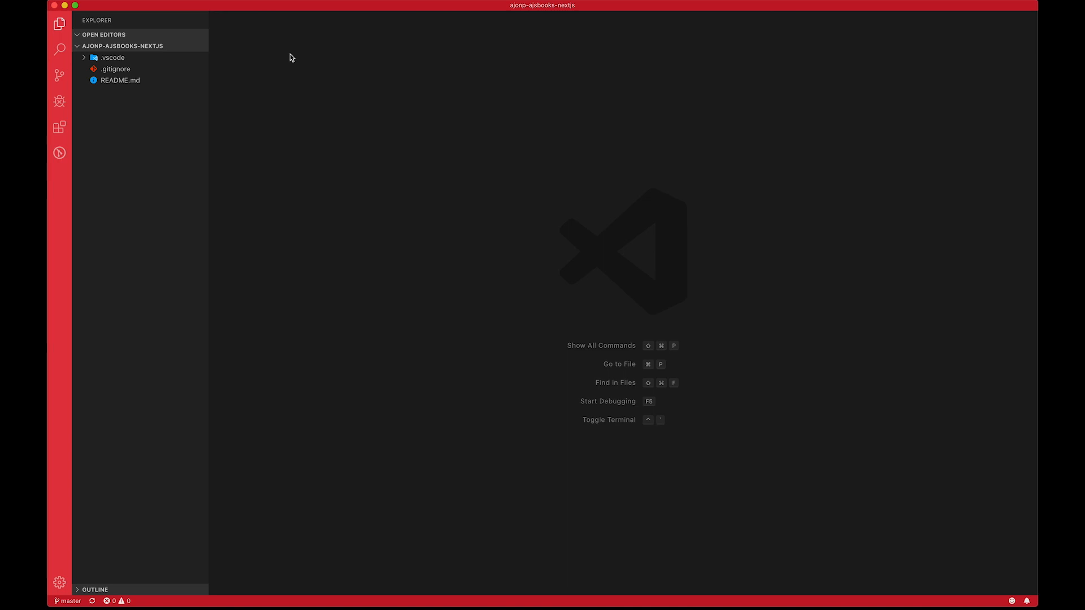
{"action": "mouse_move", "coordinate": [282, 71]}
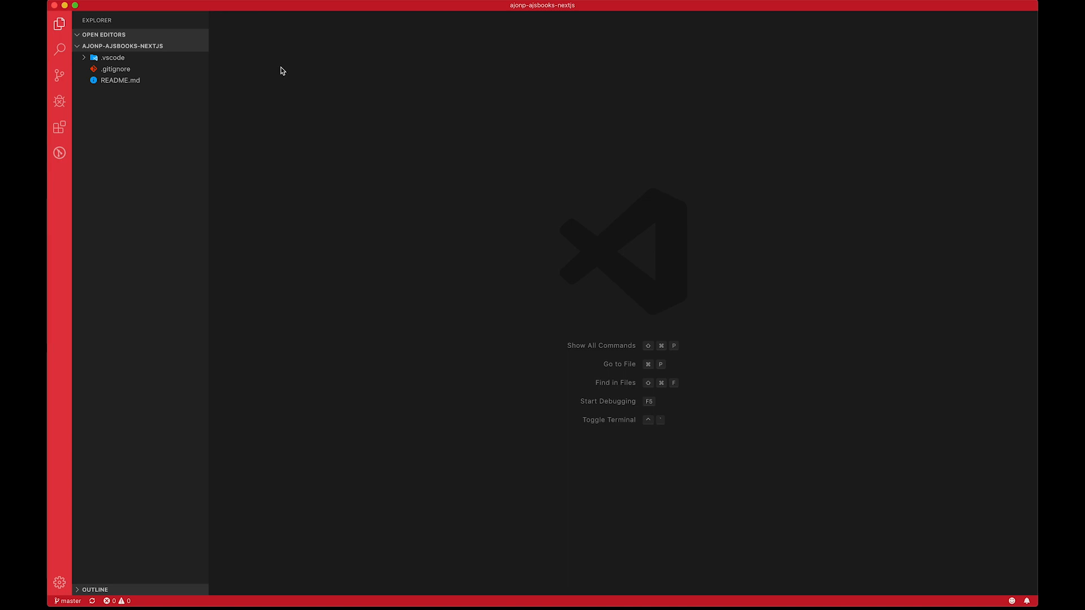
Review .vscode/settings.json, then create a new top-level folder named pages
{"action": "left_click", "coordinate": [113, 58]}
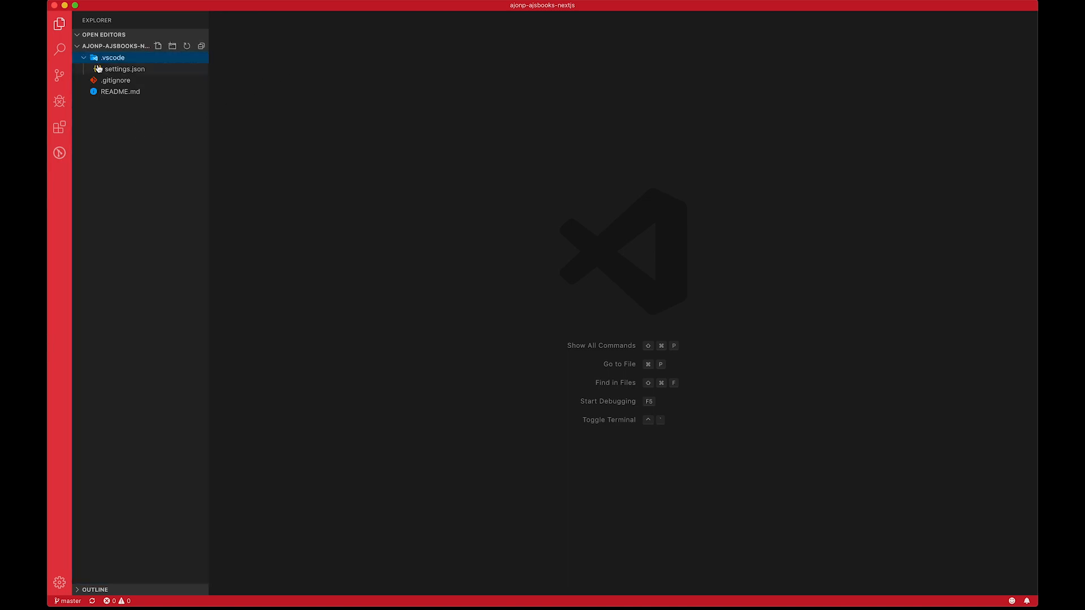
{"action": "double_click", "coordinate": [123, 69]}
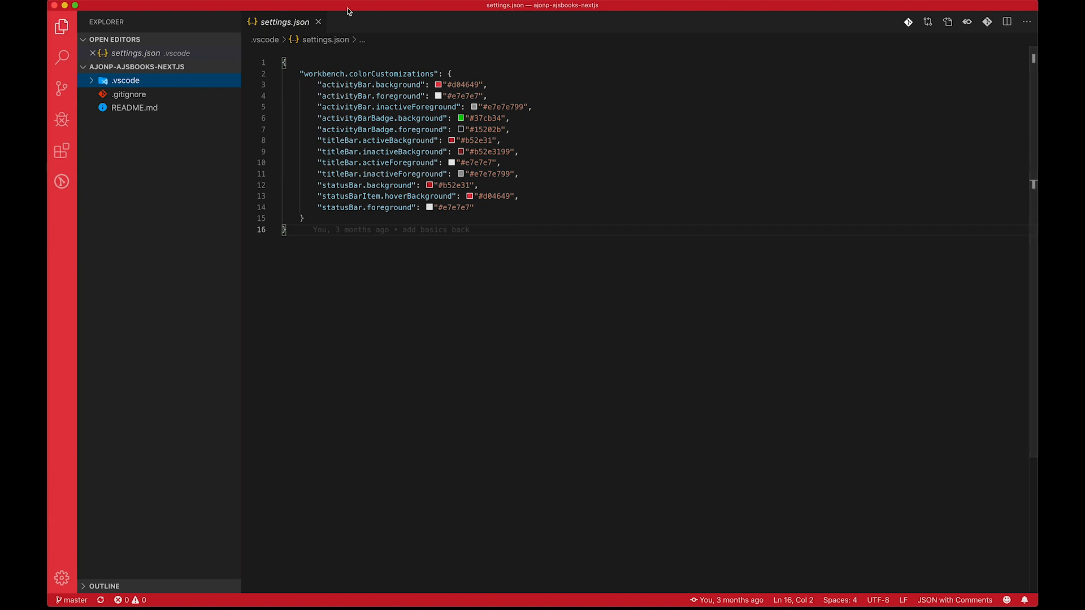
{"action": "left_click", "coordinate": [317, 21]}
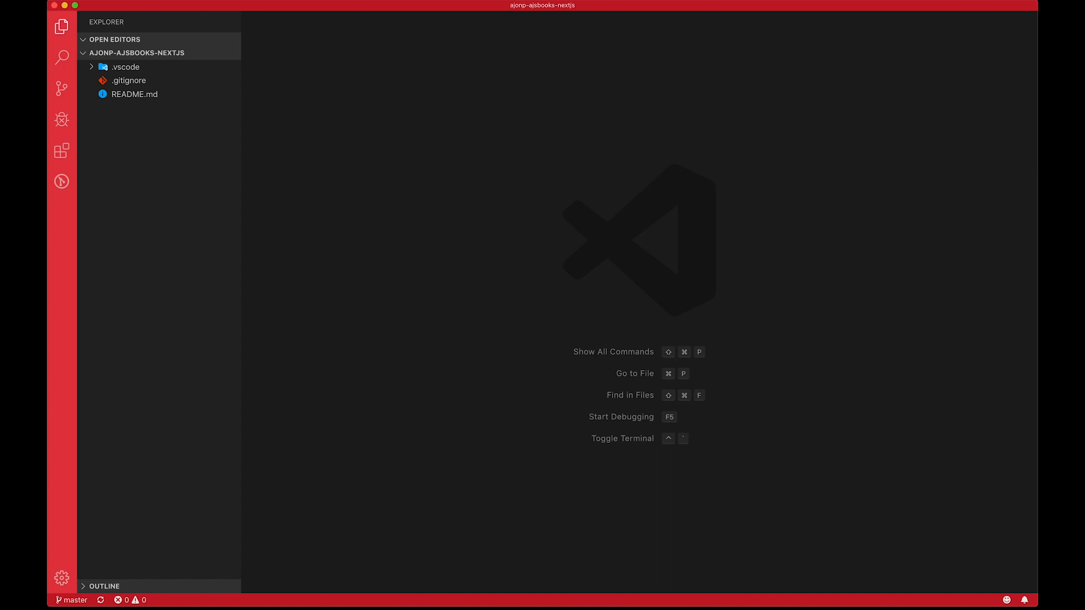
{"action": "mouse_move", "coordinate": [568, 294]}
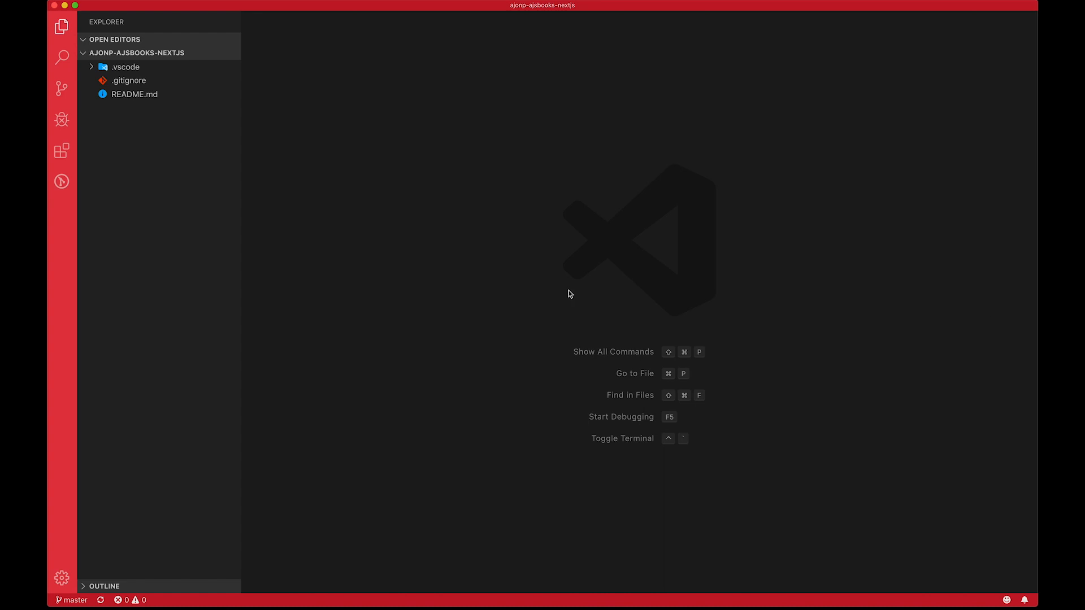
{"action": "mouse_move", "coordinate": [247, 265]}
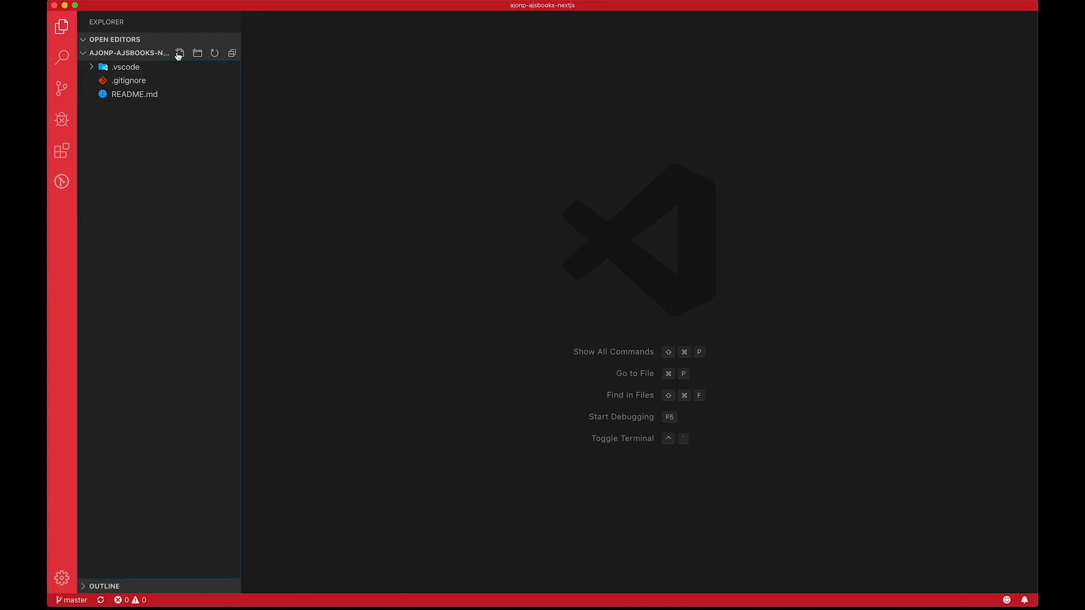
{"action": "left_click", "coordinate": [197, 53]}
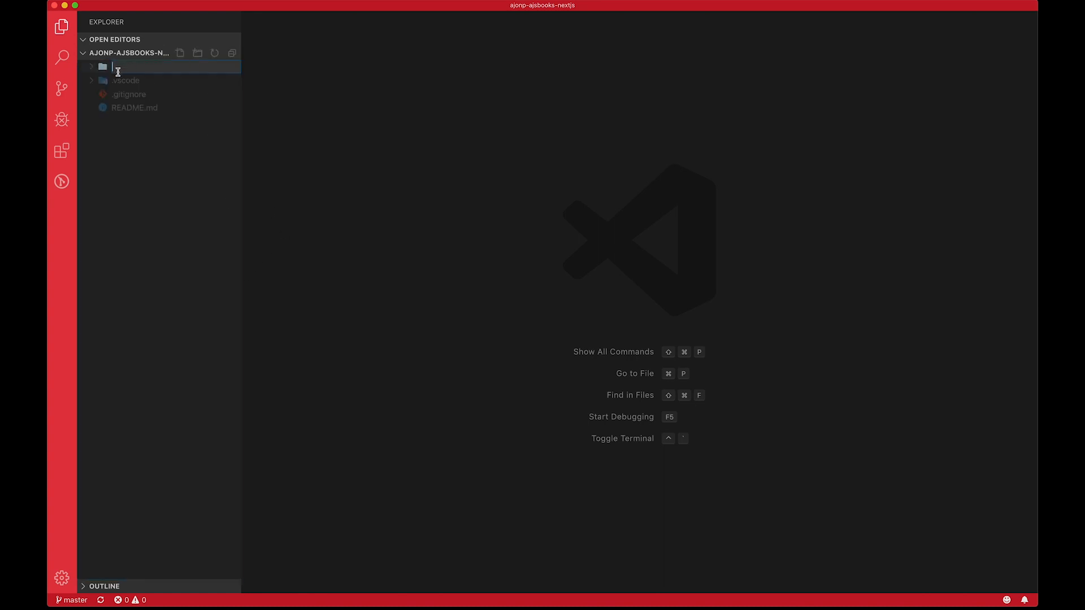
{"action": "type", "text": "pages"}
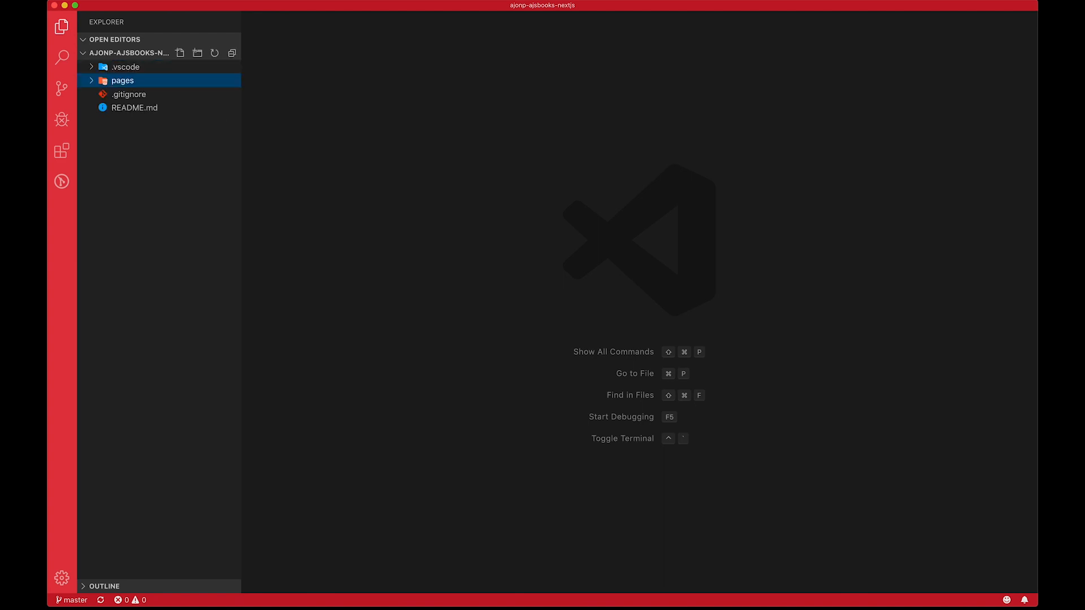
{"action": "mouse_move", "coordinate": [218, 87]}
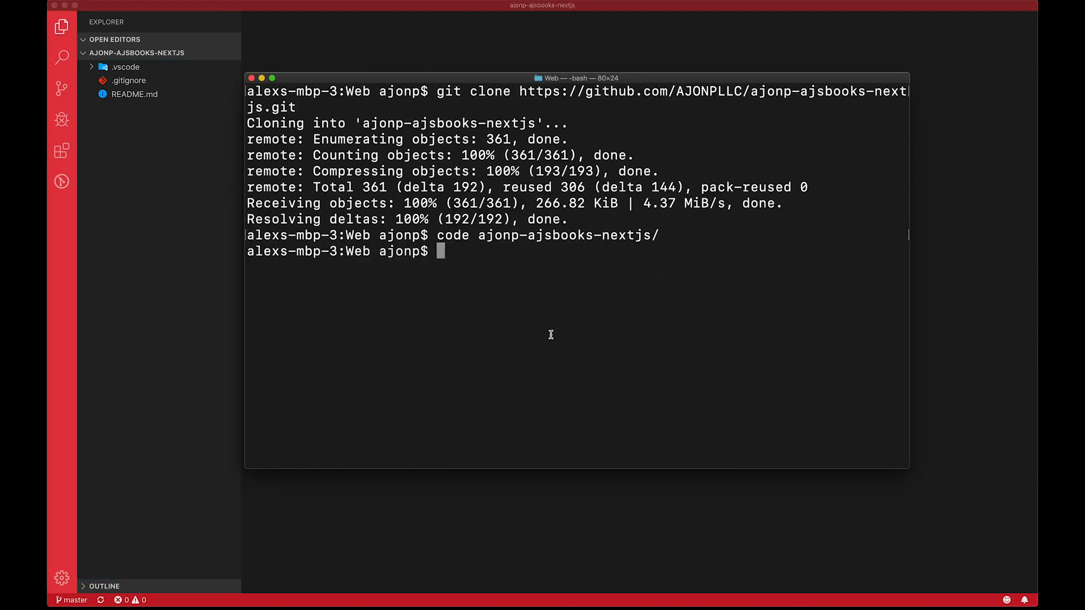
Run cd ajonp-ajsbooks-nextjs/ and mkdir pages in Terminal
{"action": "type", "text": "cd ajonp-"}
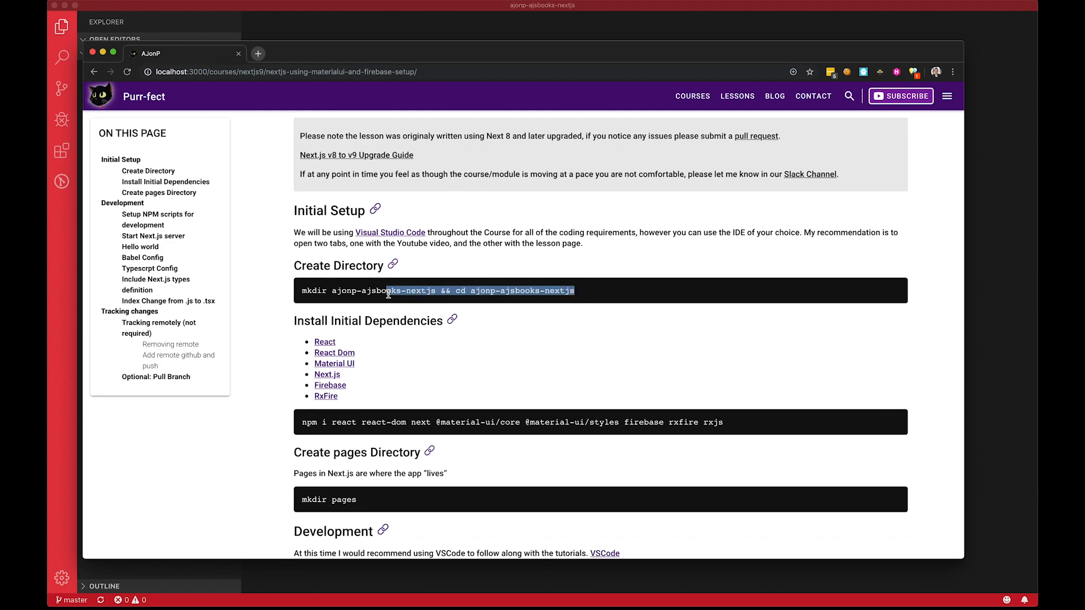
{"action": "scroll", "scroll_direction": "down", "scroll_amount": 3}
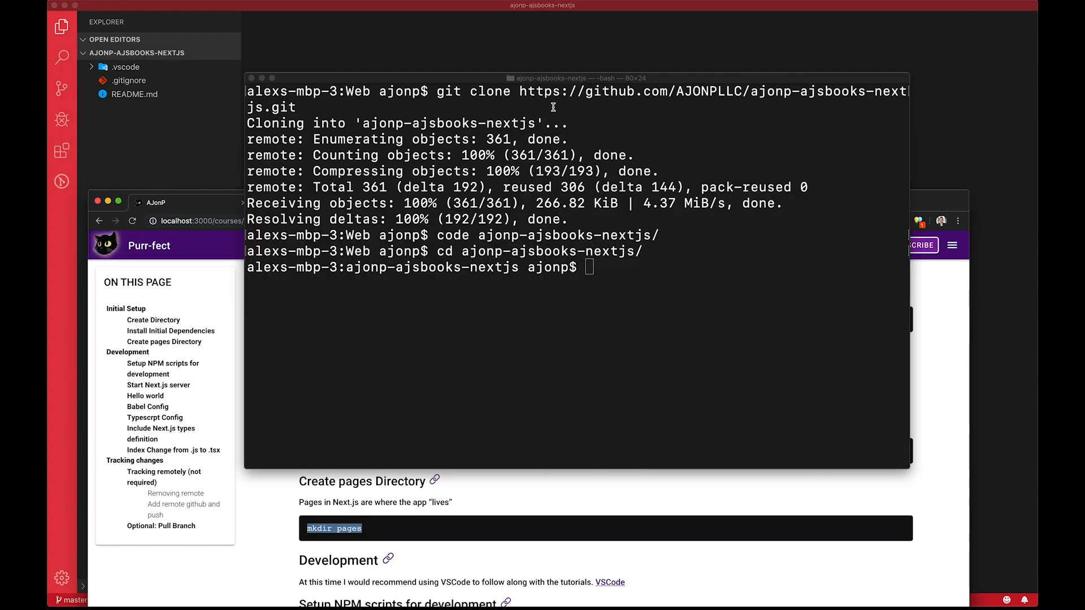
{"action": "type", "text": "mkdir pages"}
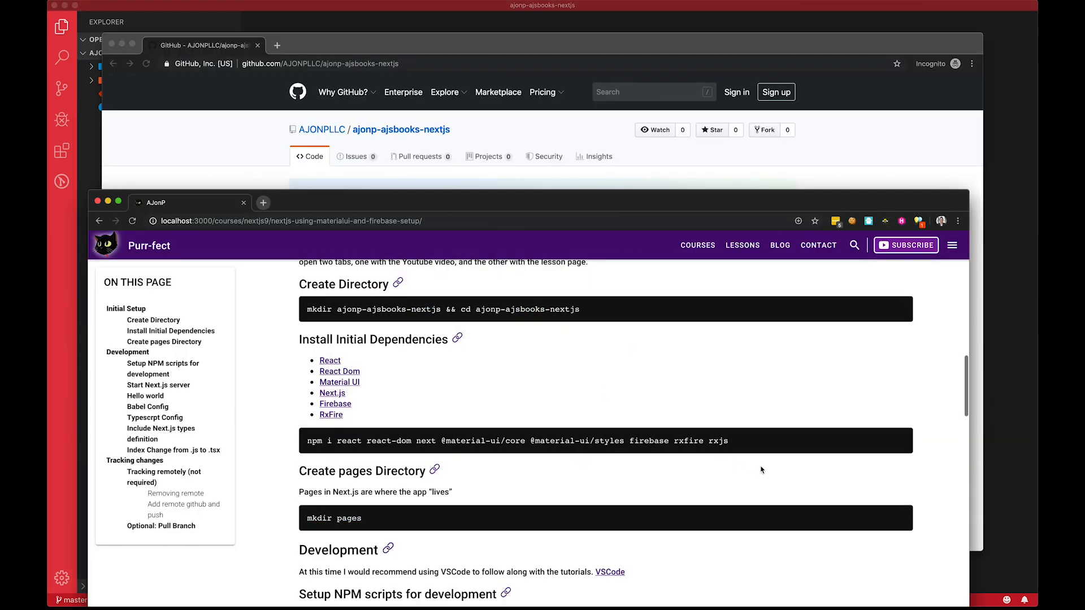
{"action": "mouse_move", "coordinate": [322, 449]}
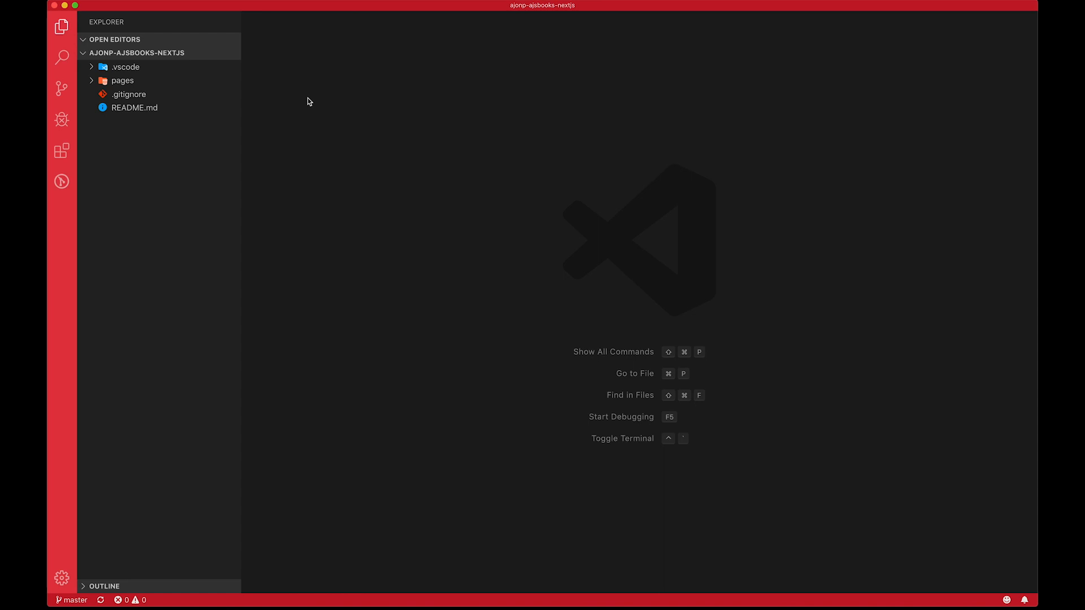
{"action": "key", "text": "ctrl+`"}
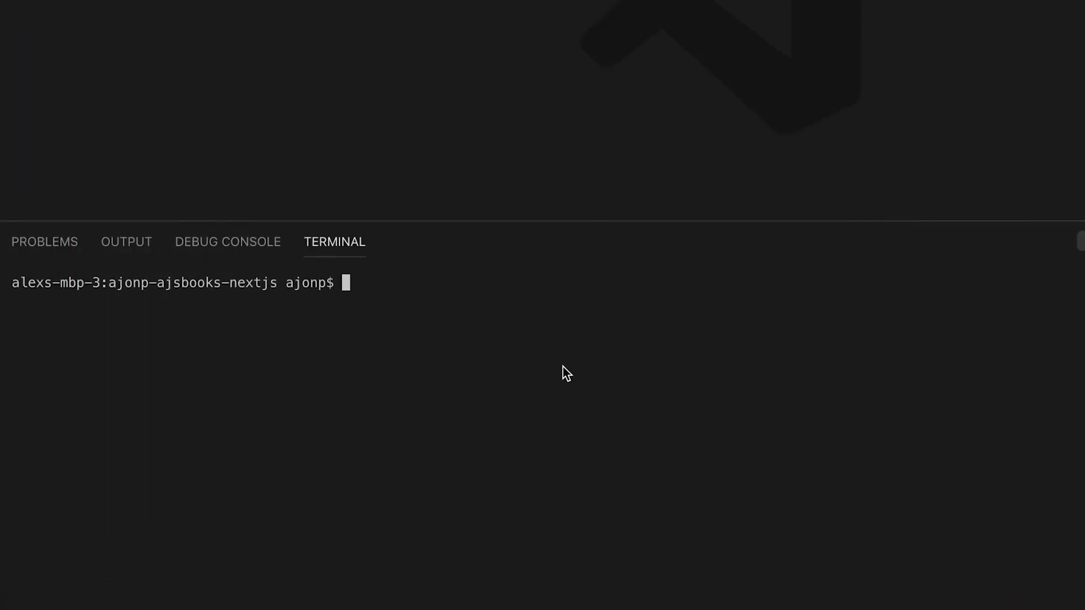
{"action": "type", "text": "npm i react react-dom next @material-ui/core @material-ui/styles firebase rxfire rxjs"}
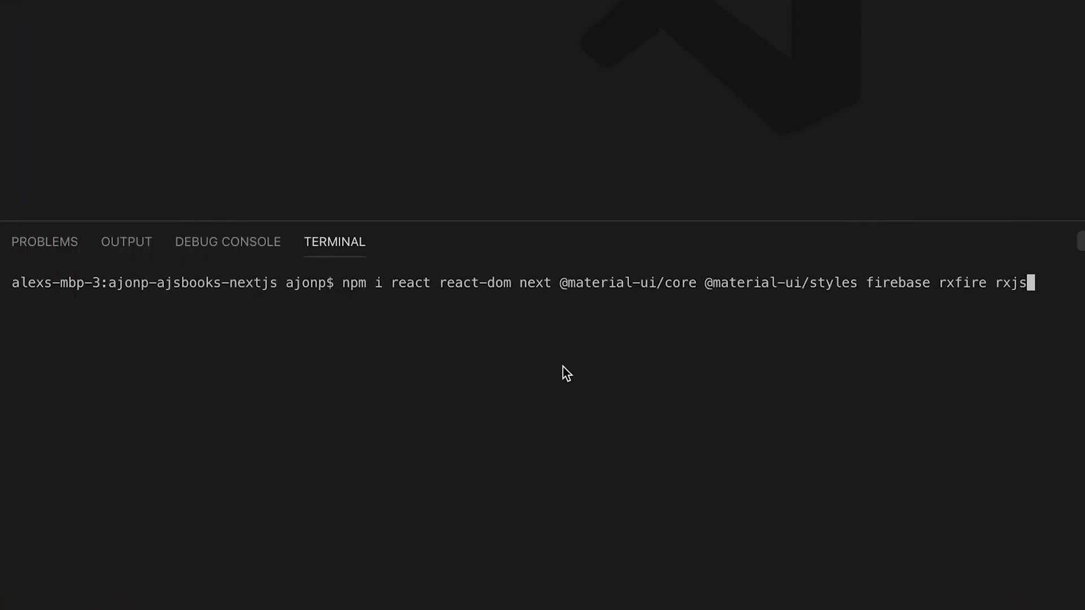
{"action": "mouse_move", "coordinate": [497, 290]}
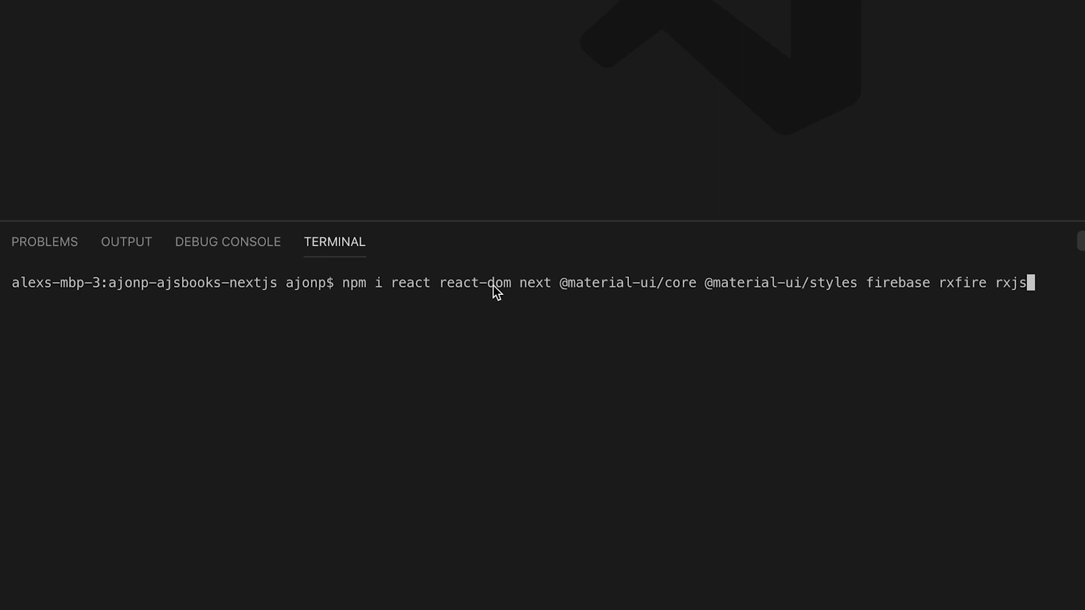
{"action": "mouse_move", "coordinate": [1049, 362]}
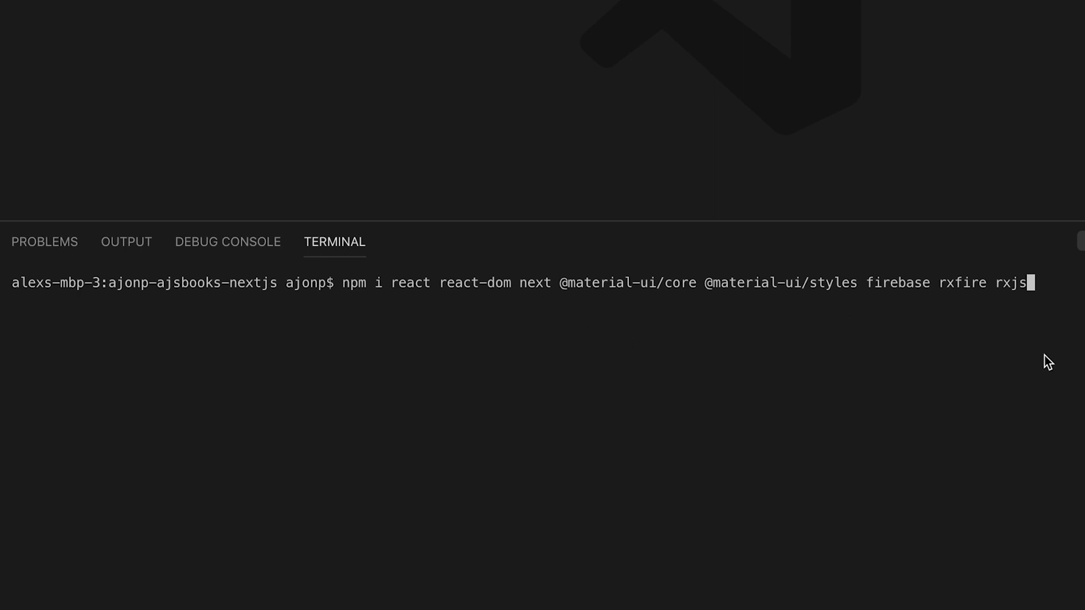
{"action": "mouse_move", "coordinate": [888, 446]}
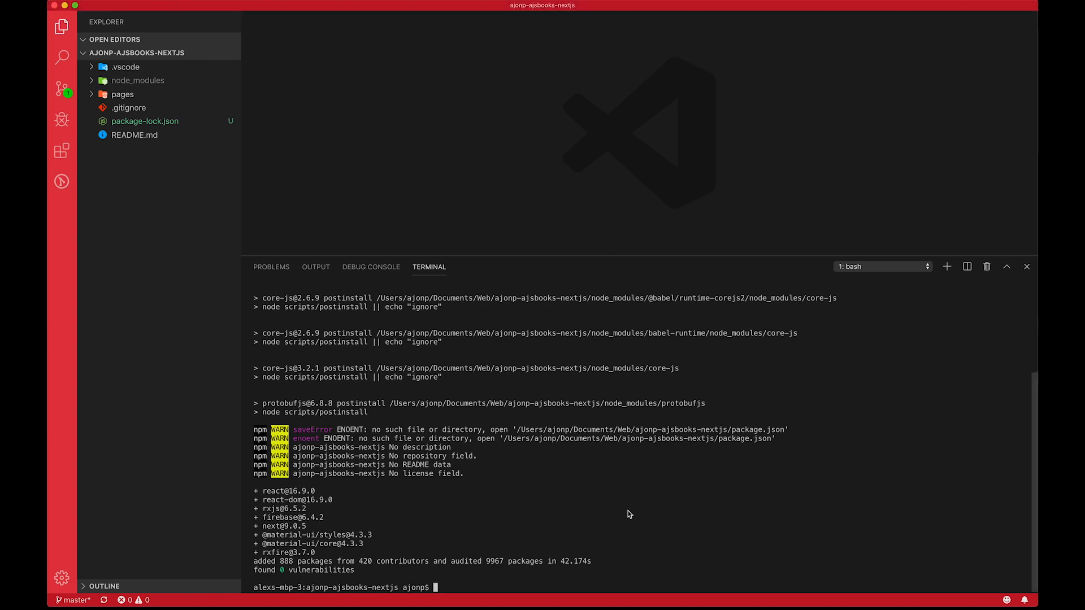
{"action": "type", "text": "npm"}
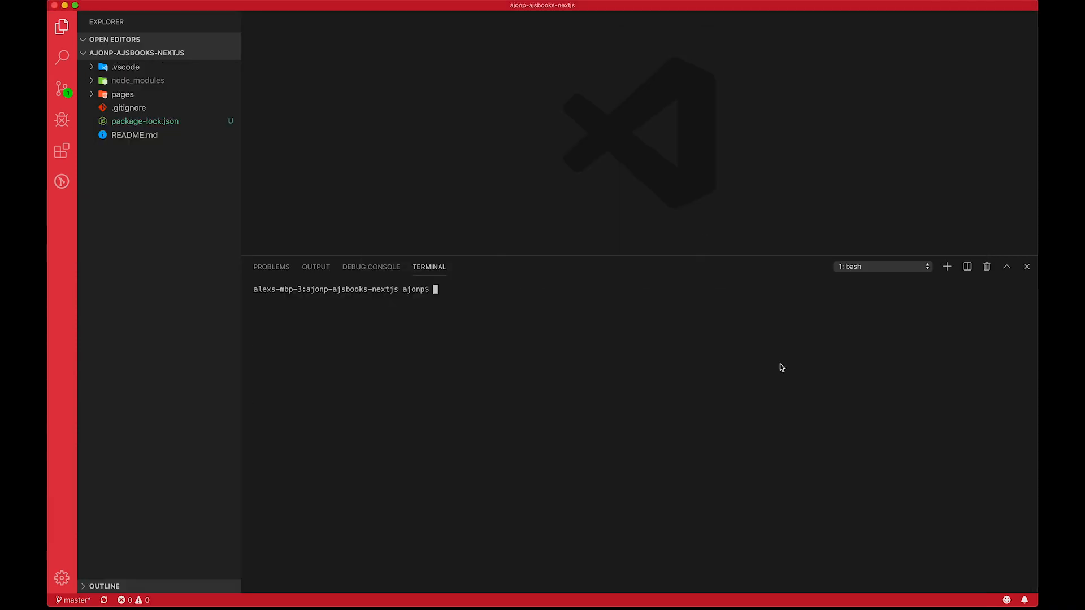
Run npm init with description Next.js Tutorial AJonP's, accepting the remaining defaults and confirming with y
{"action": "type", "text": "npm init"}
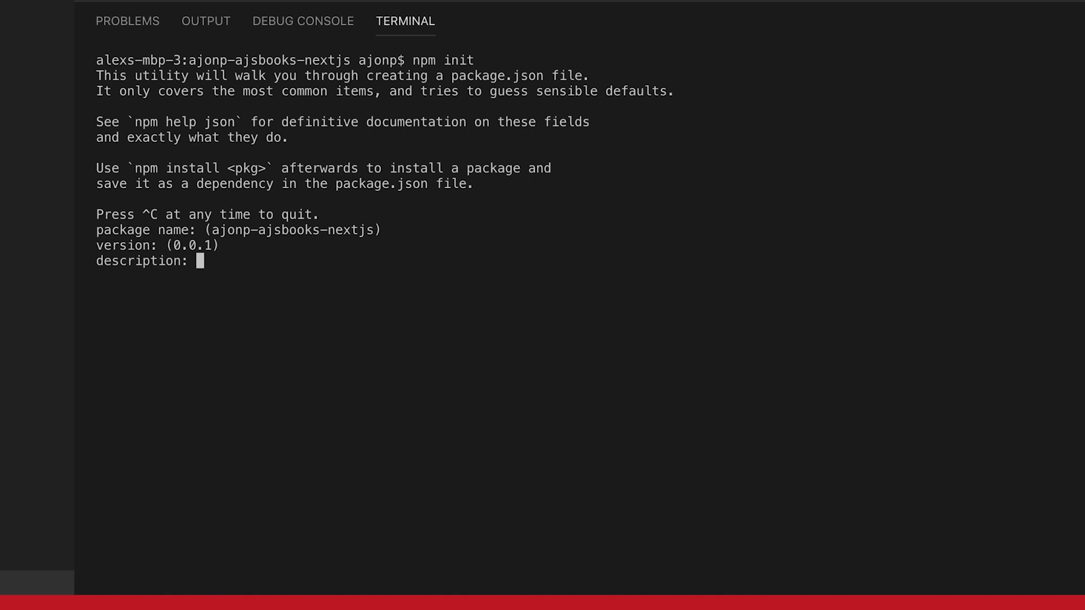
{"action": "type", "text": "Next.js Tutorial AJ"}
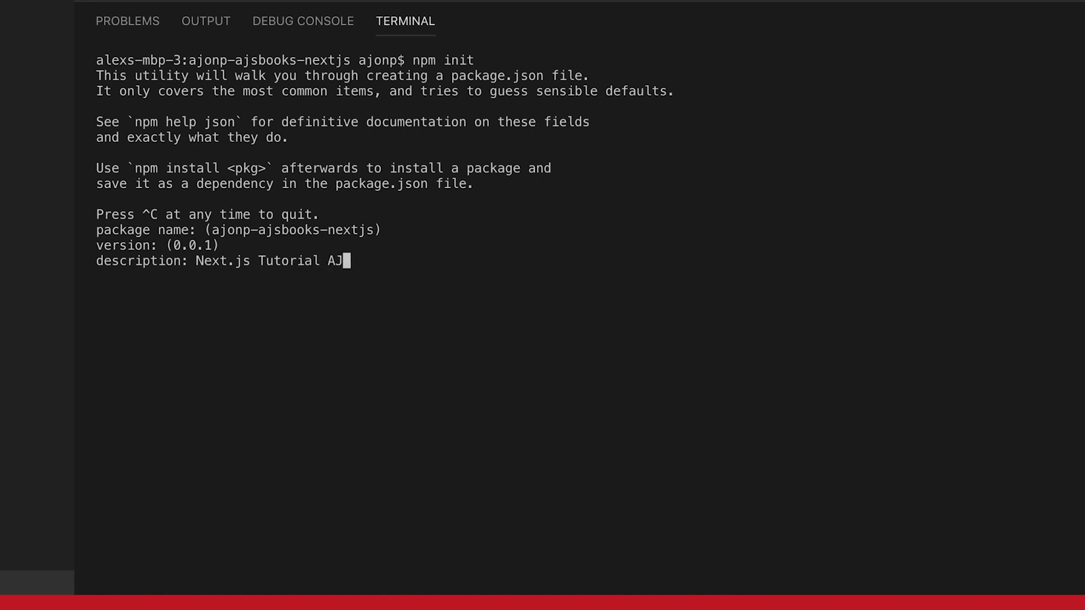
{"action": "type", "text": "onP's"}
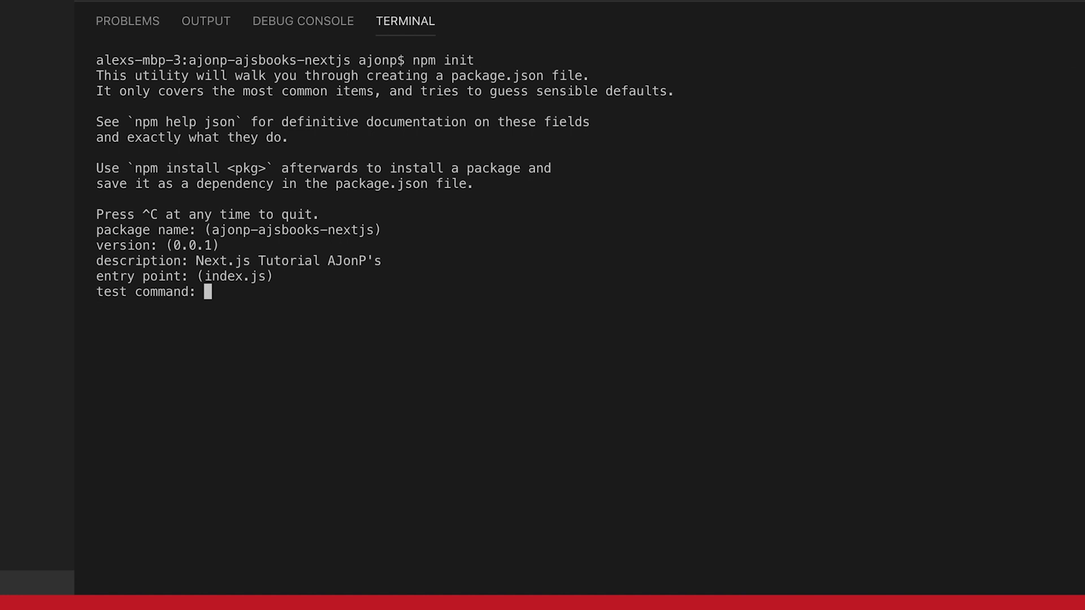
{"action": "key", "text": "enter"}
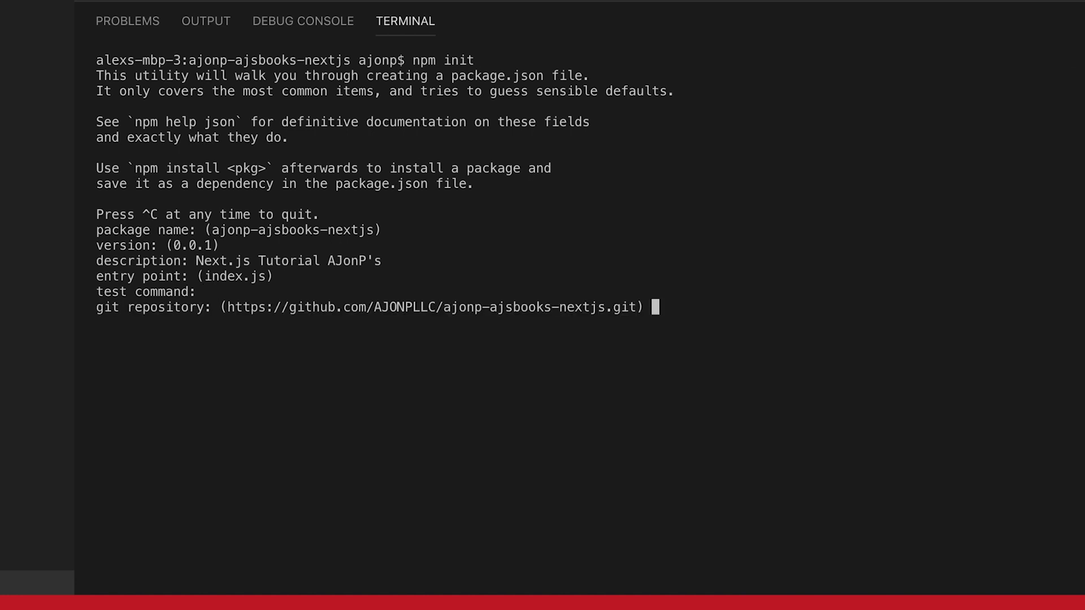
{"action": "mouse_move", "coordinate": [732, 269]}
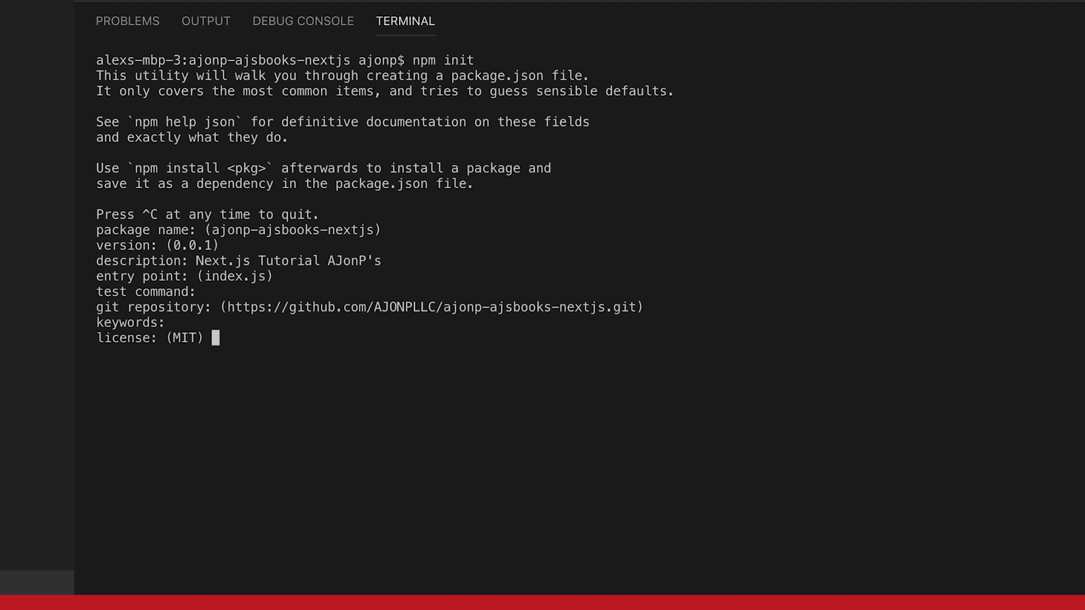
{"action": "key", "text": "Enter"}
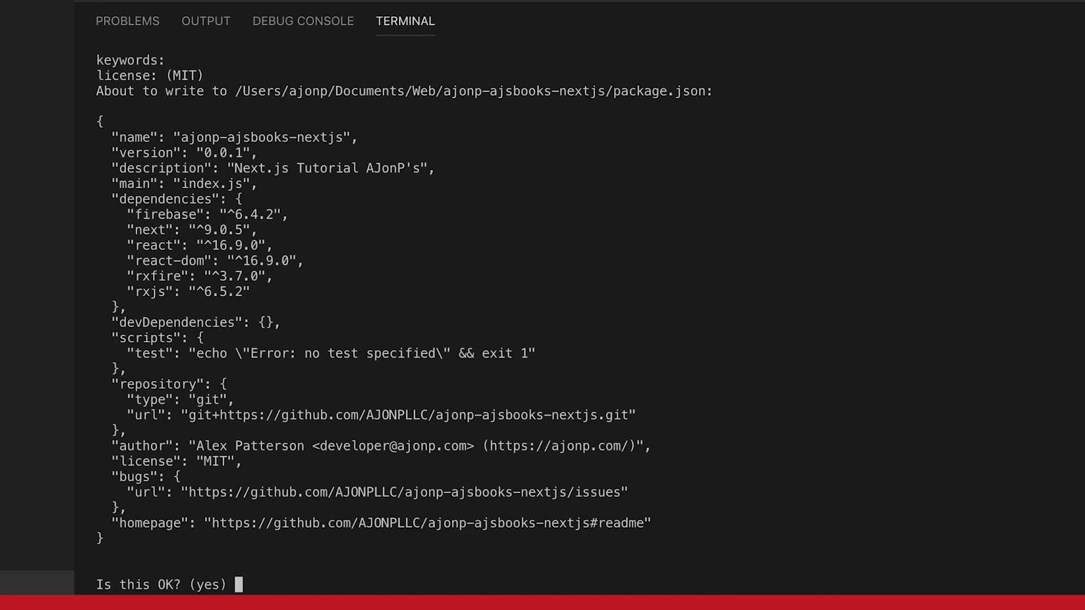
{"action": "type", "text": "y"}
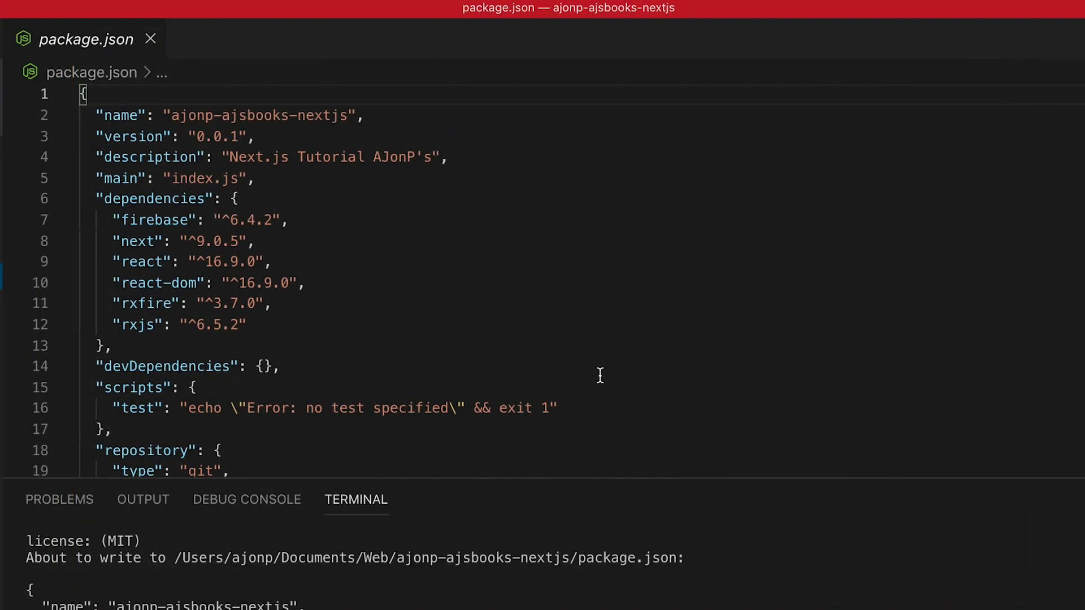
{"action": "mouse_move", "coordinate": [283, 325]}
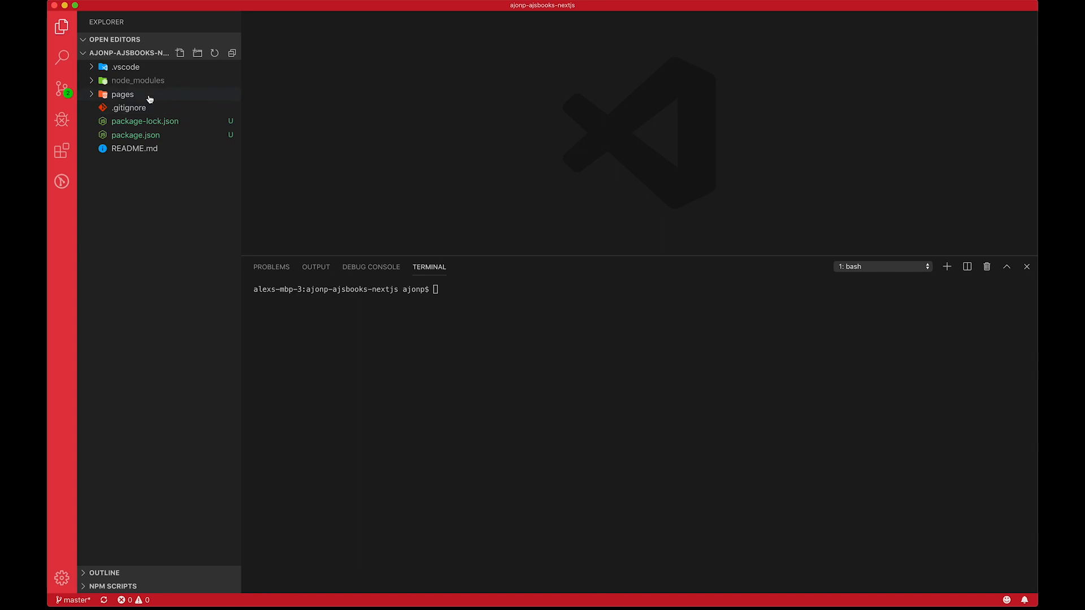
Copy the tutorial's scripts block into package.json's scripts in the editor
{"action": "left_click", "coordinate": [135, 135]}
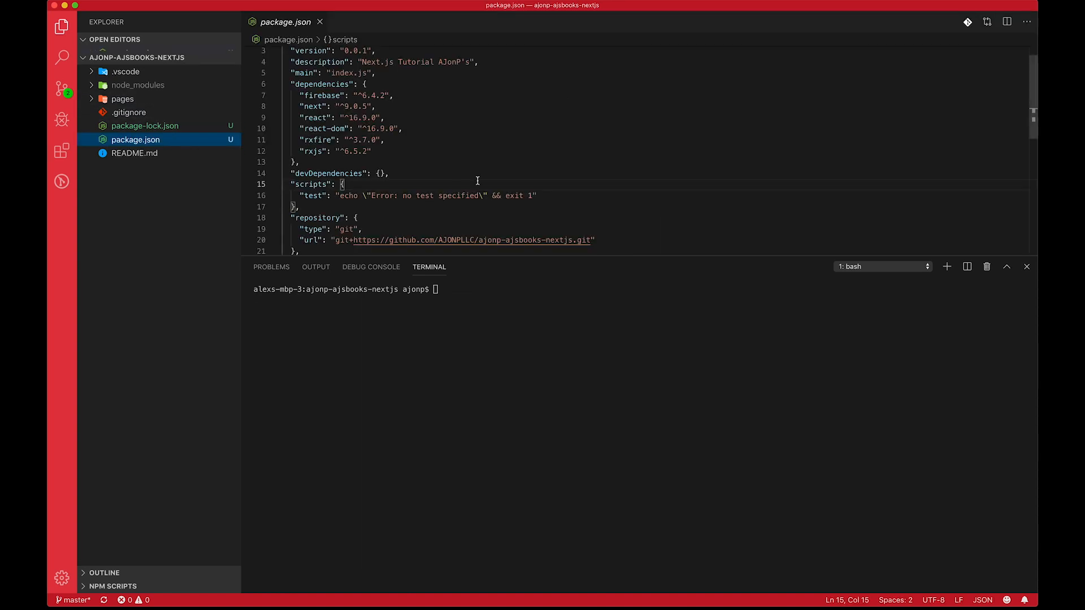
{"action": "scroll", "scroll_direction": "down", "scroll_amount": 3}
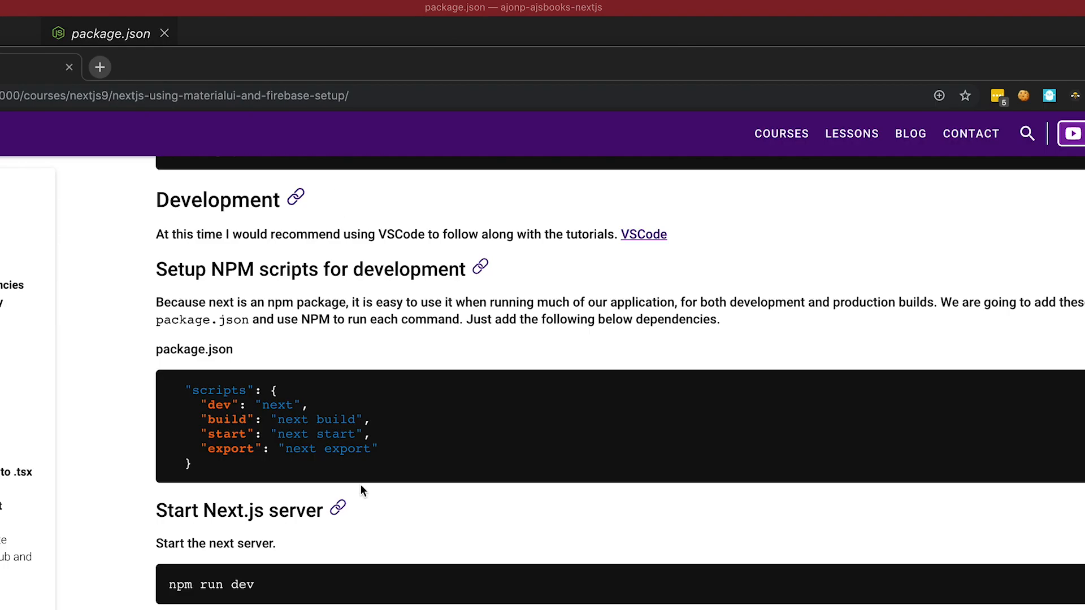
{"action": "left_click_drag", "start_coordinate": [183, 390], "coordinate": [377, 456]}
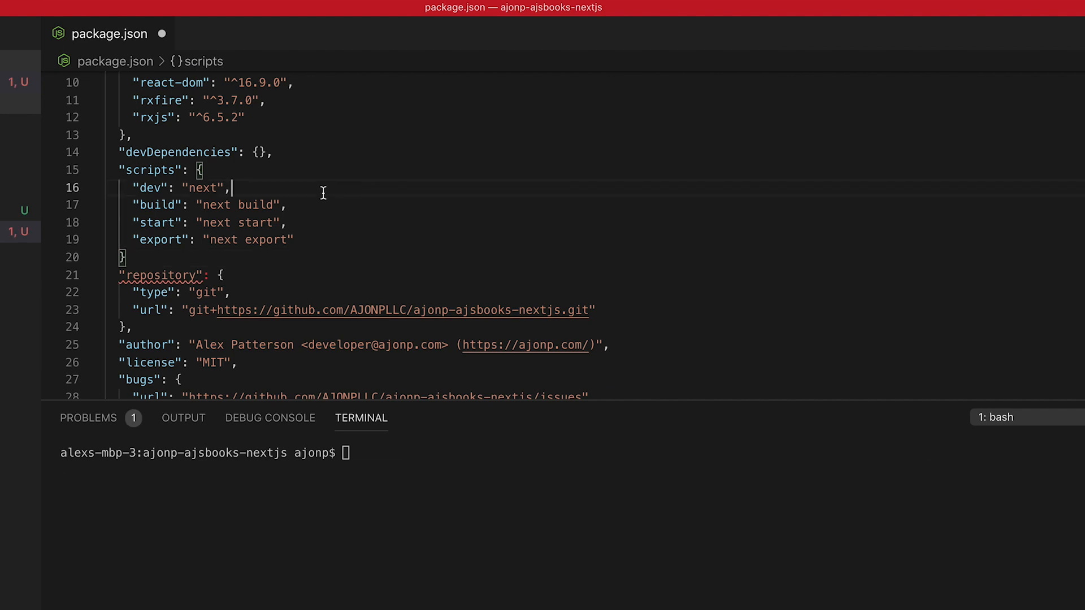
{"action": "type", "text": "m"}
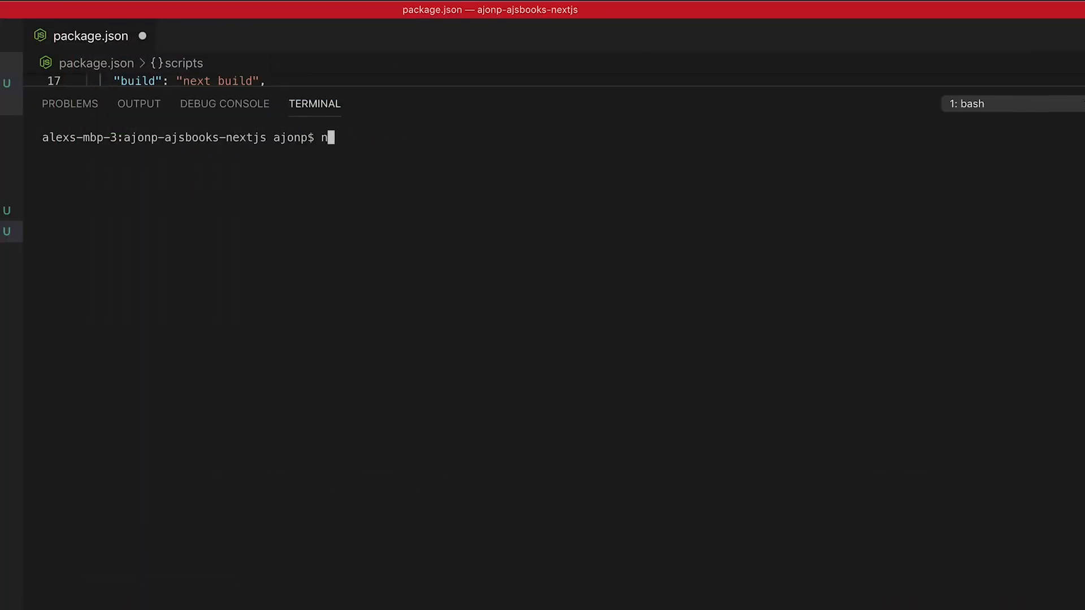
Run npm run dev and review the tutorial's 404 explanation in Chrome
{"action": "type", "text": "pm run dev"}
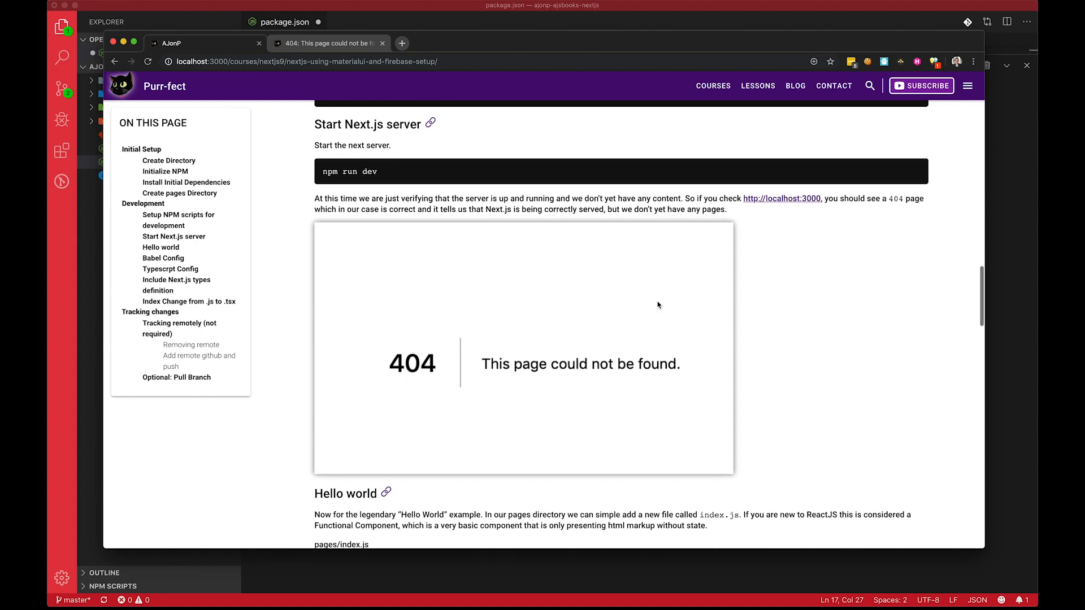
{"action": "scroll", "scroll_direction": "down", "scroll_amount": 3}
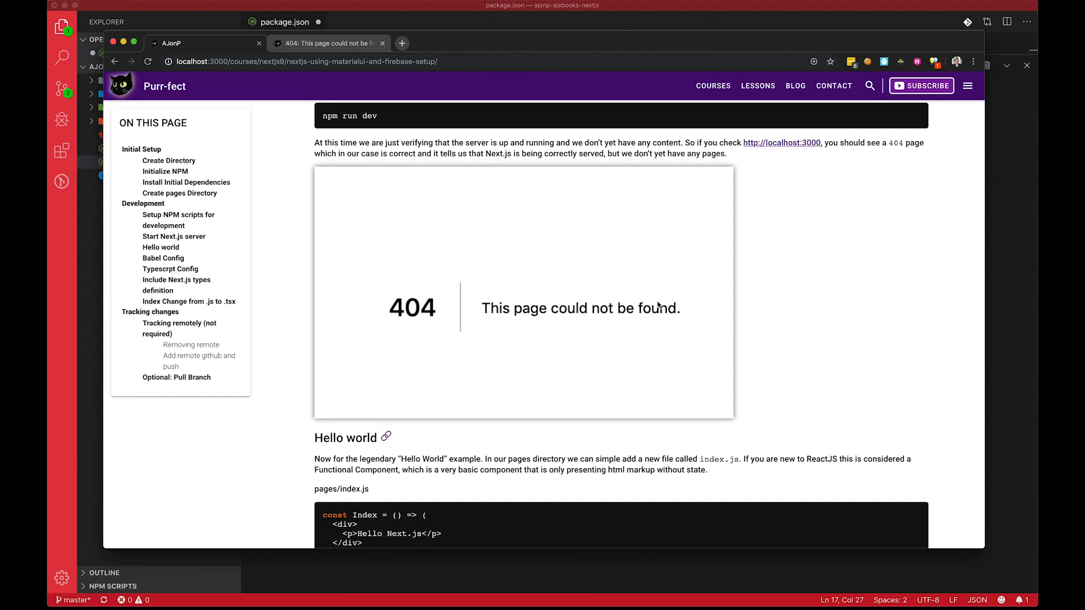
{"action": "scroll", "scroll_direction": "down", "scroll_amount": 3}
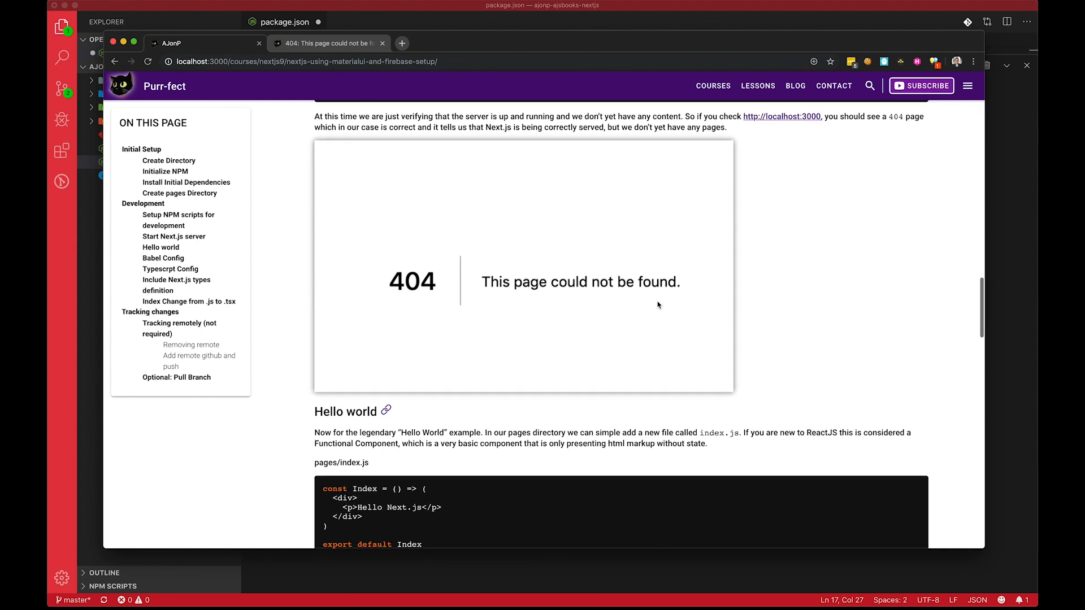
{"action": "scroll", "scroll_direction": "down", "scroll_amount": 3}
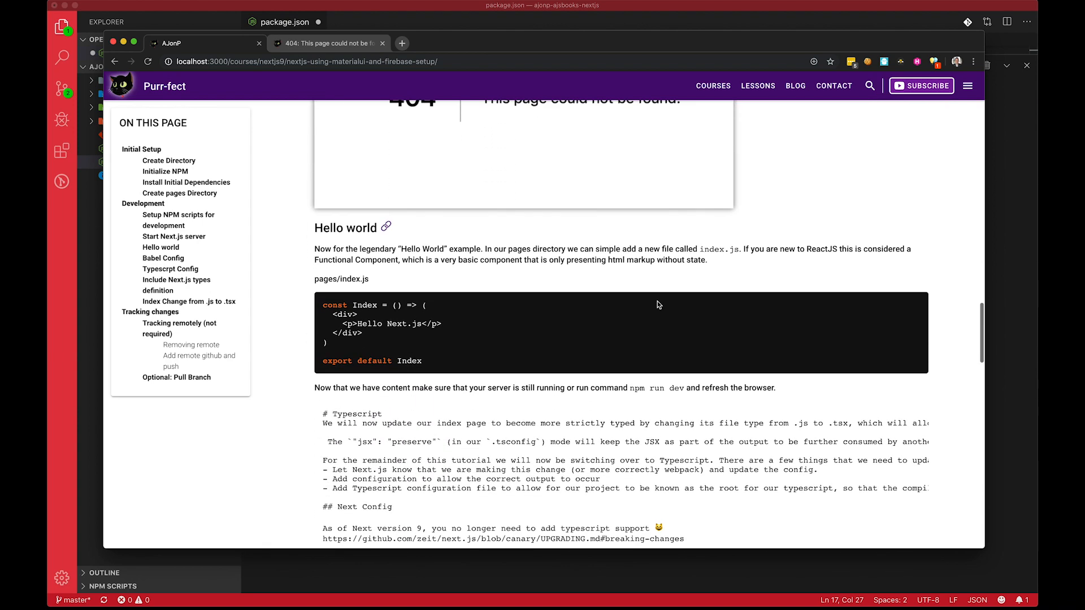
{"action": "scroll", "scroll_direction": "down", "scroll_amount": 3}
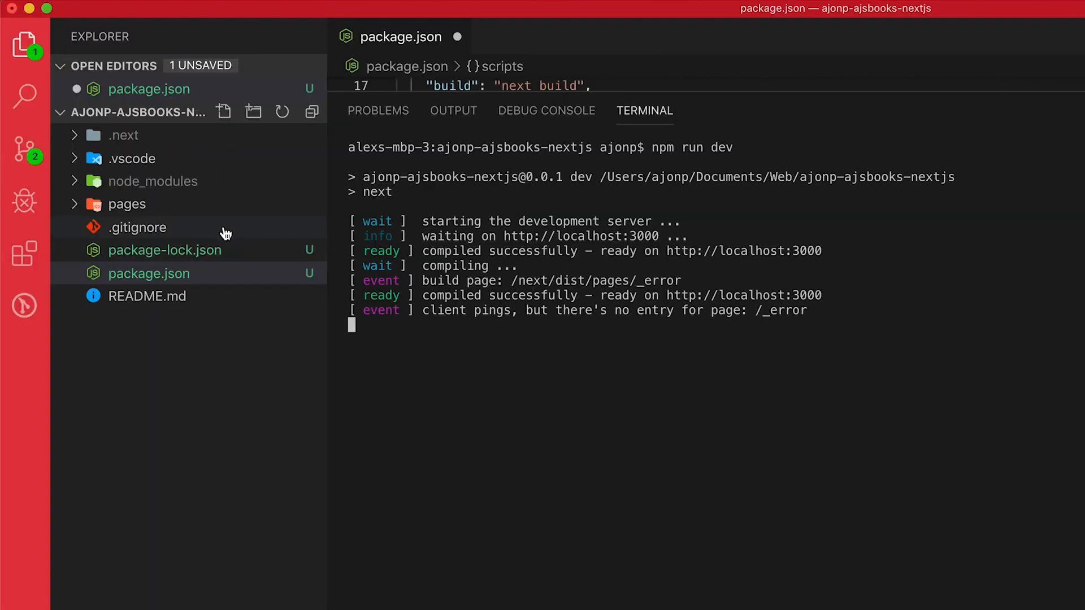
Create a new file in the pages folder and rename it to index.tsx
{"action": "left_click", "coordinate": [128, 205]}
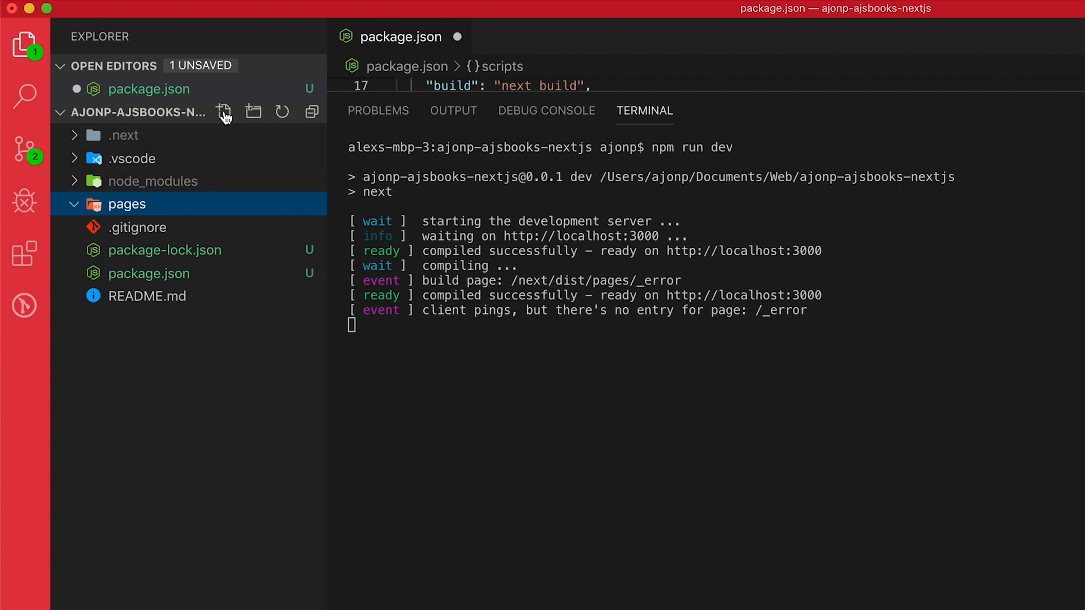
{"action": "left_click", "coordinate": [224, 112]}
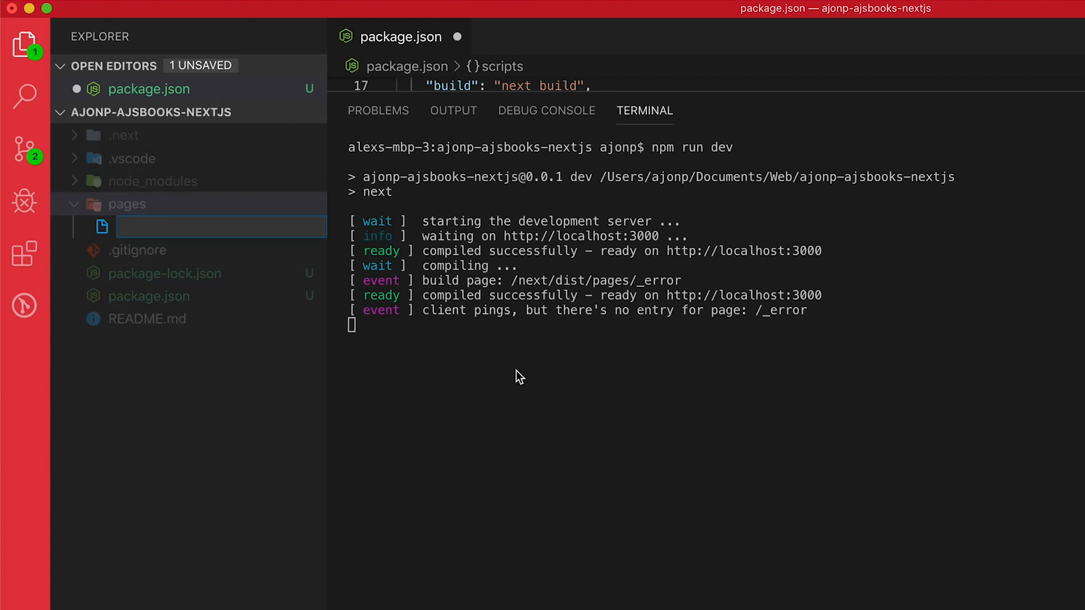
{"action": "type", "text": "index.j"}
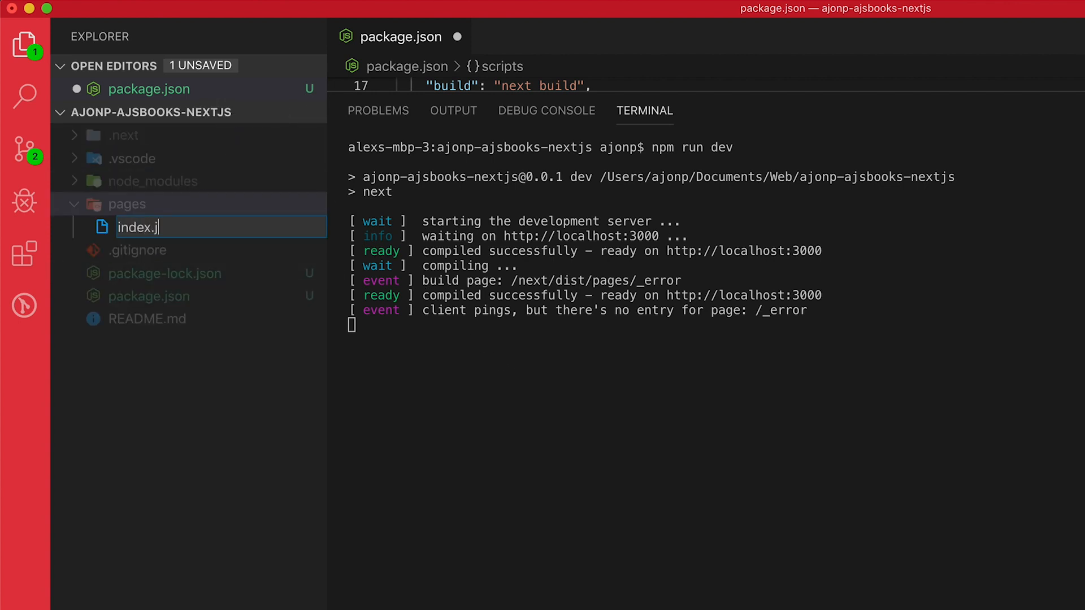
{"action": "type", "text": "s"}
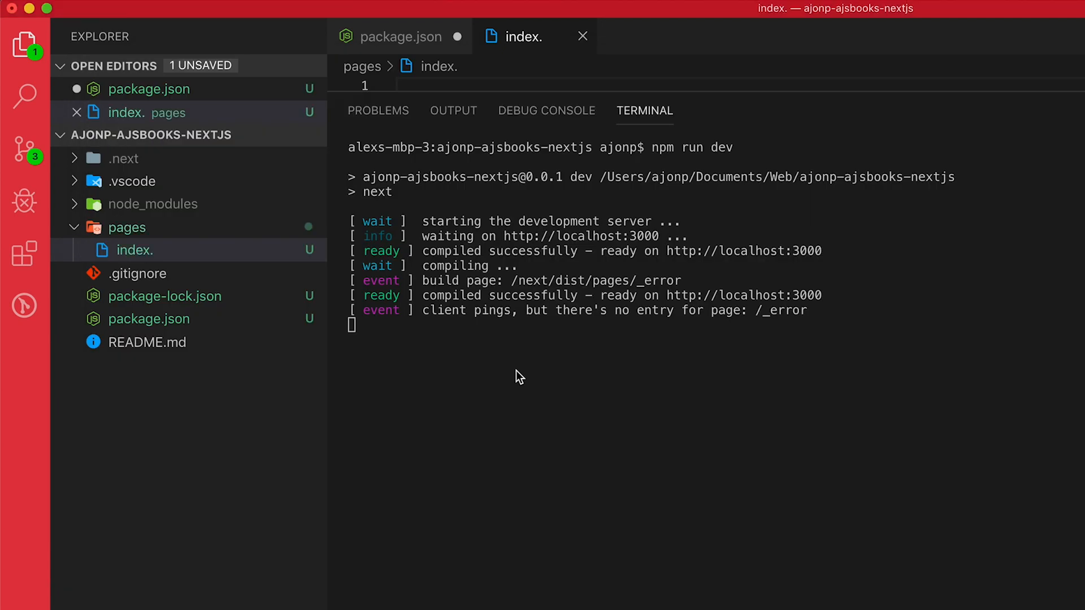
{"action": "left_click", "coordinate": [133, 250]}
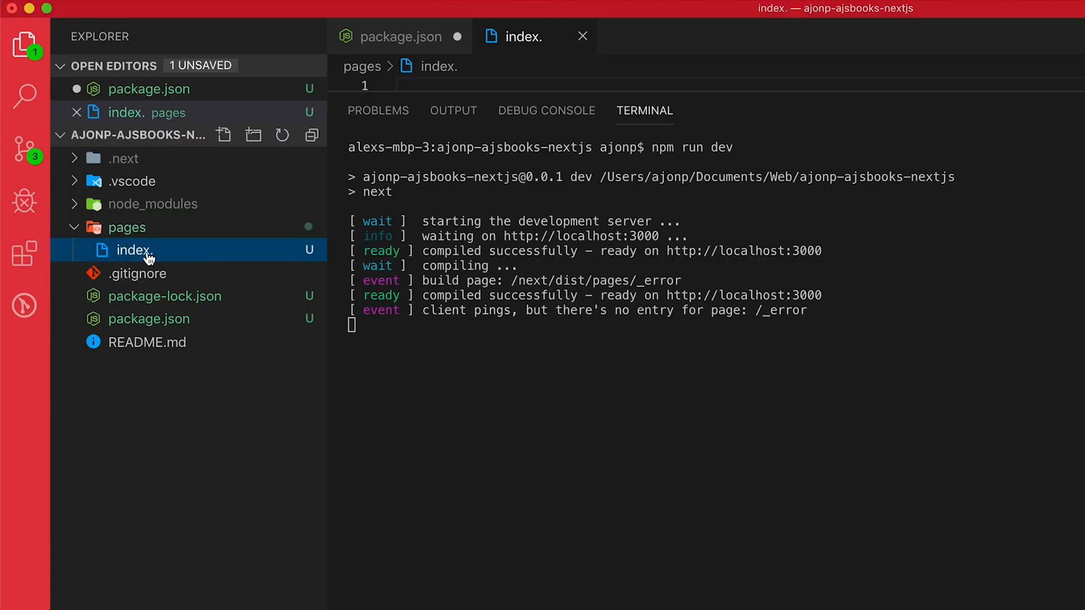
{"action": "mouse_move", "coordinate": [175, 247]}
{"action": "type", "text": "tsx"}
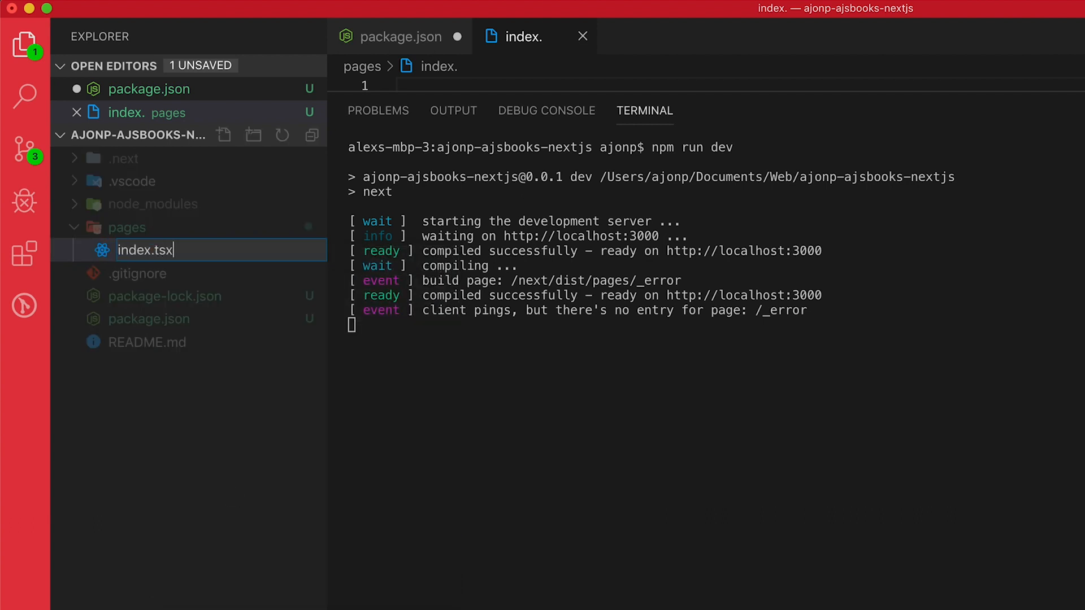
{"action": "key", "text": "Enter"}
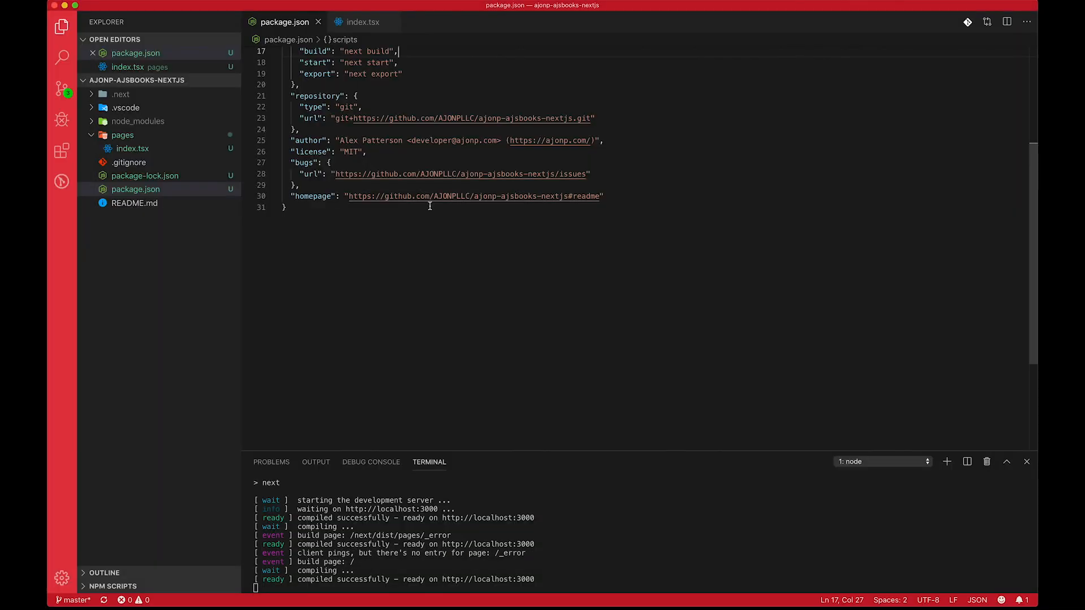
Select the next/babel preset configuration from the course page for the .babelrc file
{"action": "left_click", "coordinate": [361, 22]}
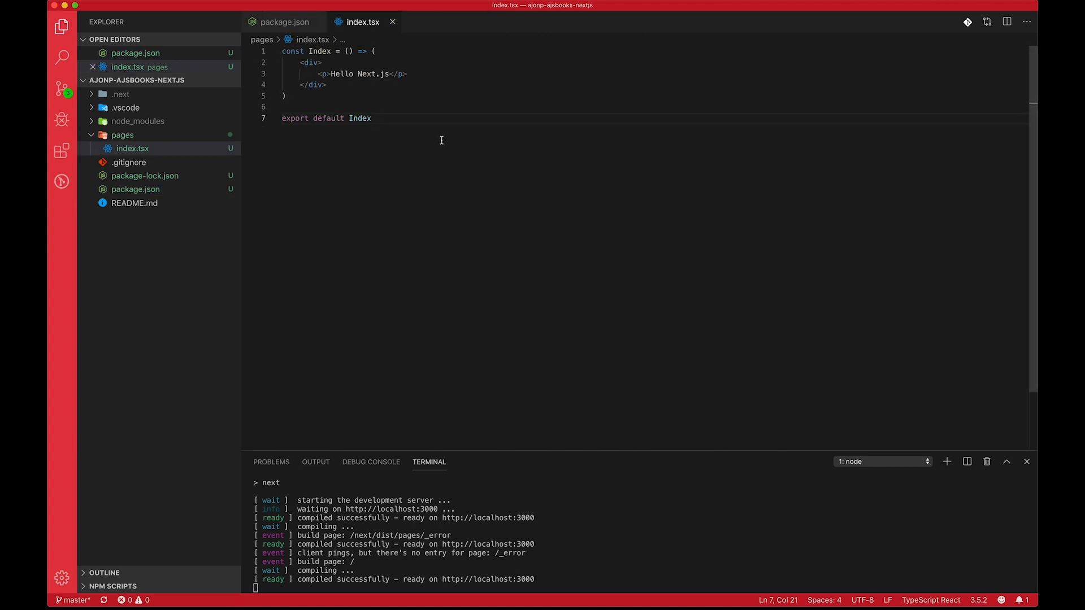
{"action": "mouse_move", "coordinate": [533, 310]}
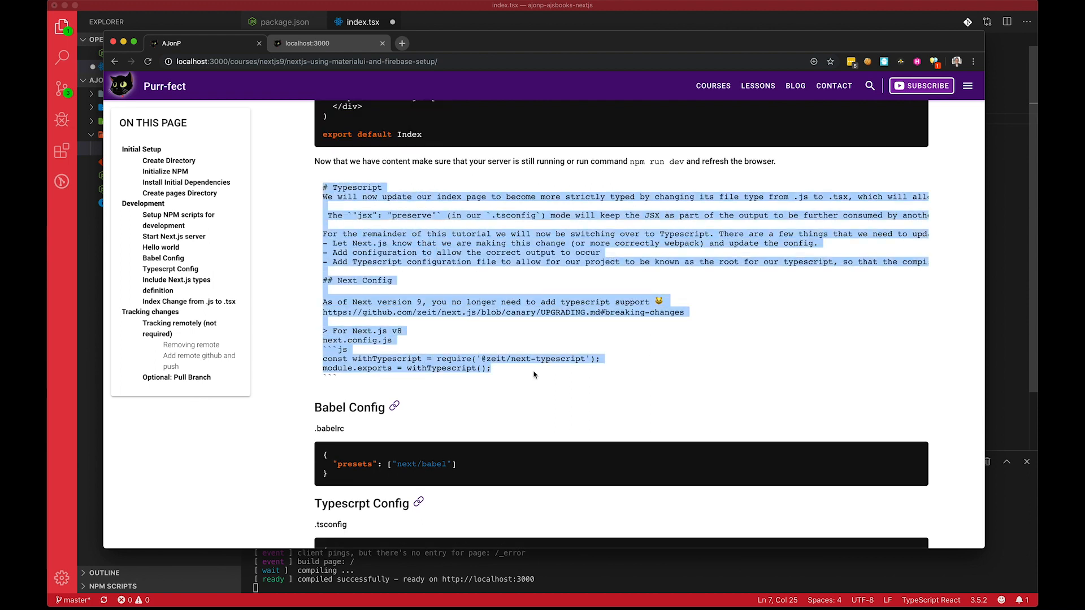
{"action": "mouse_move", "coordinate": [546, 278]}
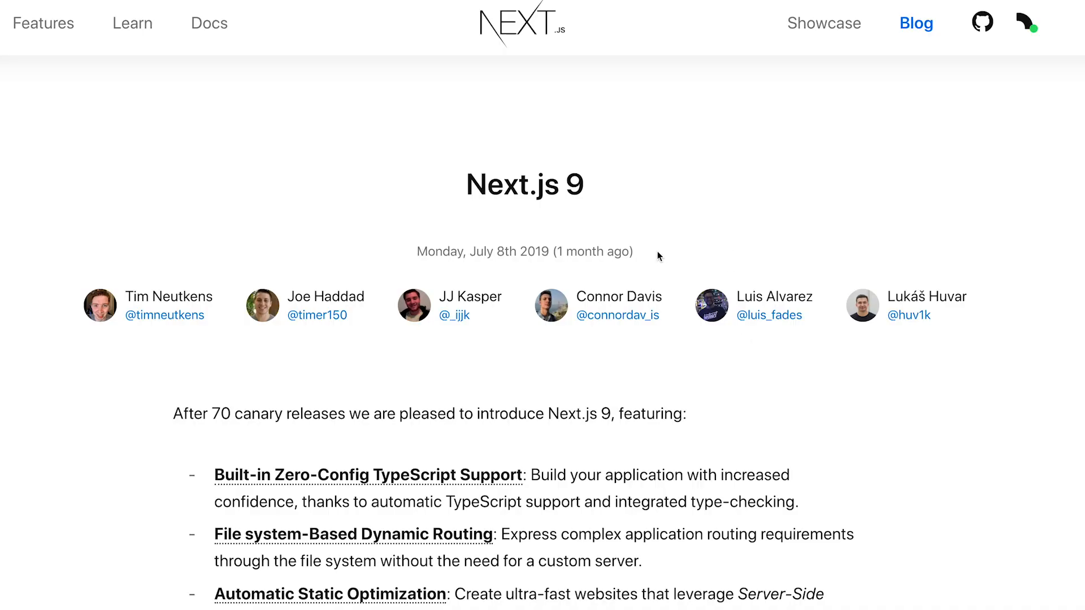
{"action": "scroll", "scroll_direction": "down", "scroll_amount": 3}
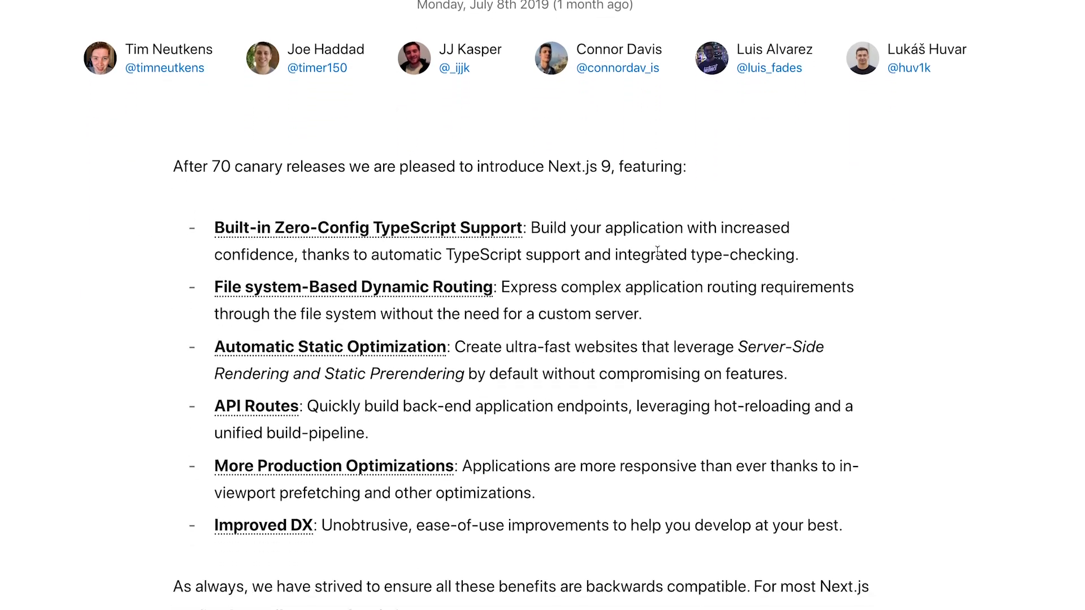
{"action": "scroll", "scroll_direction": "down", "scroll_amount": 3}
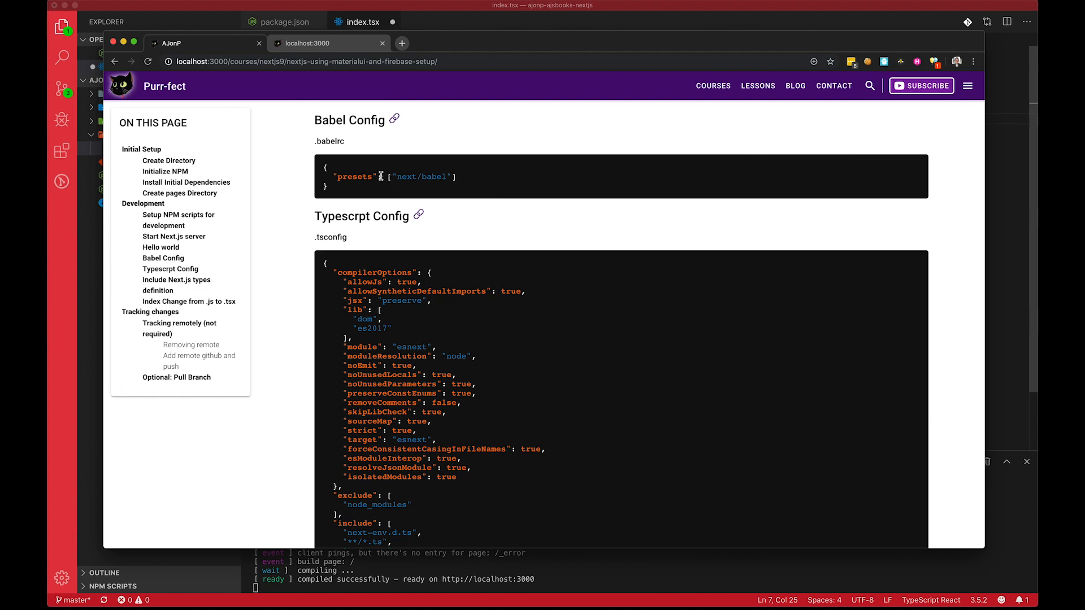
{"action": "left_click_drag", "start_coordinate": [335, 167], "coordinate": [460, 186]}
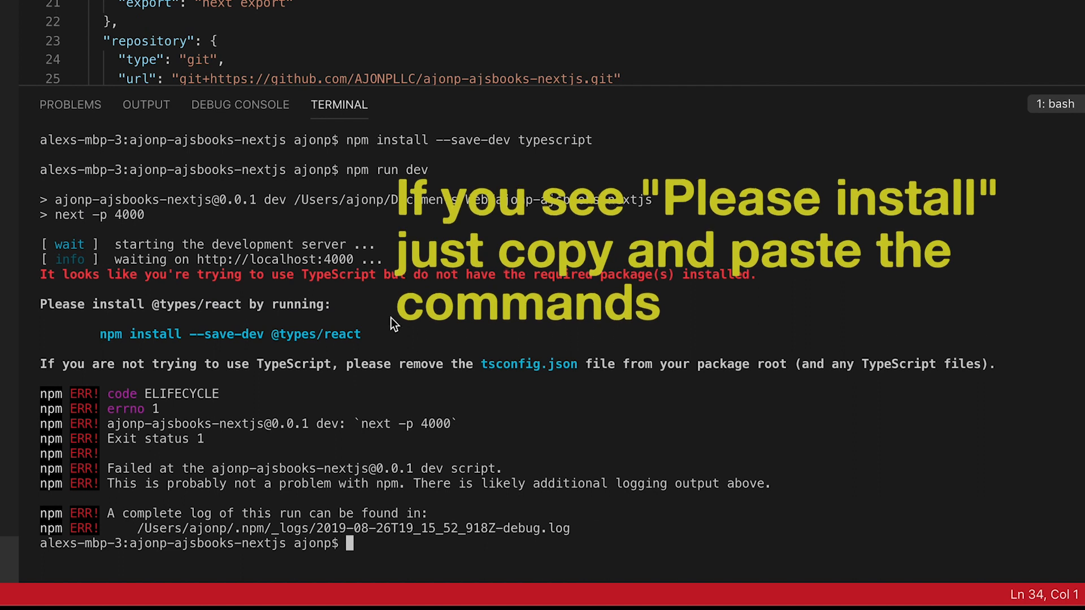
{"action": "double_click", "coordinate": [230, 334]}
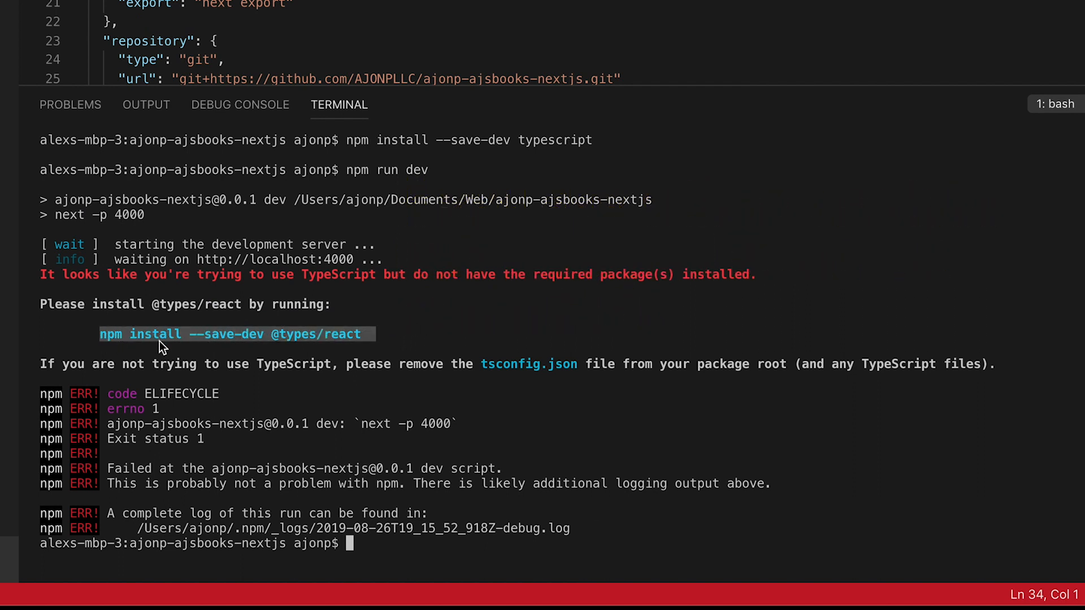
{"action": "type", "text": "npm install --save-dev @types/react"}
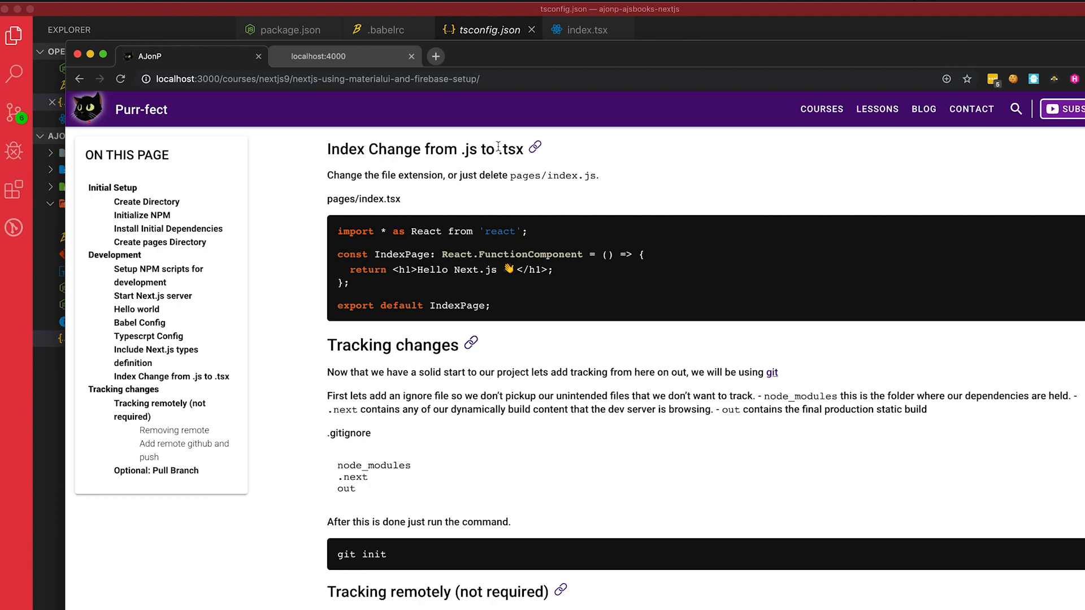
{"action": "mouse_move", "coordinate": [562, 359]}
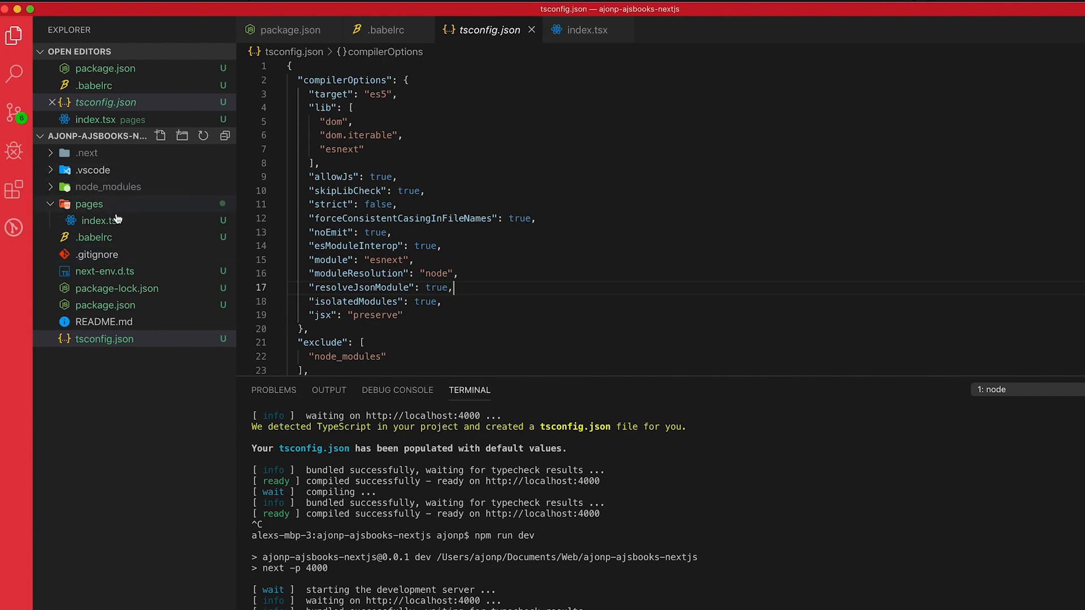
Rename pages/index.js to index.tsx for the typed IndexPage component saying Hello Next.js
{"action": "right_click", "coordinate": [100, 220]}
{"action": "type", "text": "j"}
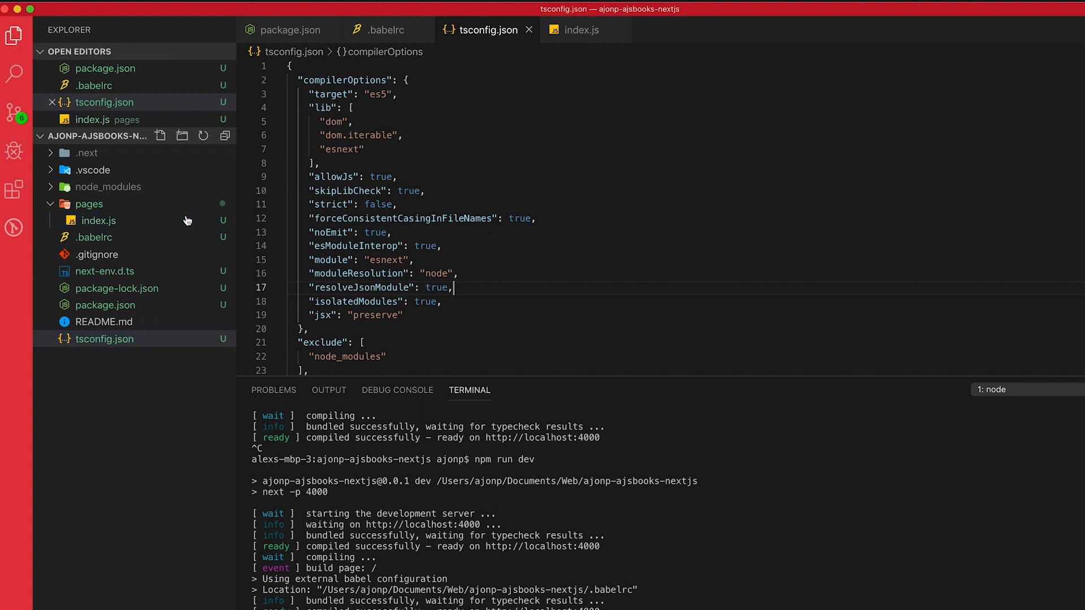
{"action": "right_click", "coordinate": [97, 221]}
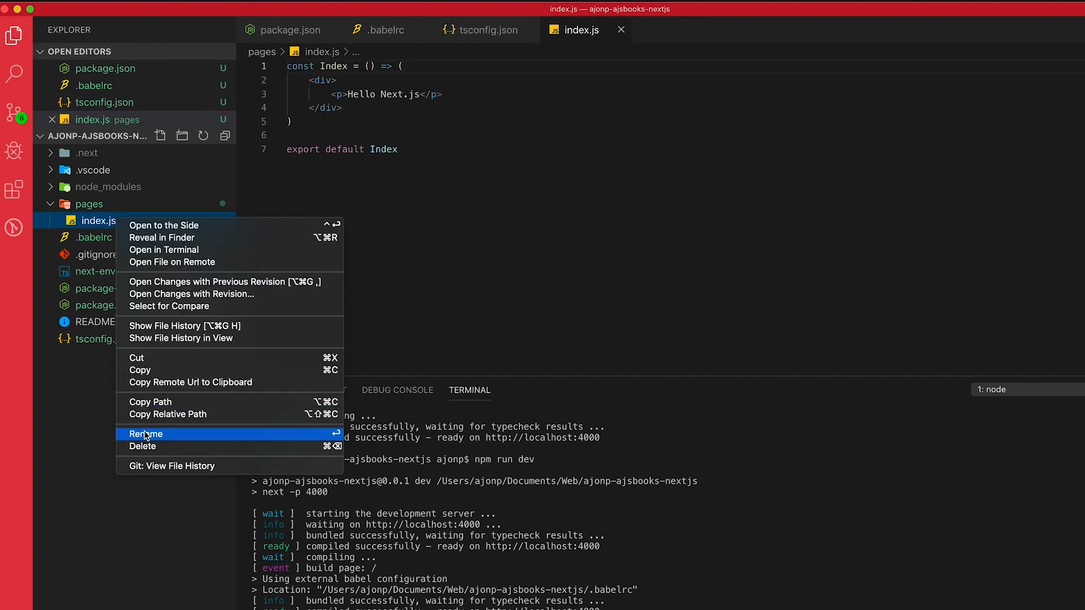
{"action": "left_click", "coordinate": [146, 434]}
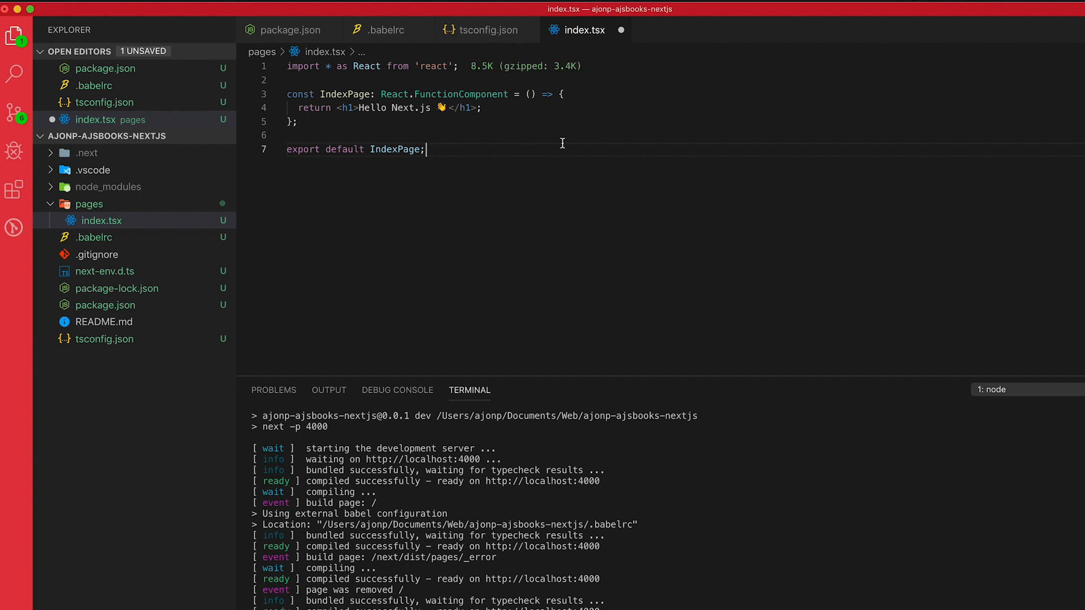
{"action": "mouse_move", "coordinate": [464, 132]}
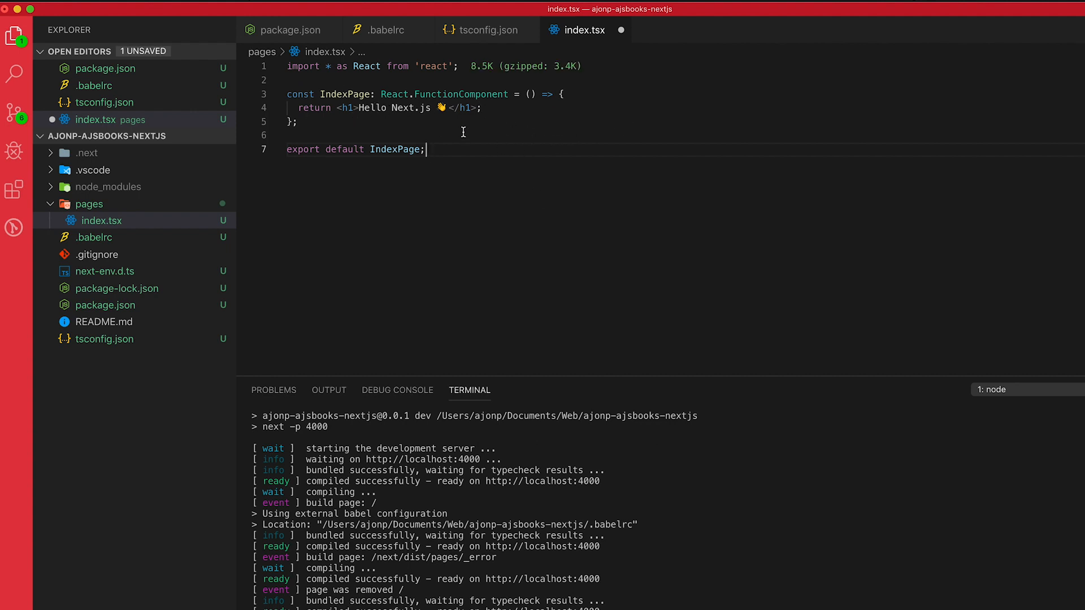
{"action": "mouse_move", "coordinate": [496, 158]}
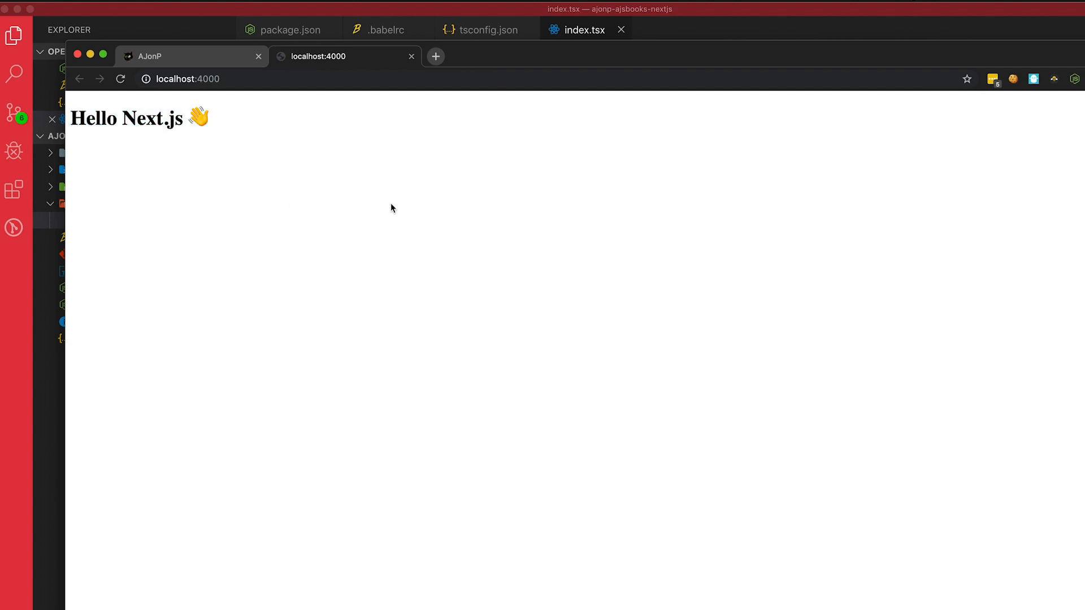
{"action": "mouse_move", "coordinate": [490, 258]}
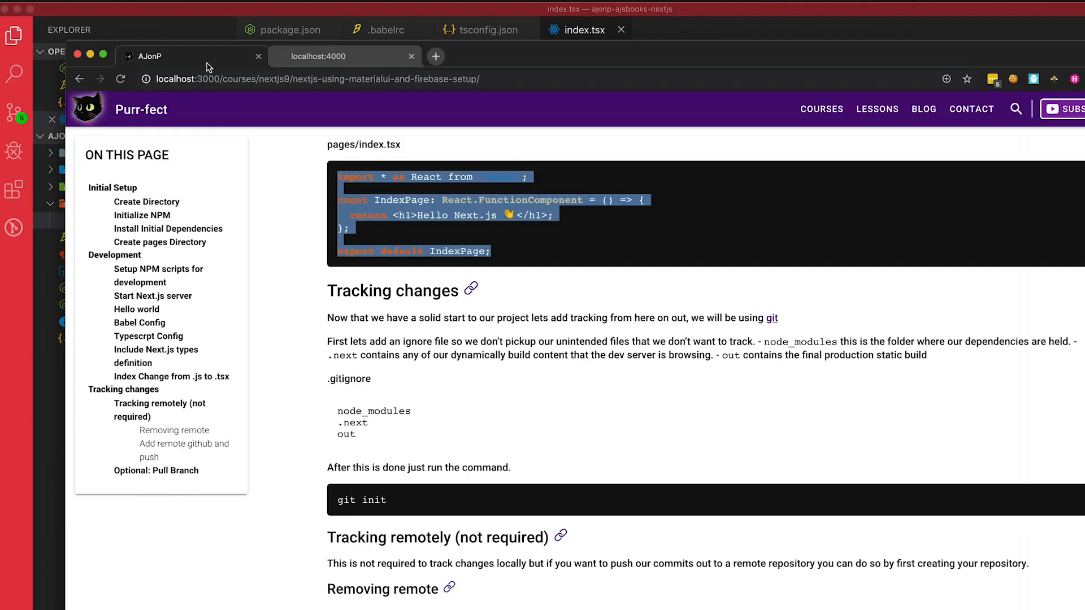
Scroll the course page down to the Tracking changes instructions
{"action": "scroll", "scroll_direction": "down", "scroll_amount": 3}
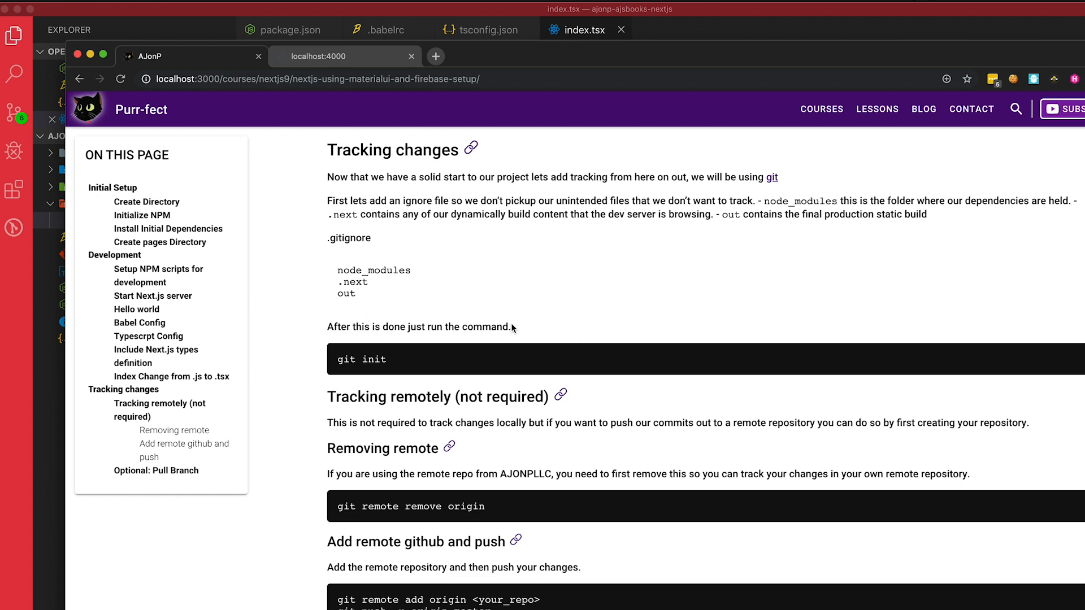
{"action": "mouse_move", "coordinate": [566, 375]}
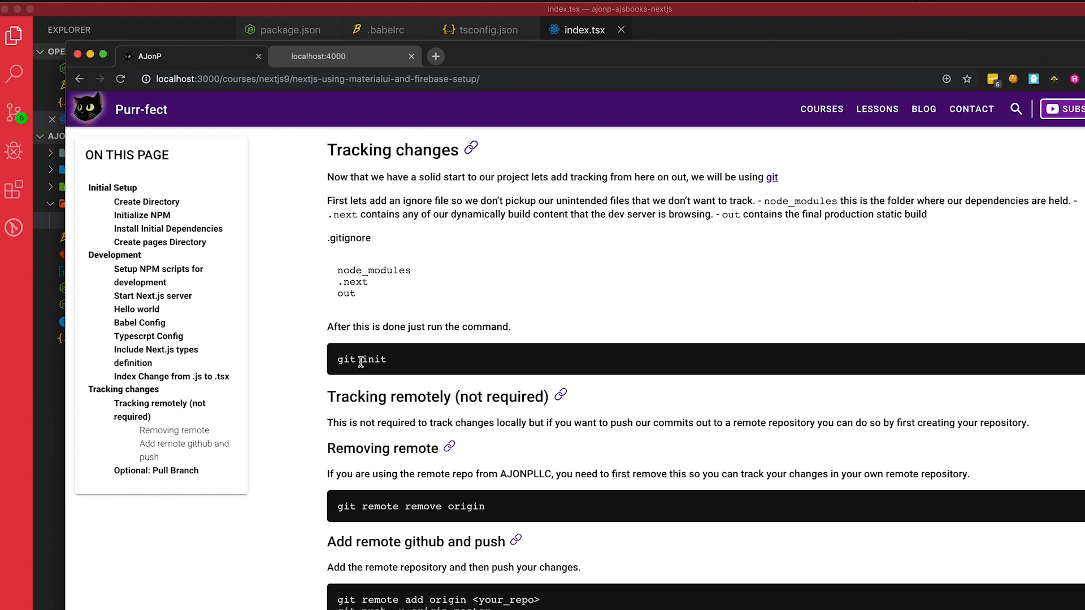
{"action": "scroll", "scroll_direction": "down", "scroll_amount": 3}
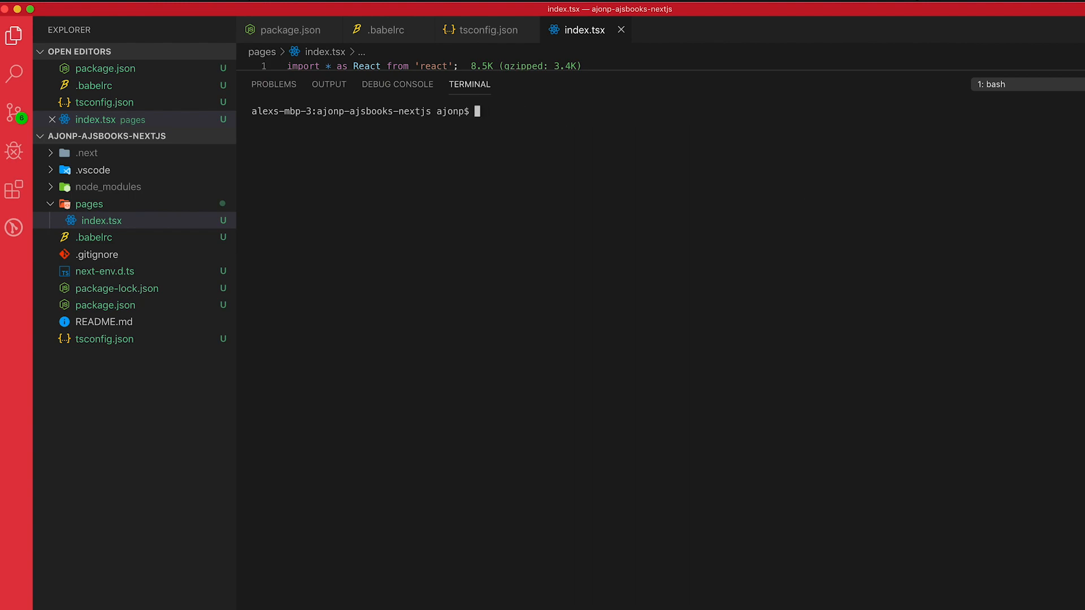
Run rm -rf .git and git init, then view the .gitignore listing node_modules, .next and out
{"action": "type", "text": "rm -rf .git"}
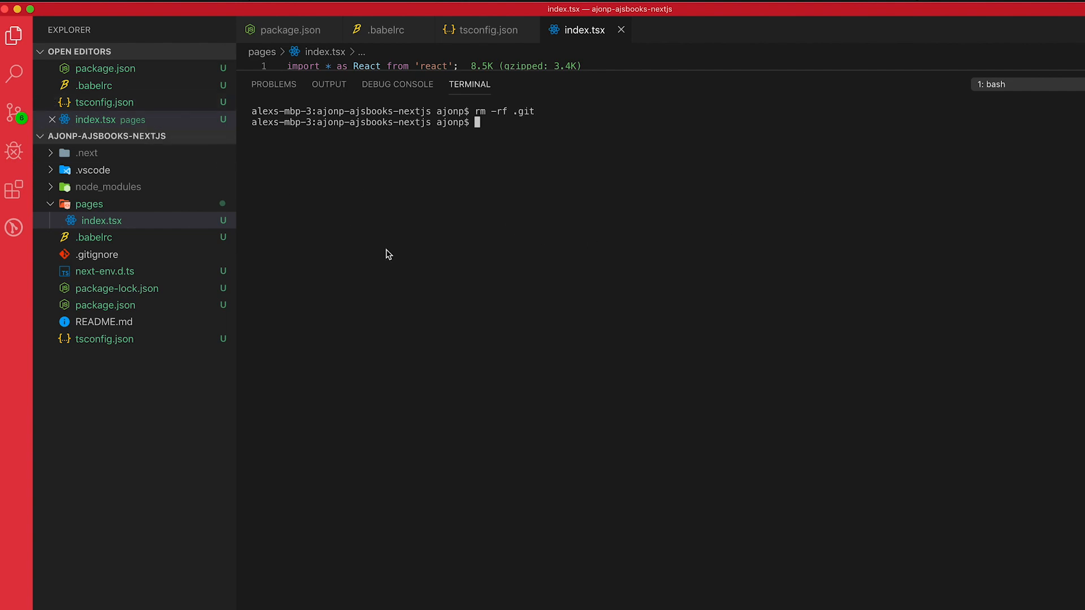
{"action": "mouse_move", "coordinate": [194, 222]}
{"action": "type", "text": "git init"}
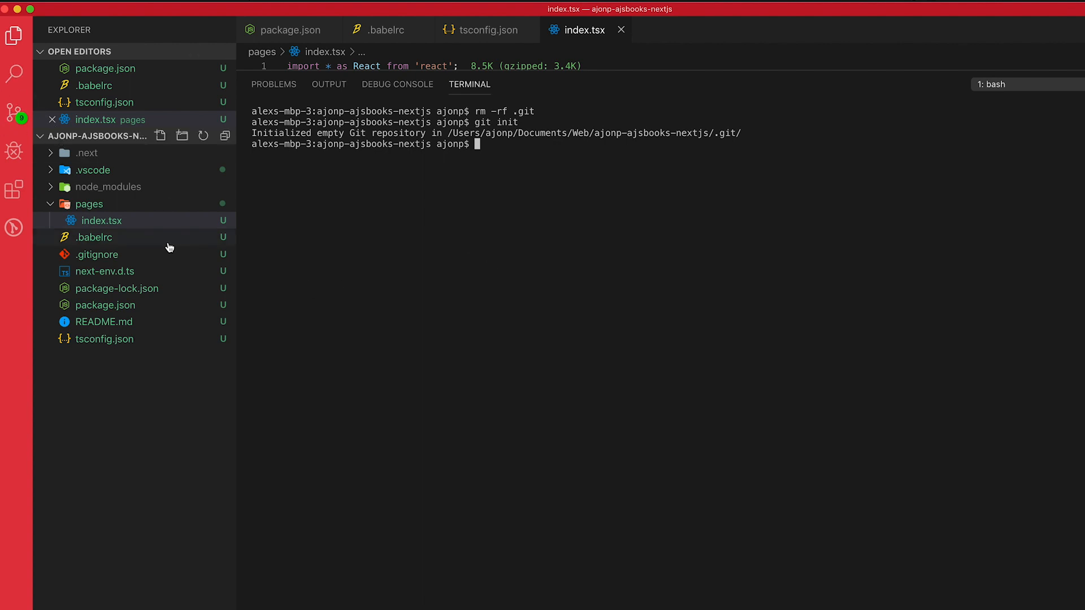
{"action": "left_click", "coordinate": [97, 254]}
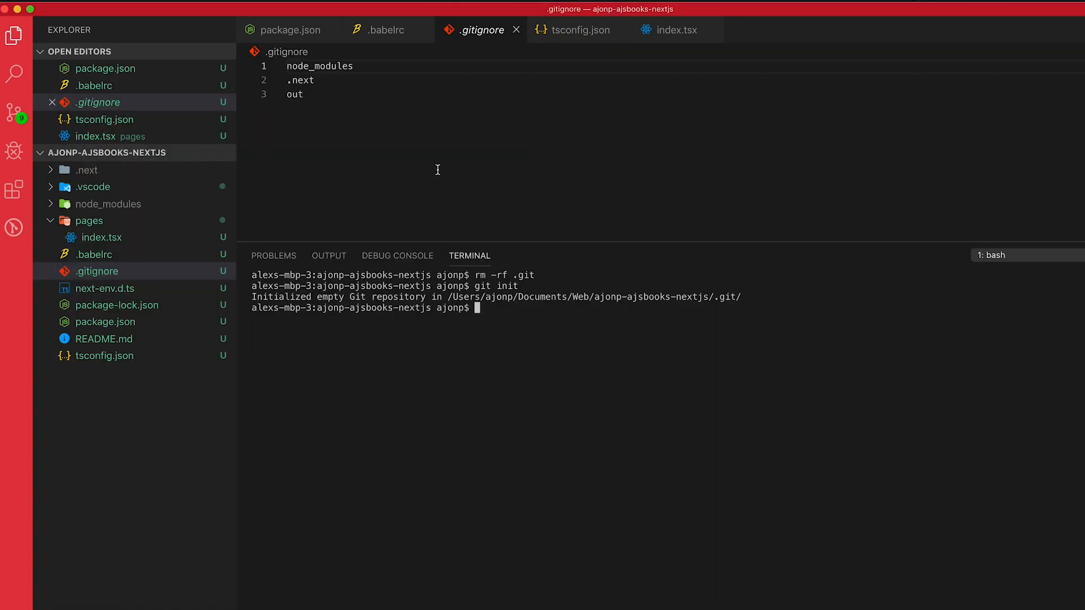
{"action": "double_click", "coordinate": [294, 93]}
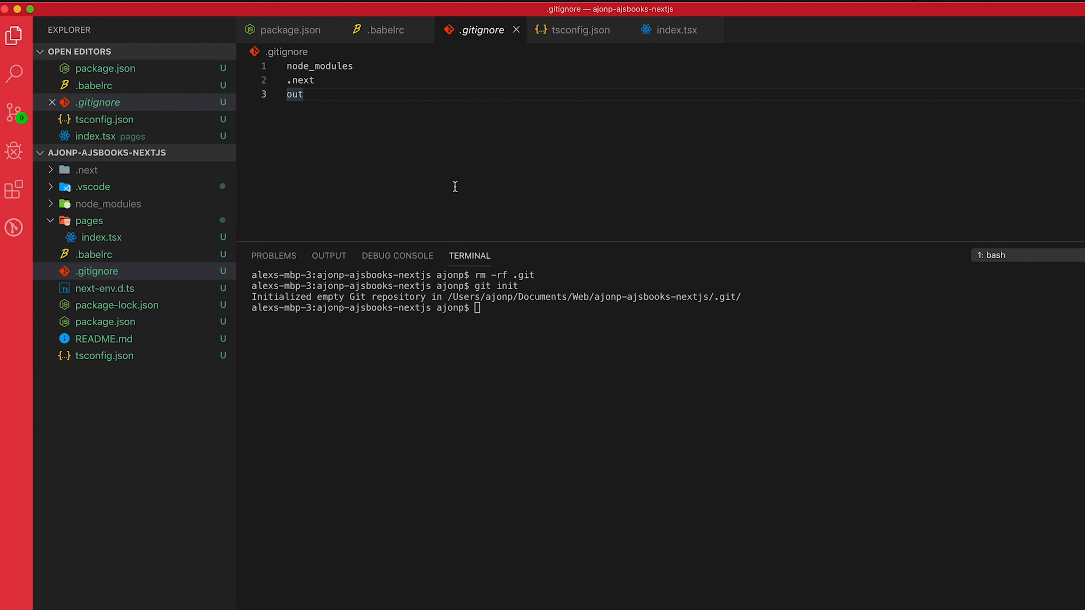
{"action": "mouse_move", "coordinate": [174, 194]}
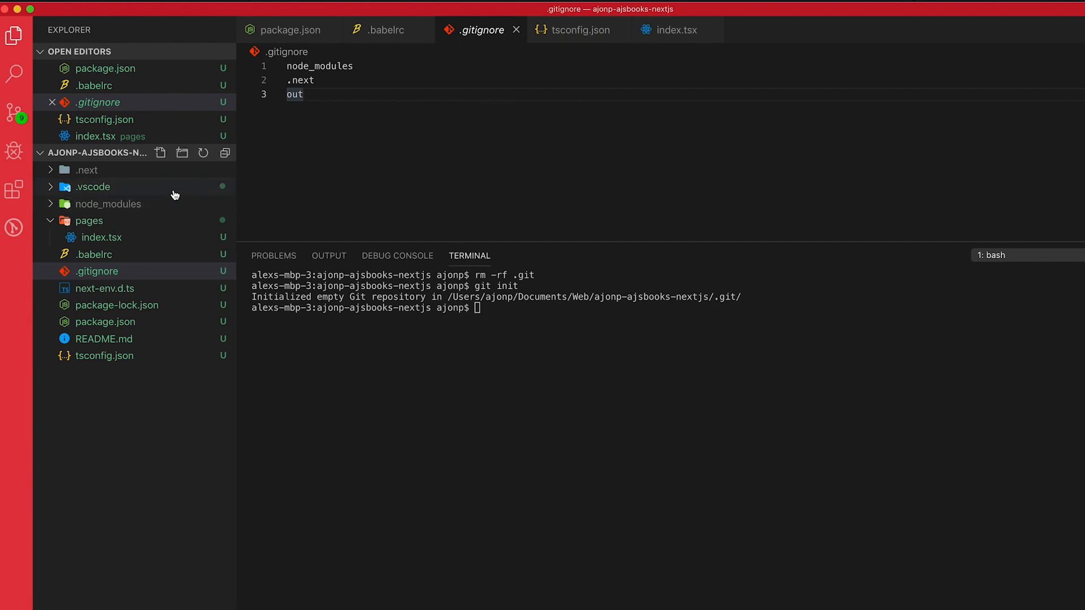
{"action": "mouse_move", "coordinate": [171, 342]}
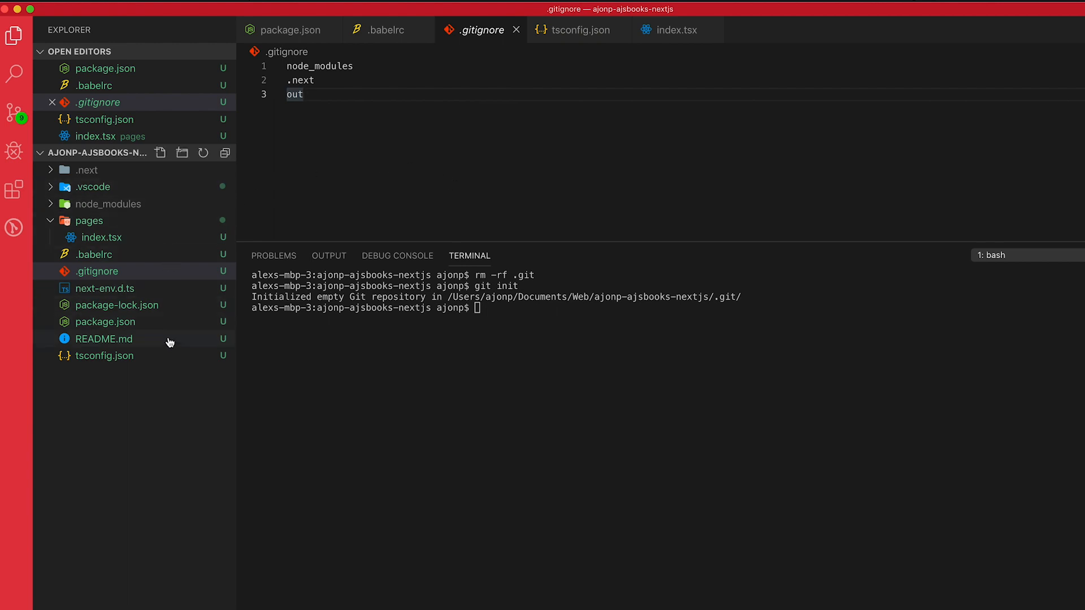
{"action": "mouse_move", "coordinate": [318, 336]}
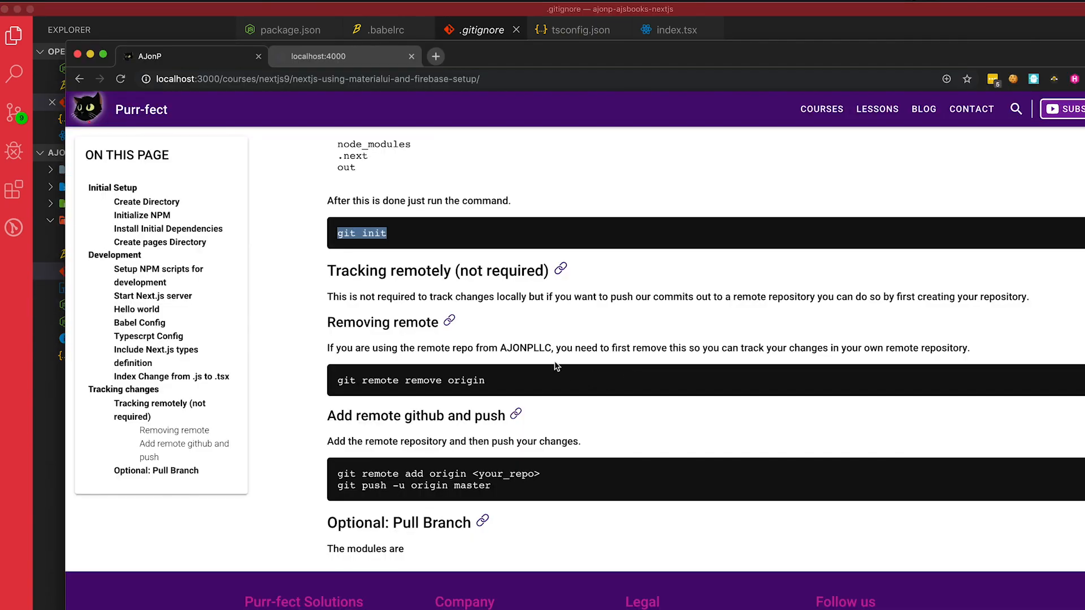
Scroll to Removing remote and select the git remote remove origin command
{"action": "scroll", "scroll_direction": "down", "scroll_amount": 3}
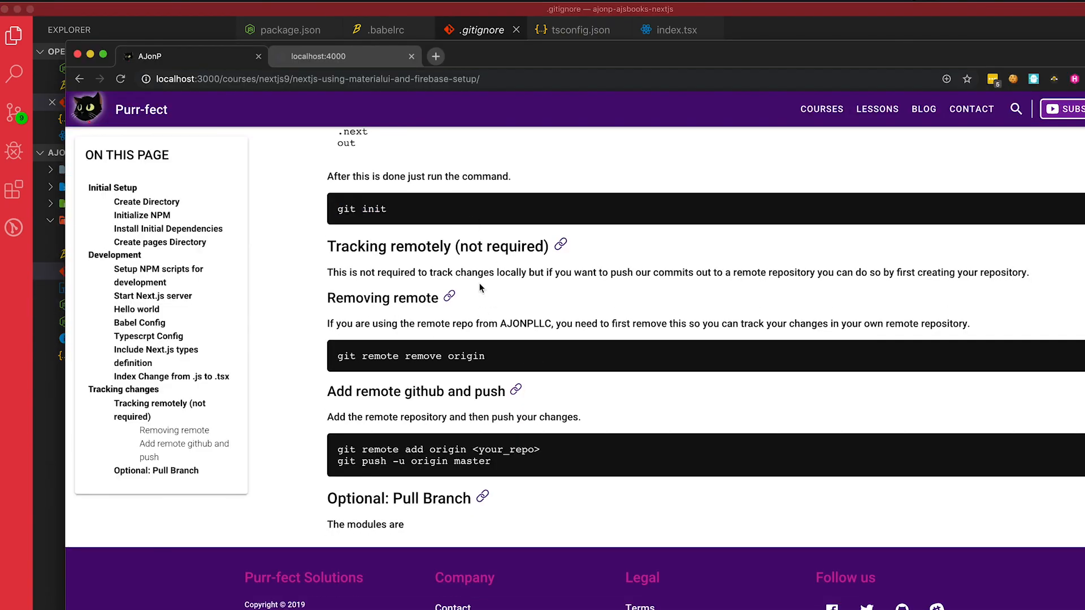
{"action": "mouse_move", "coordinate": [494, 359]}
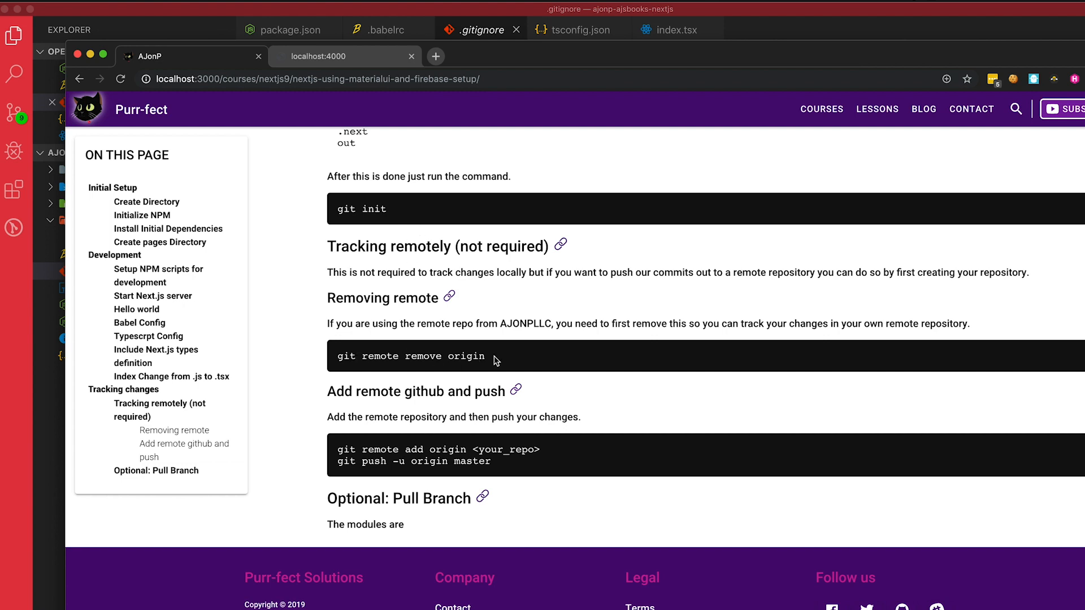
{"action": "left_click_drag", "start_coordinate": [495, 356], "coordinate": [335, 356]}
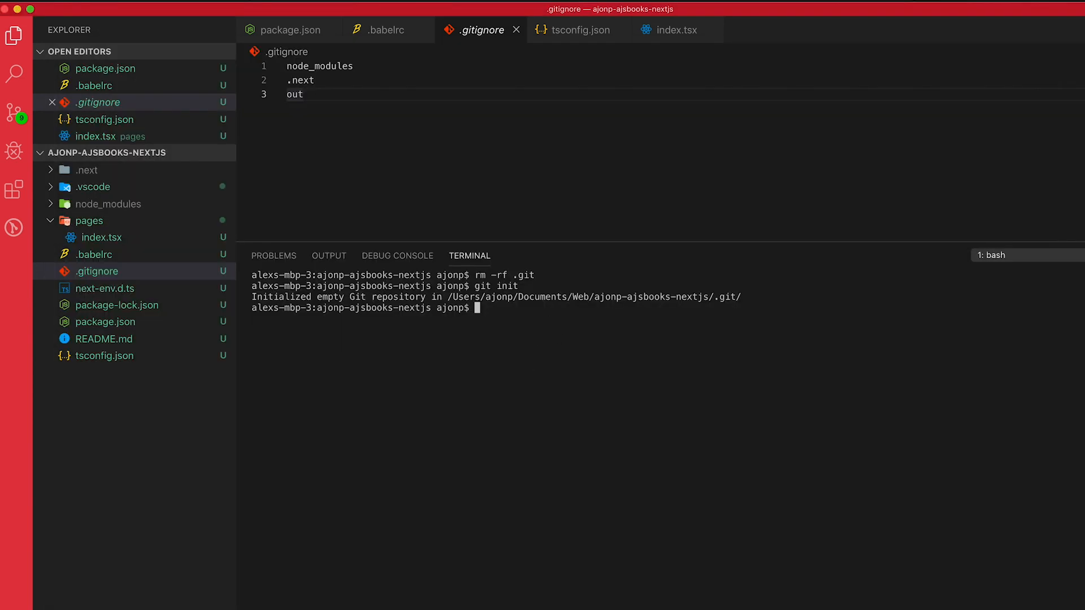
{"action": "type", "text": "git remote -v"}
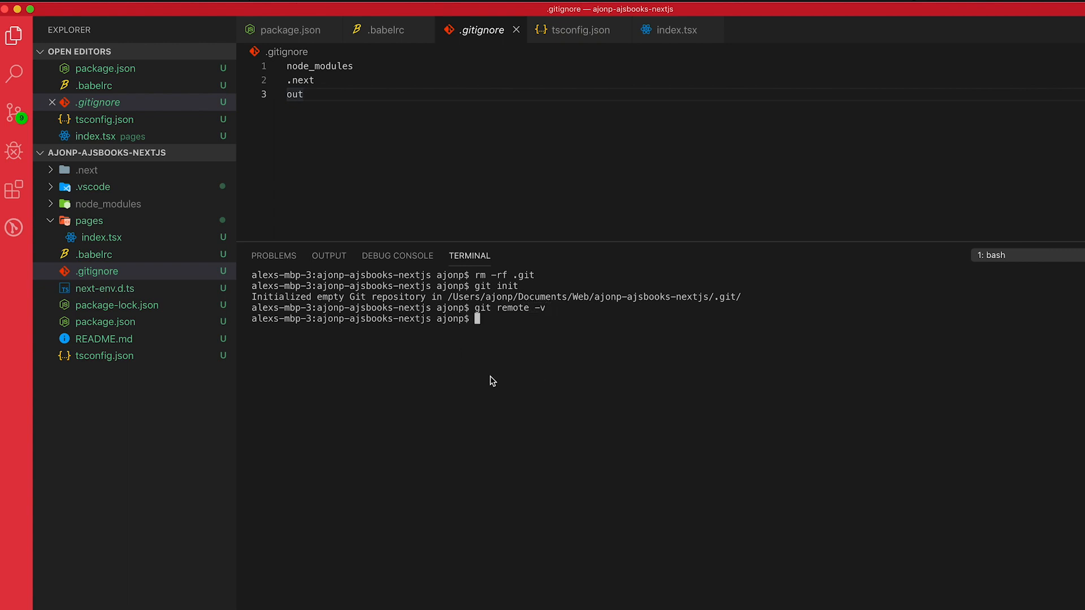
{"action": "mouse_move", "coordinate": [713, 466]}
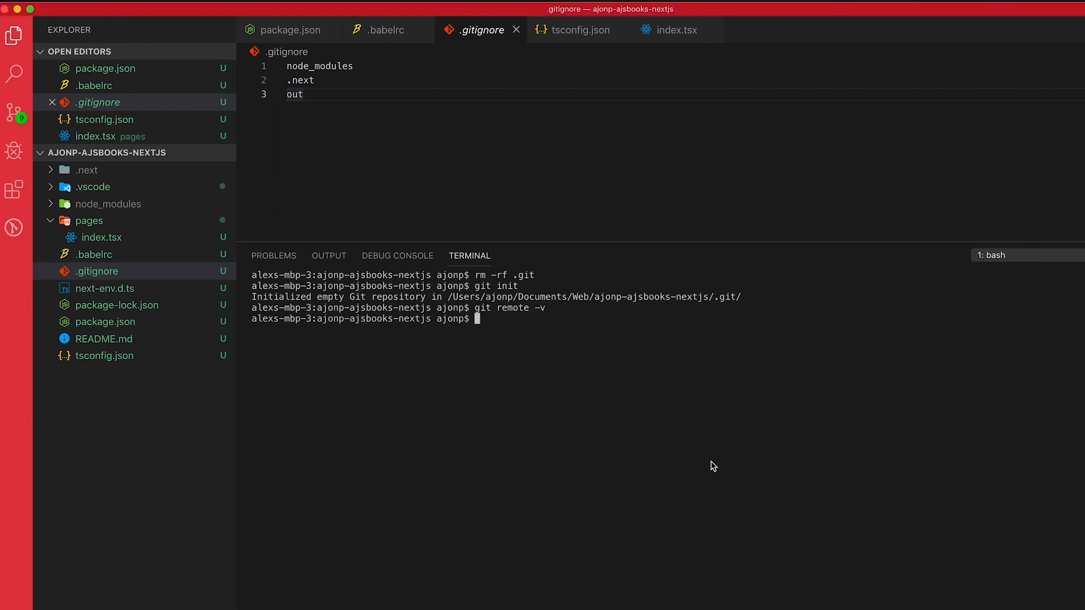
{"action": "type", "text": "git remote"}
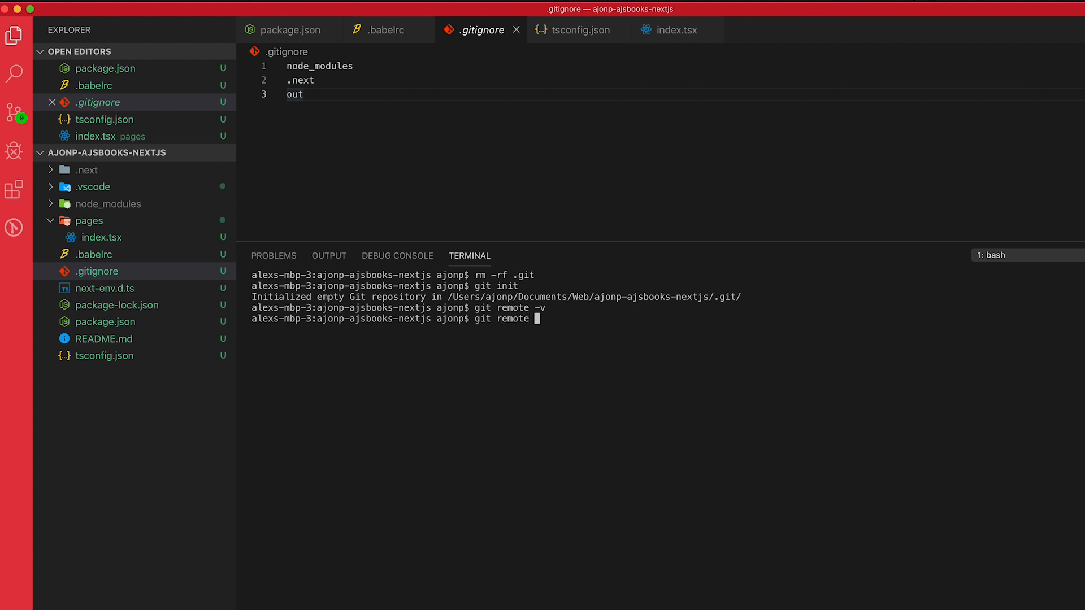
{"action": "type", "text": "origin https://github.com/AJONPLLC/ajonp-ajsbooks-nextjs.git"}
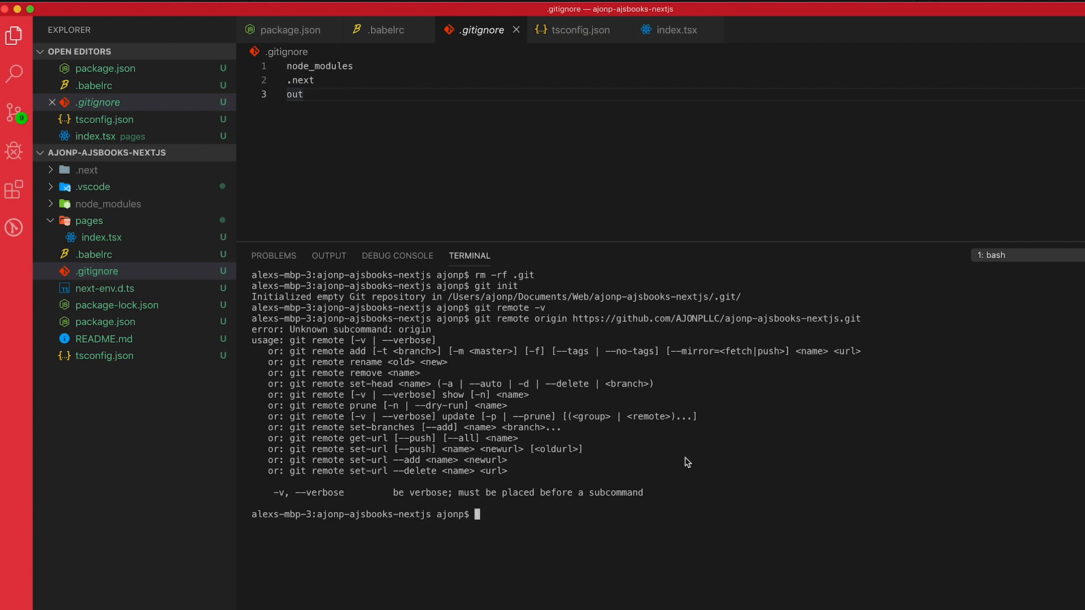
{"action": "type", "text": "git"}
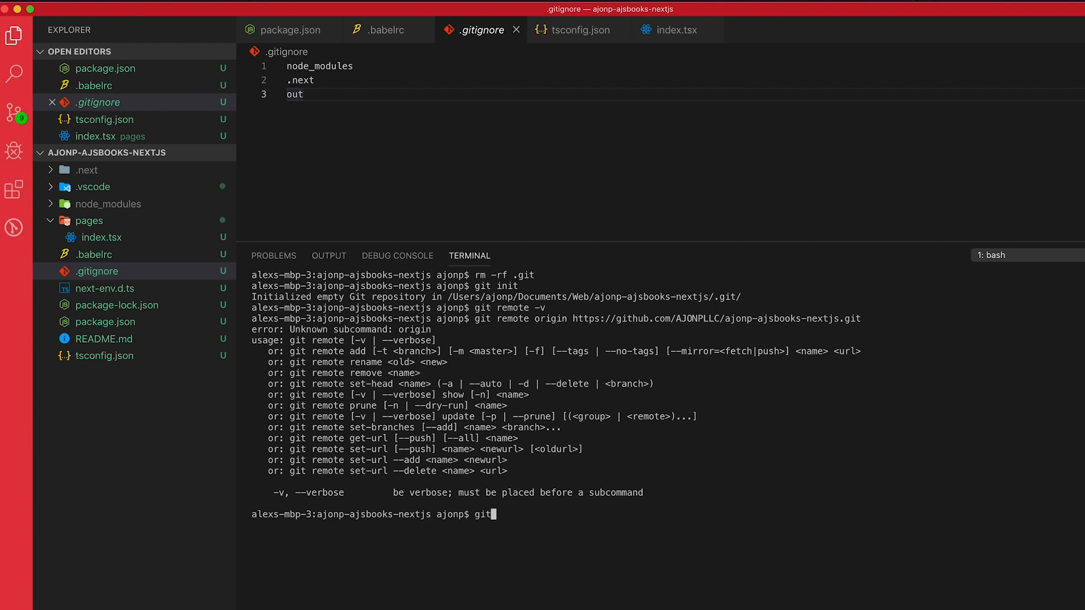
{"action": "type", "text": "remote add"}
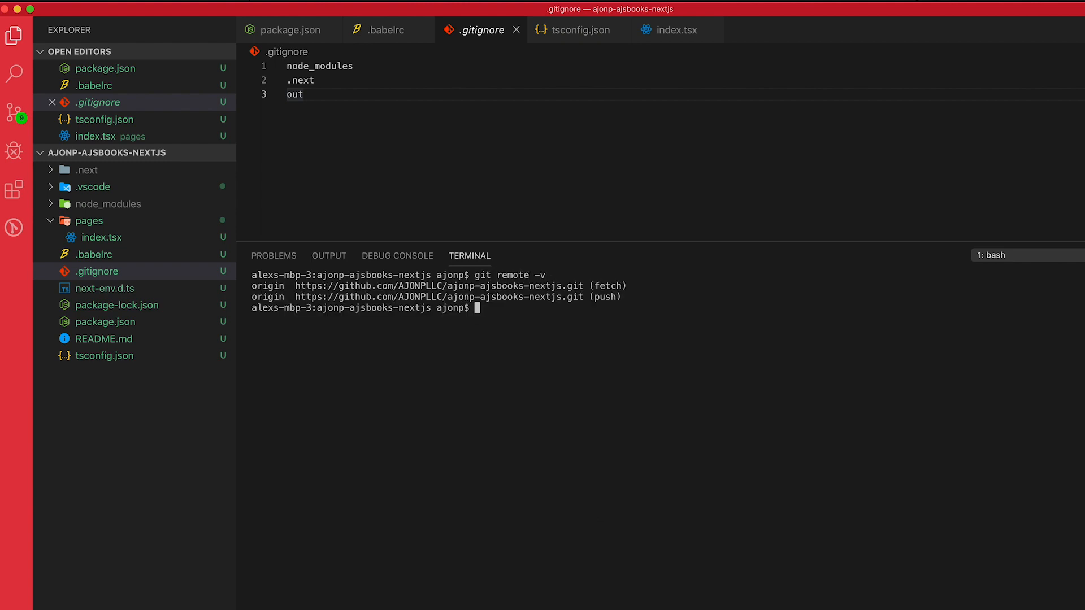
{"action": "mouse_move", "coordinate": [501, 376]}
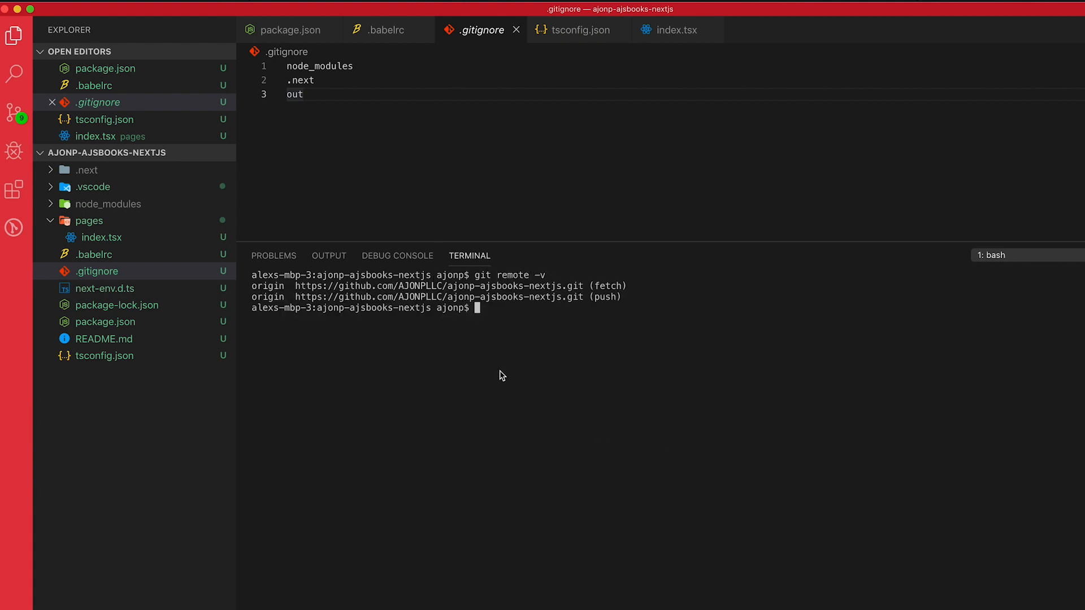
{"action": "mouse_move", "coordinate": [580, 417]}
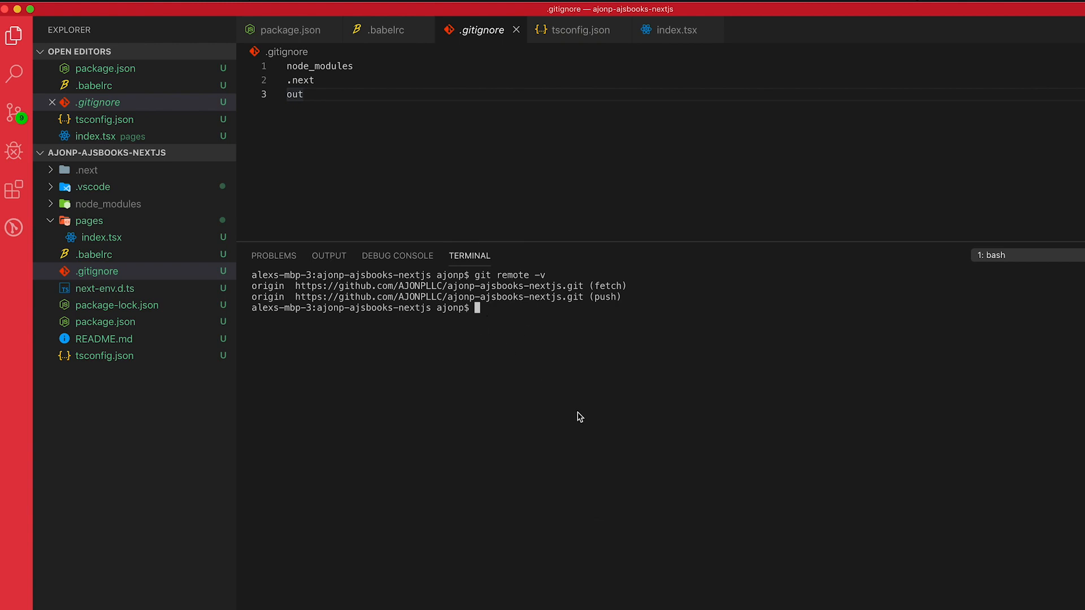
{"action": "mouse_move", "coordinate": [588, 434]}
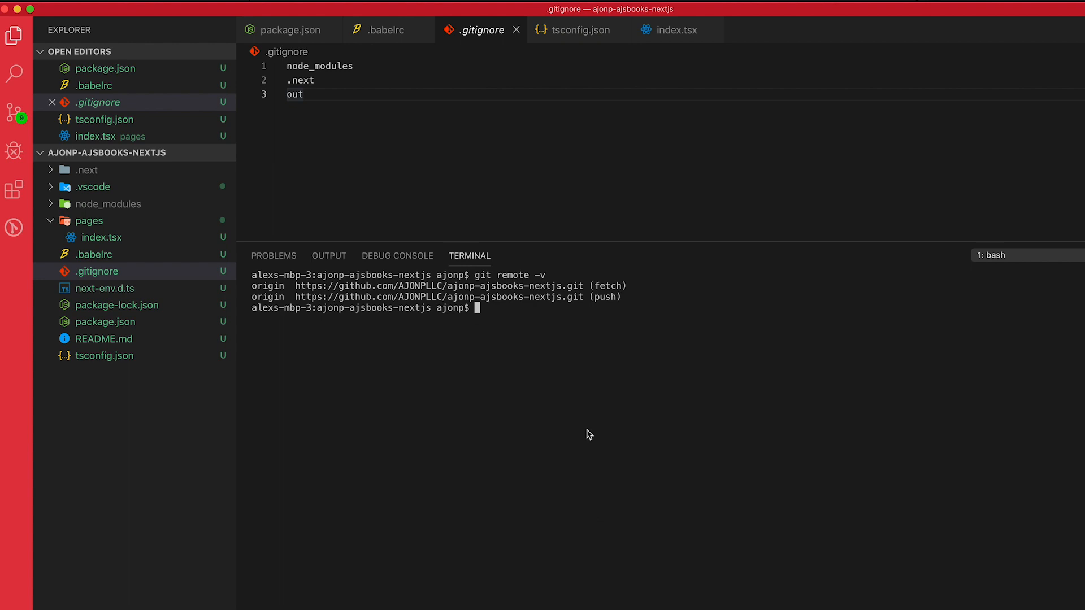
{"action": "mouse_move", "coordinate": [588, 431]}
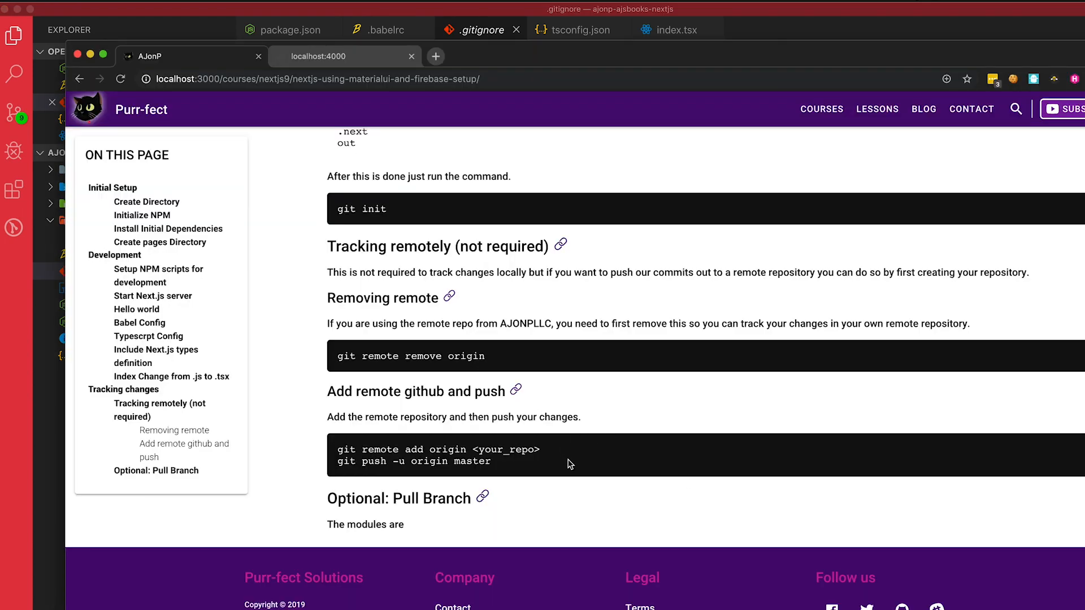
{"action": "mouse_move", "coordinate": [525, 358]}
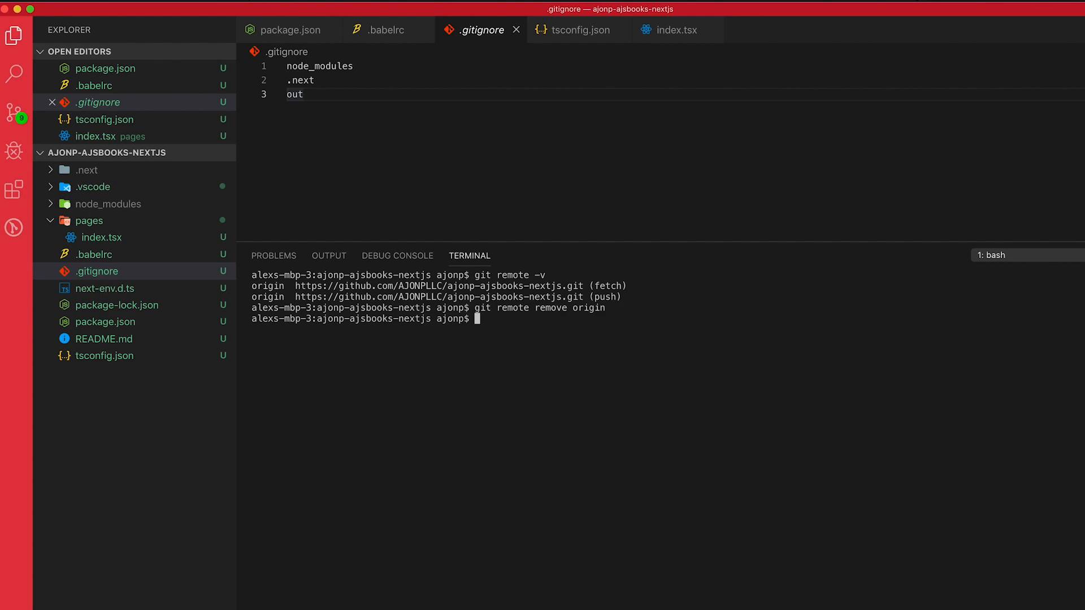
Run git remote -v to confirm no remotes remain
{"action": "type", "text": "git remote -v"}
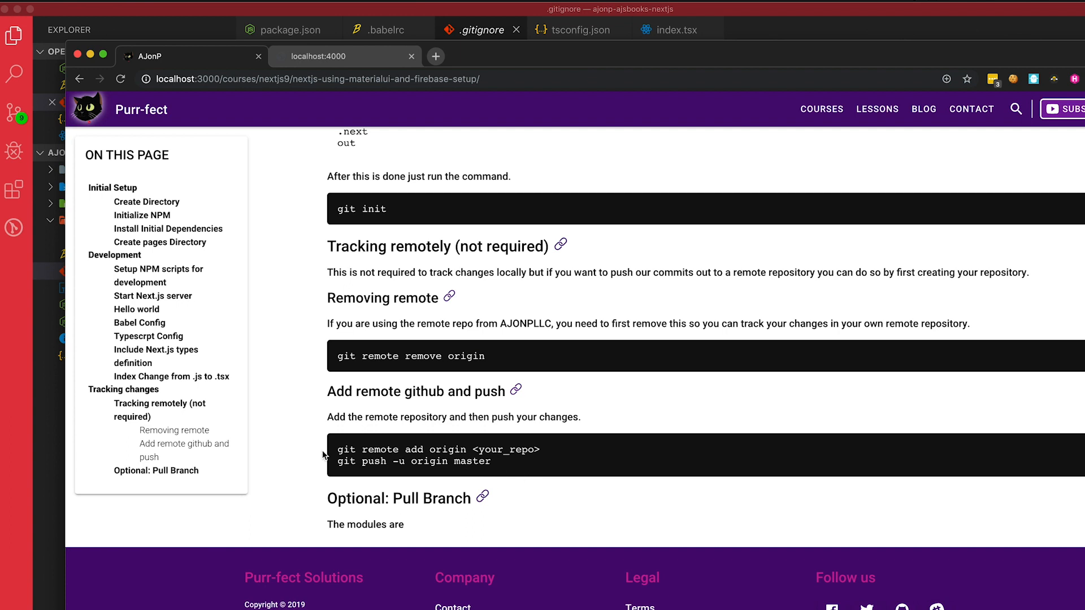
{"action": "scroll", "scroll_direction": "down", "scroll_amount": 3}
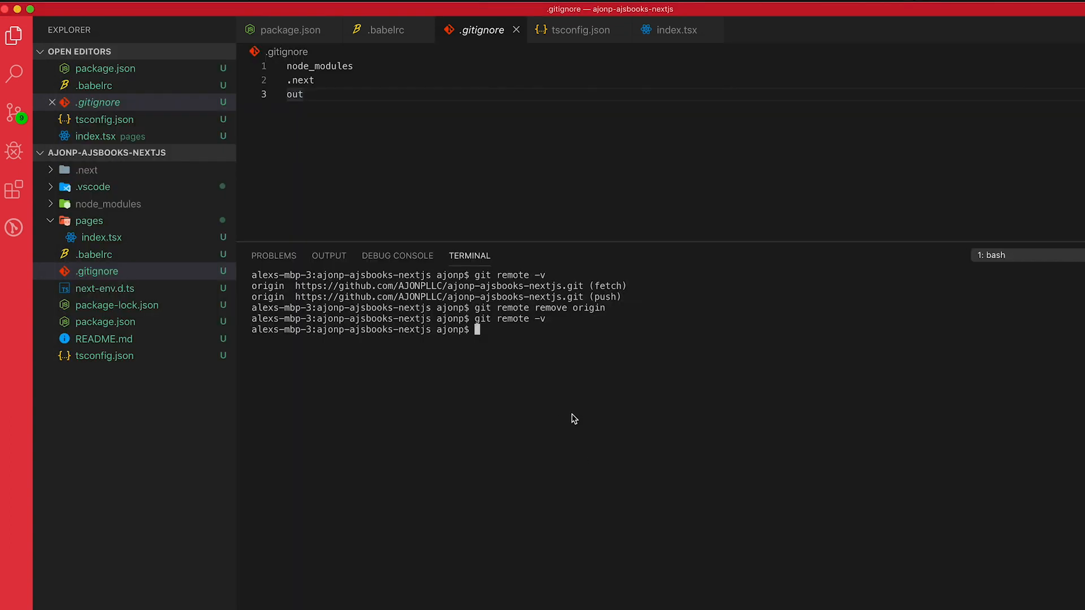
{"action": "mouse_move", "coordinate": [631, 449]}
{"action": "type", "text": "git remote add origin https://github.com/AJONPLLC/ajonp-ajsbooks-nextjs.git"}
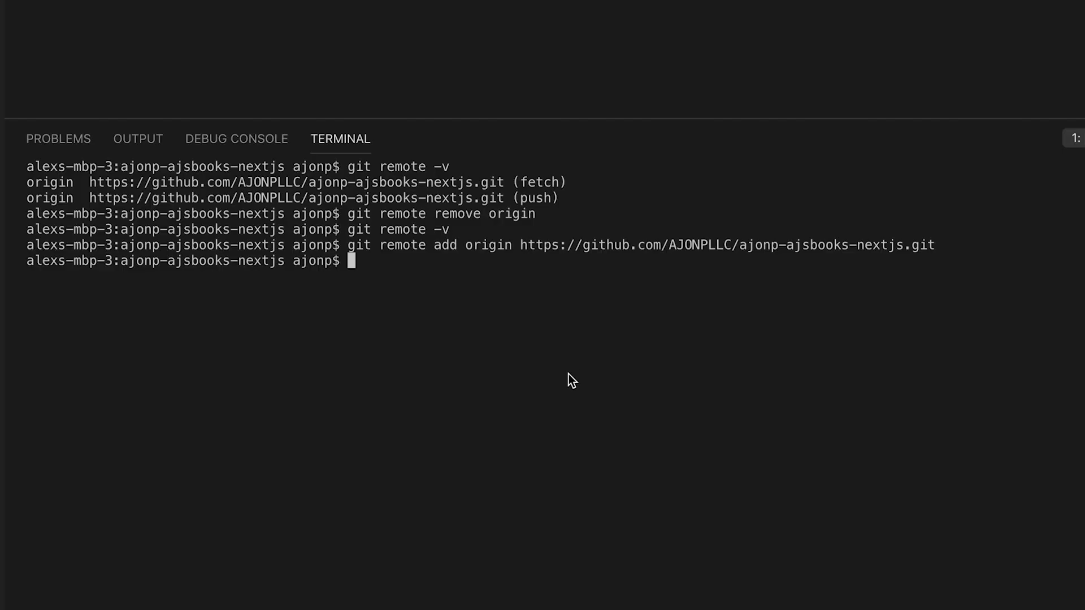
{"action": "mouse_move", "coordinate": [568, 404]}
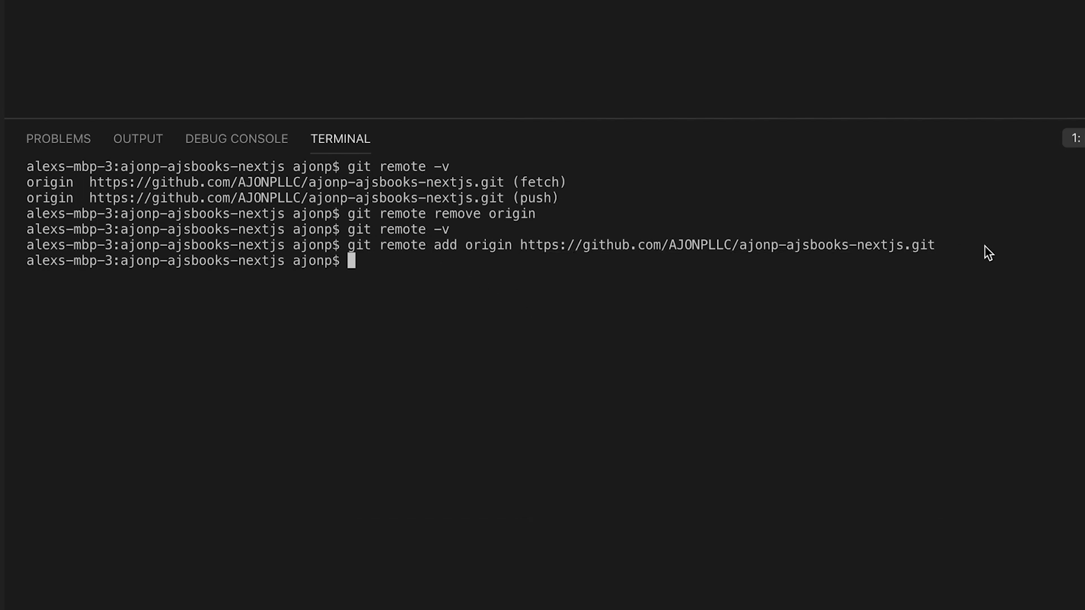
{"action": "mouse_move", "coordinate": [523, 440]}
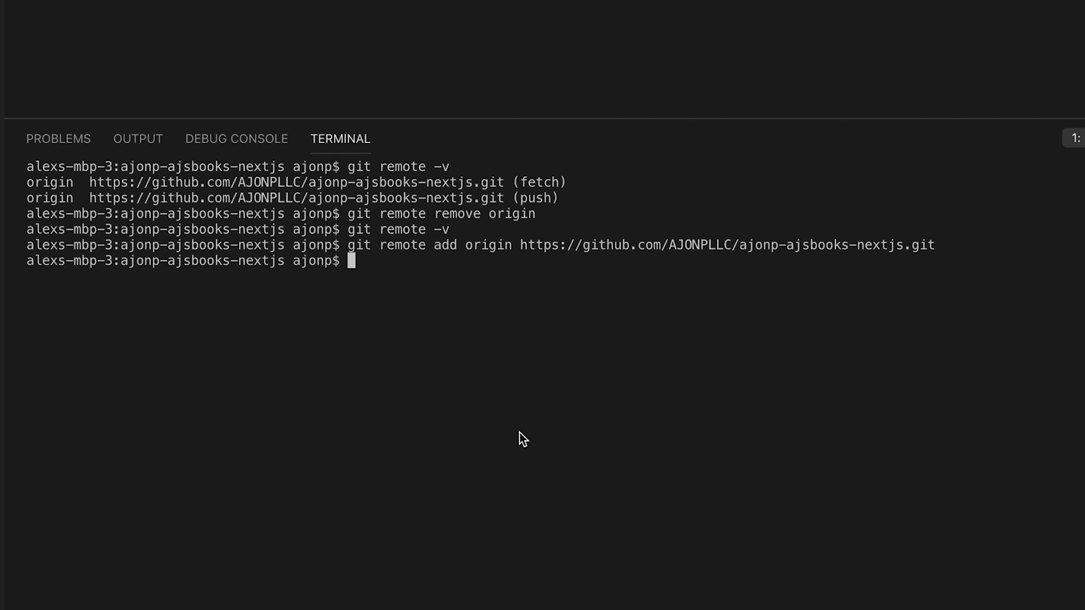
Run git checkout master -f so master tracks origin/master
{"action": "type", "text": "i"}
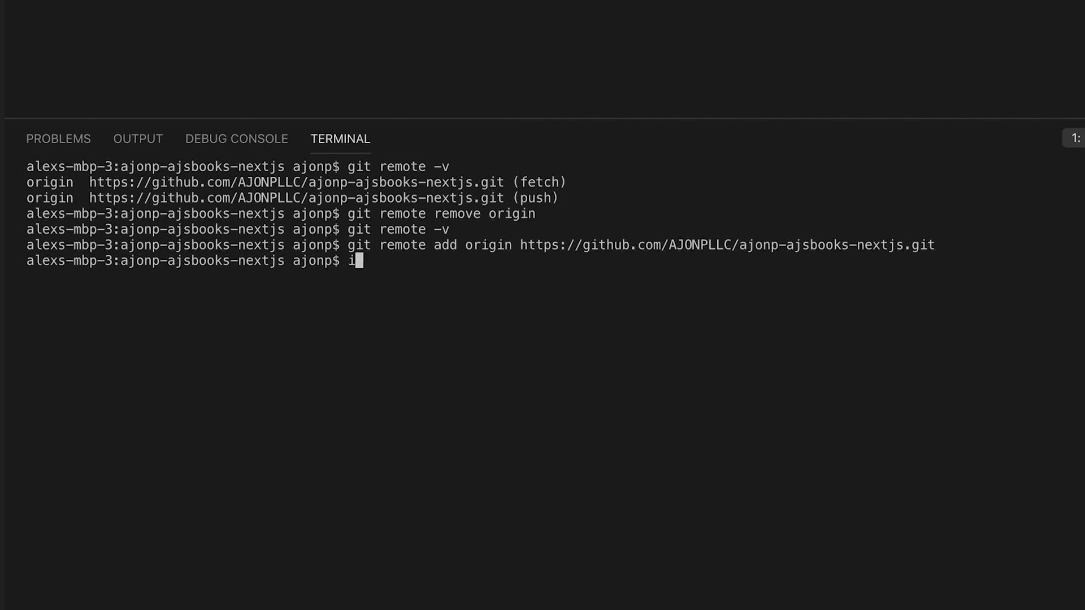
{"action": "type", "text": "git"}
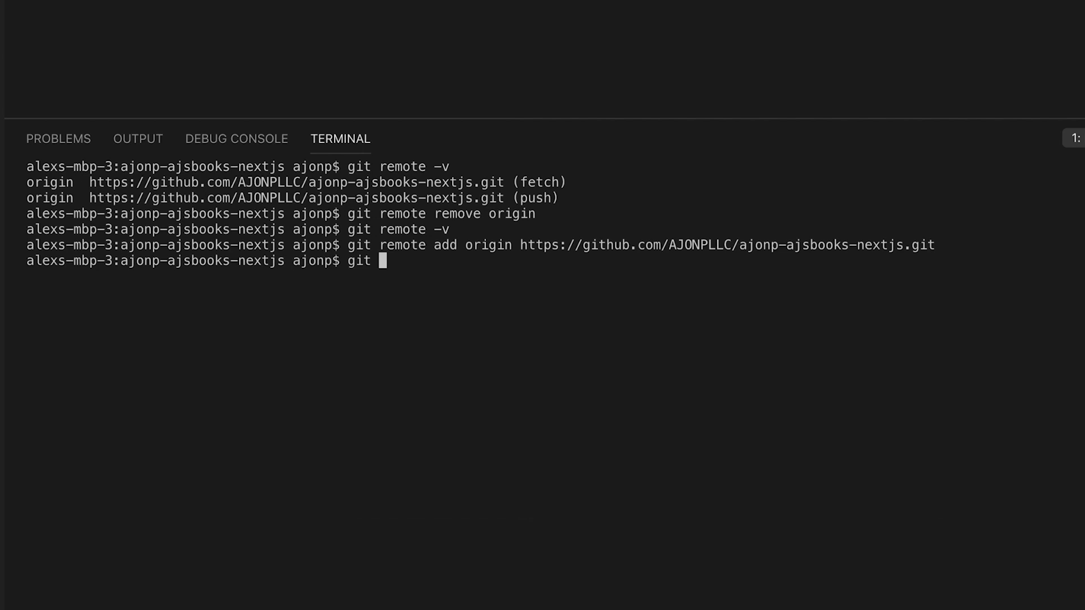
{"action": "type", "text": "checkout master -f"}
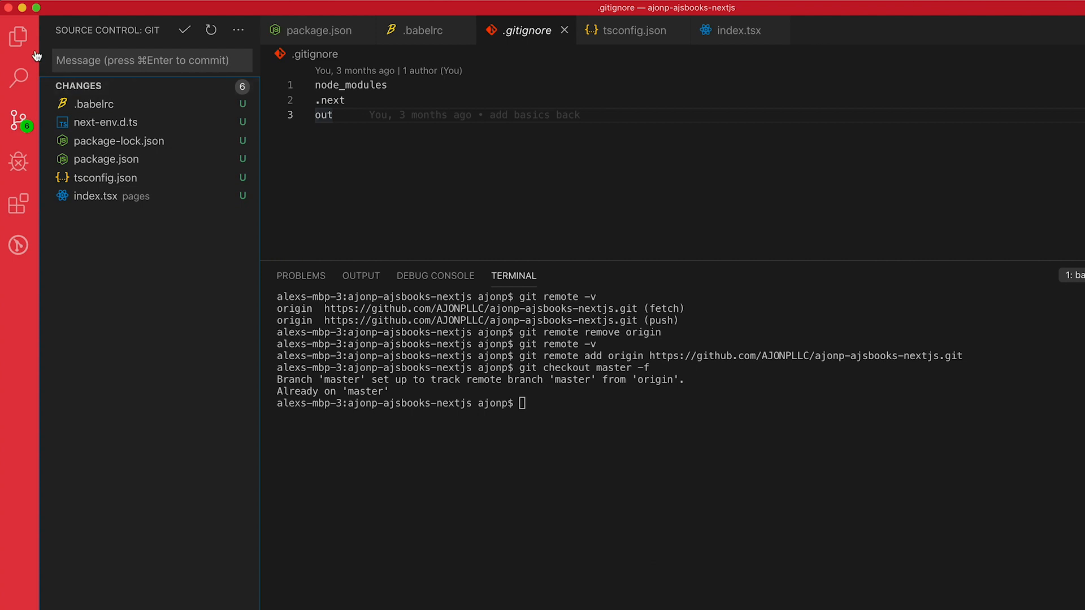
Return to the Explorer file listing before opening the branch checkout picker
{"action": "left_click", "coordinate": [19, 36]}
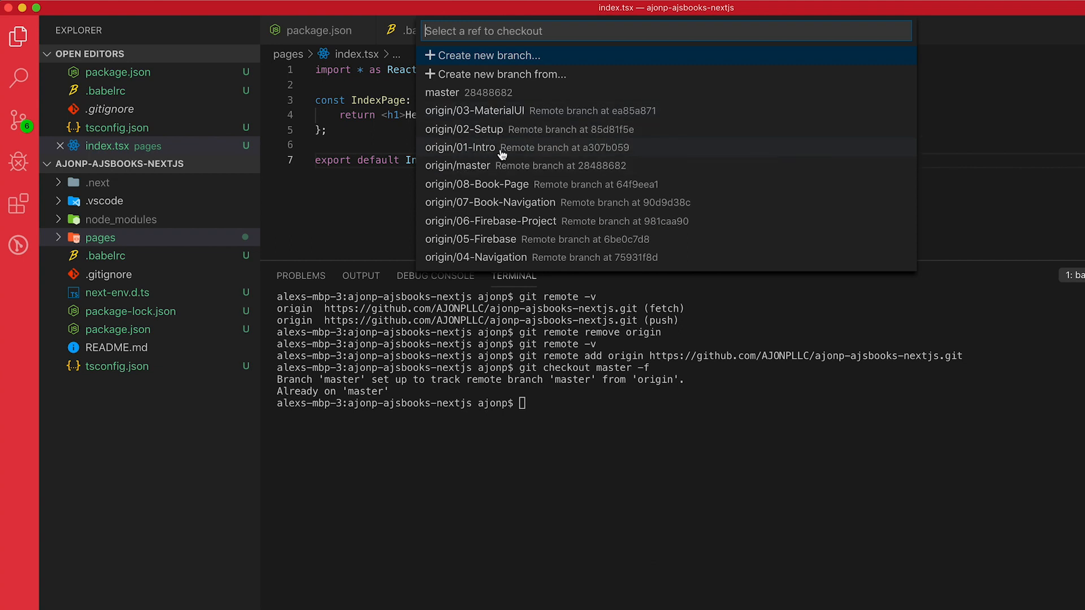
{"action": "mouse_move", "coordinate": [467, 170]}
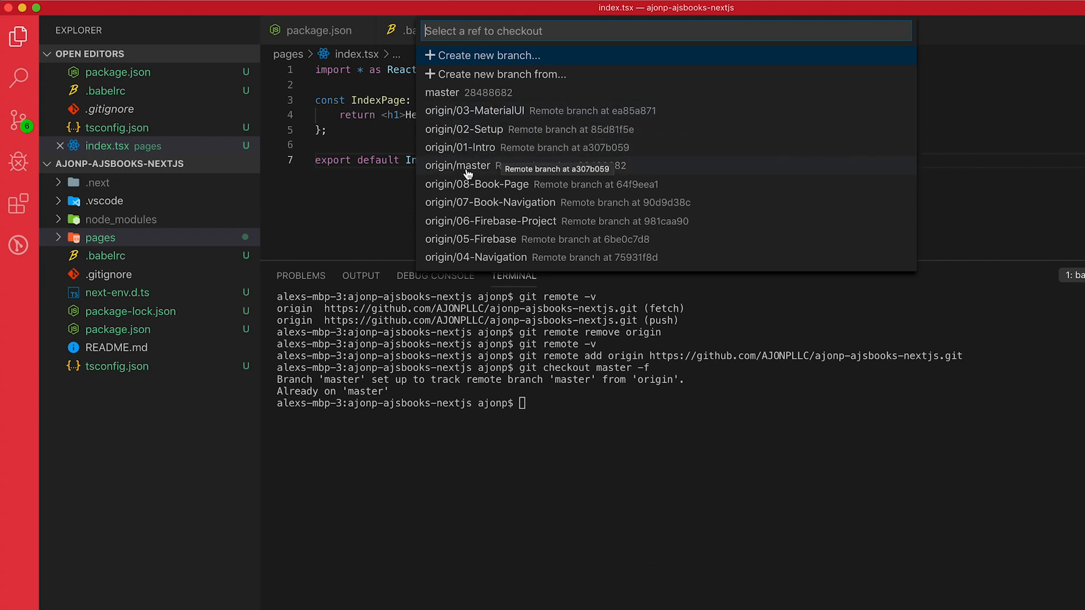
{"action": "mouse_move", "coordinate": [485, 180]}
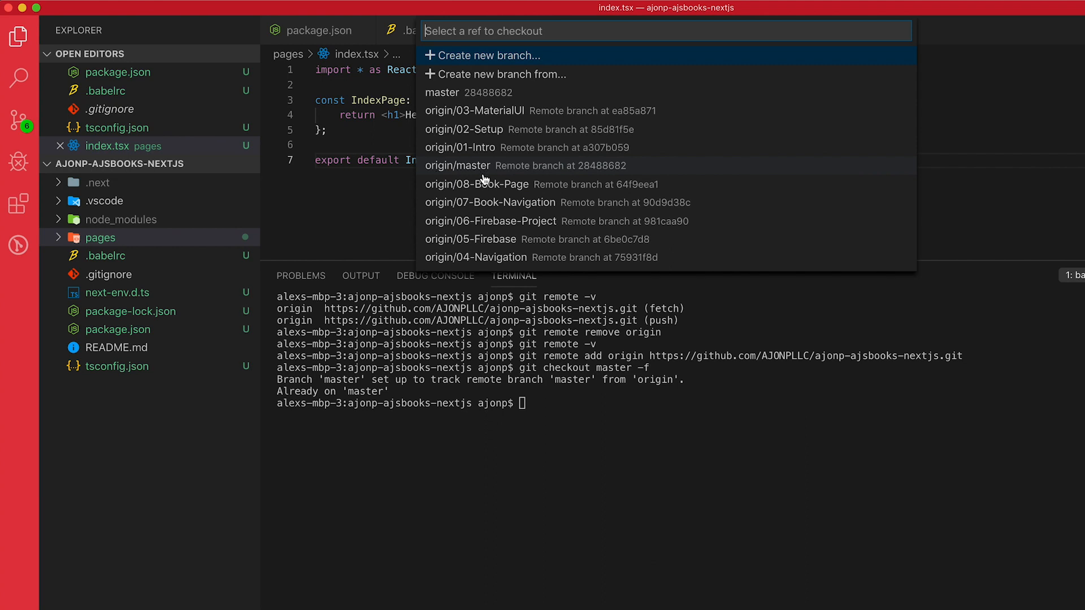
{"action": "mouse_move", "coordinate": [481, 153]}
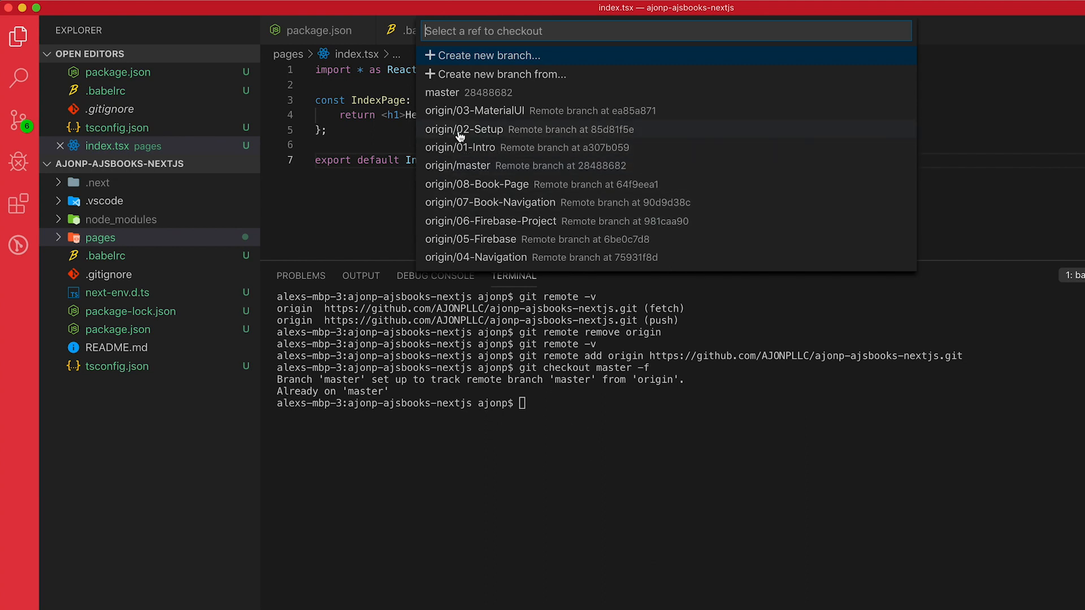
Run git checkout 02-Setup -f to create a local 02-Setup branch tracking origin
{"action": "type", "text": "git checkout master -f"}
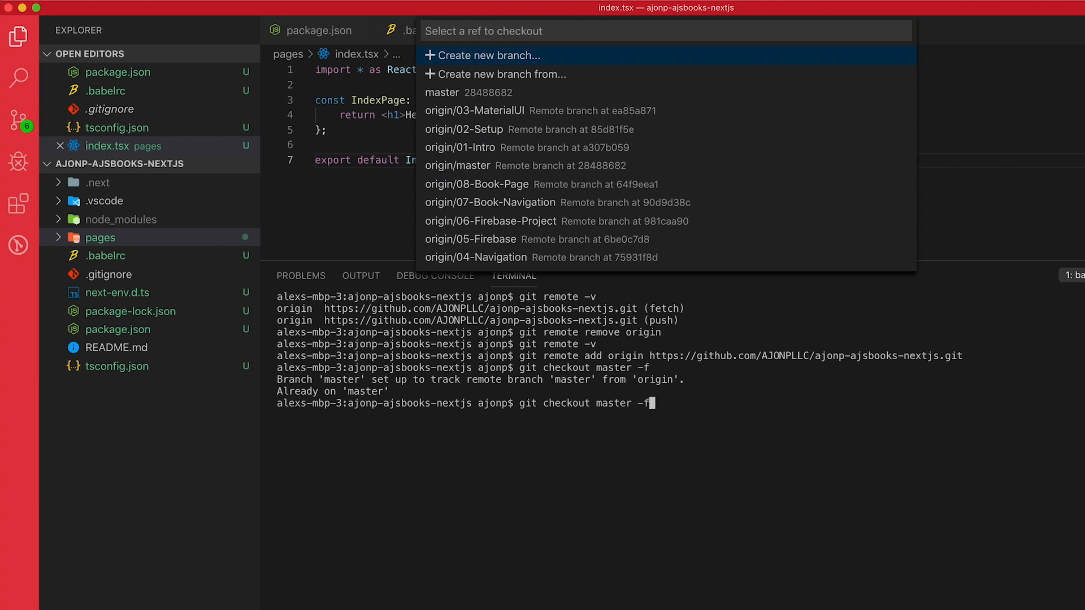
{"action": "key", "text": "Backspace"}
{"action": "type", "text": "02-S"}
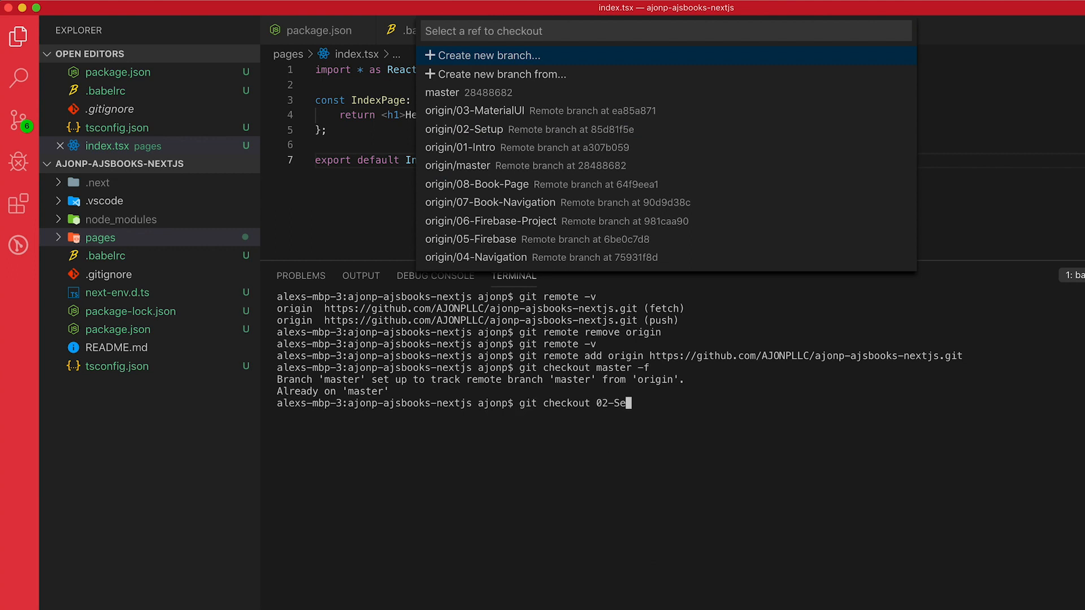
{"action": "type", "text": "tup -f"}
{"action": "key", "text": "enter"}
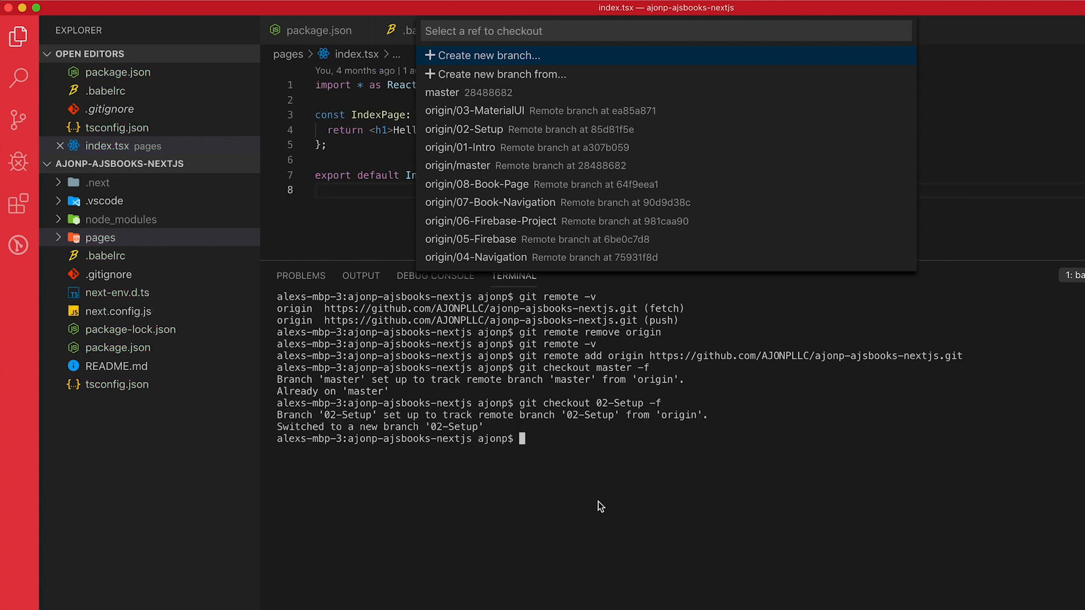
{"action": "mouse_move", "coordinate": [451, 551]}
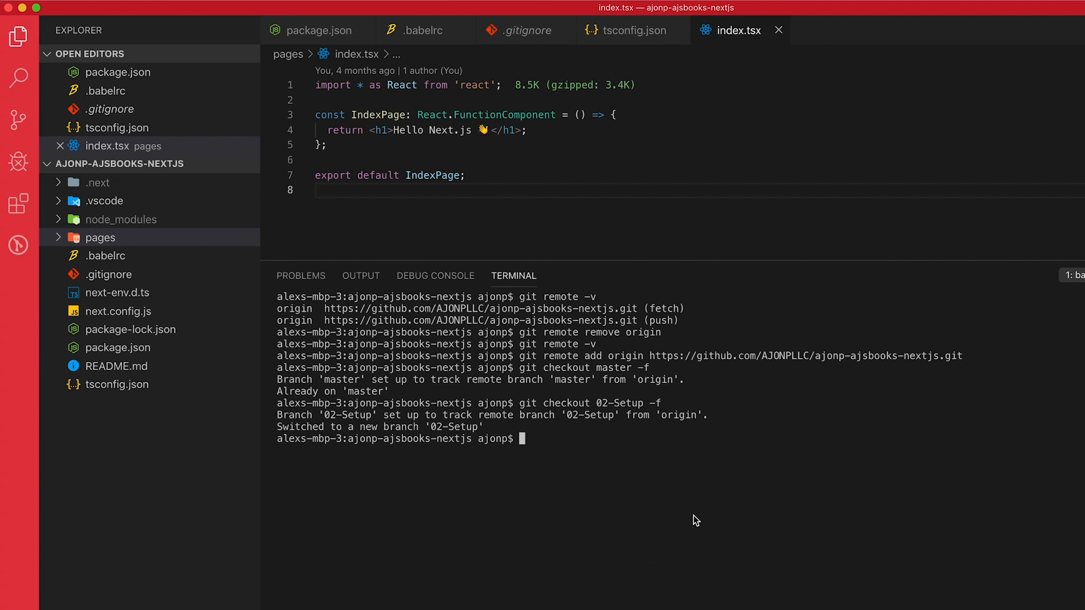
{"action": "mouse_move", "coordinate": [650, 505]}
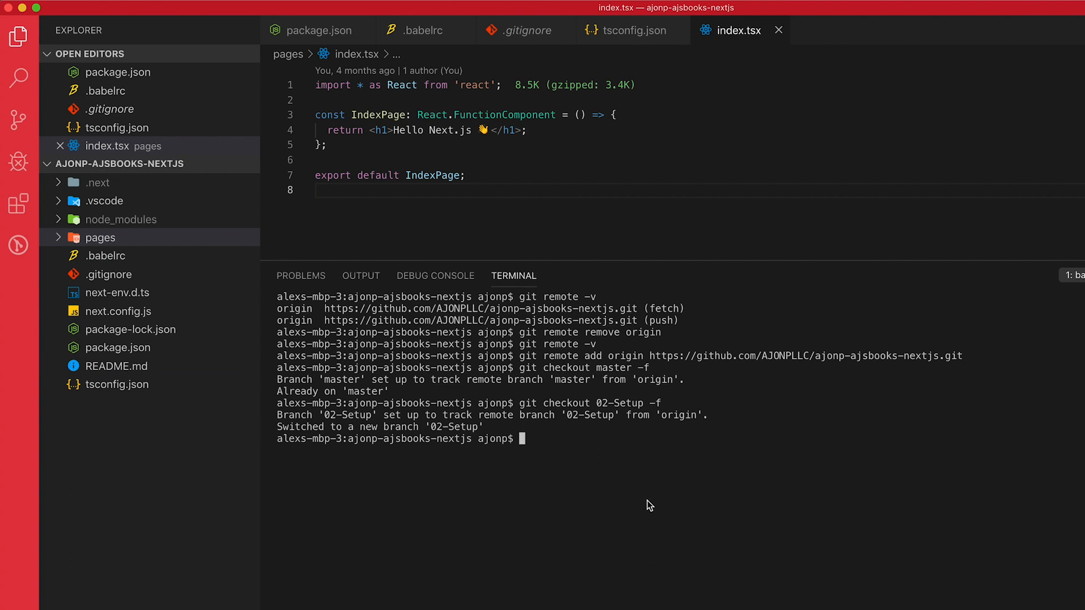
{"action": "type", "text": "git checkout 02-Setup -f"}
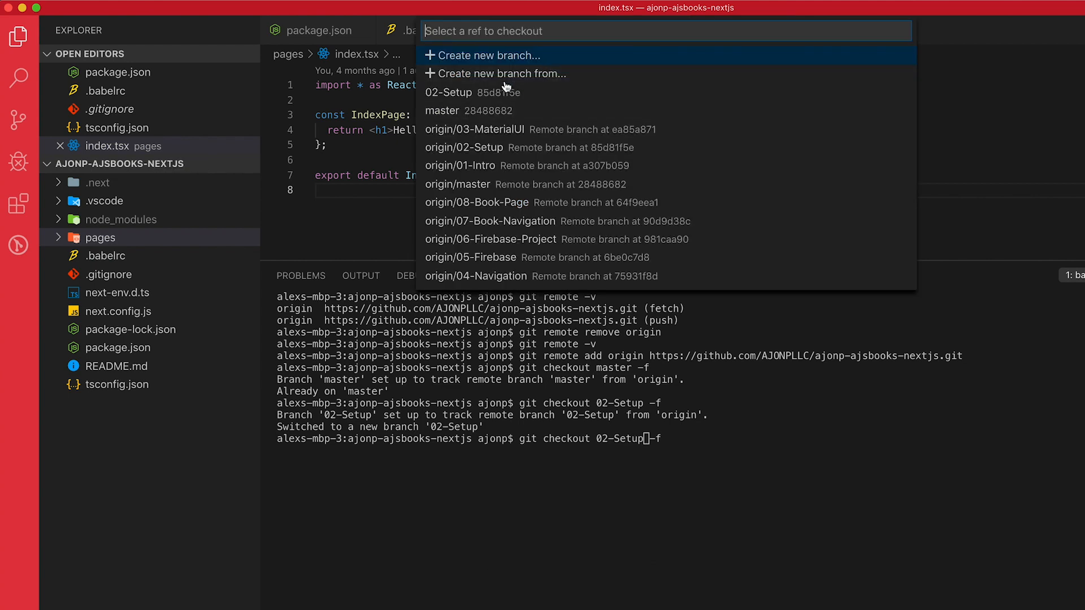
{"action": "mouse_move", "coordinate": [472, 138]}
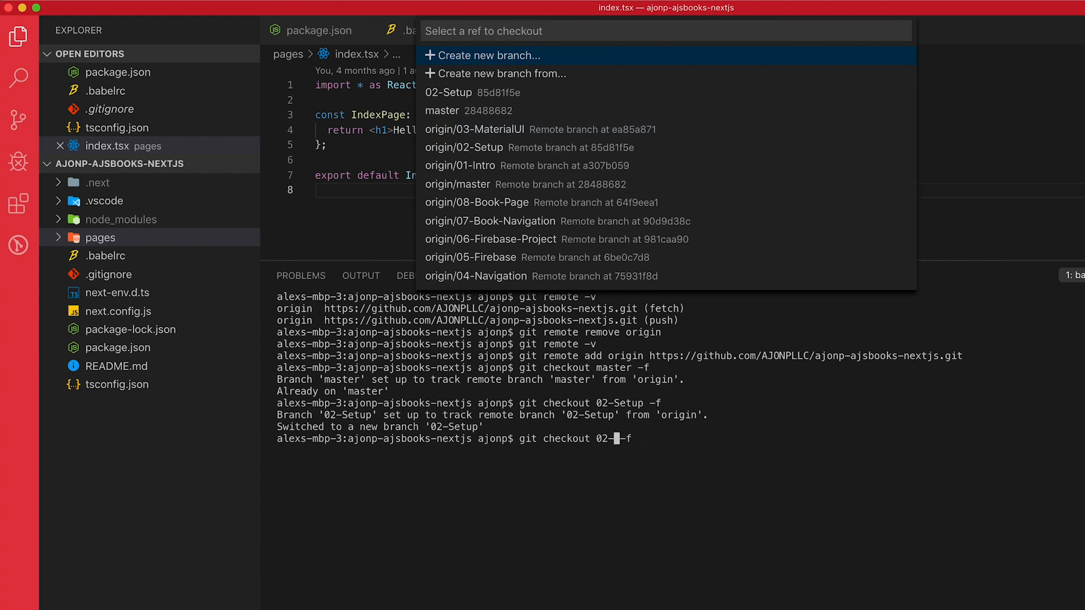
Run git checkout 03-MaterialUI -f and dismiss the branch picker
{"action": "type", "text": "03-MaterialUI"}
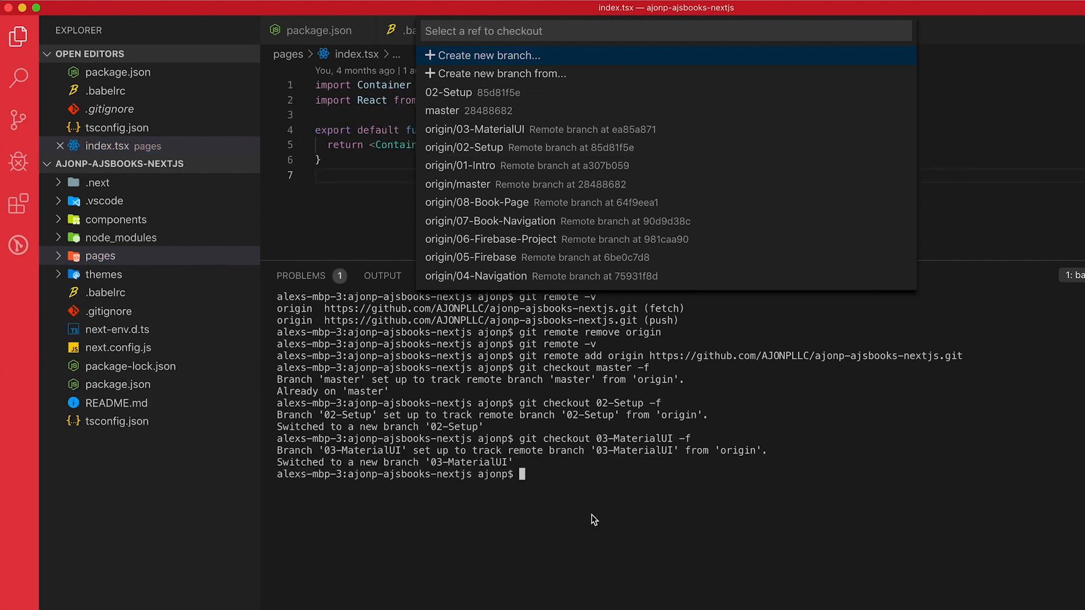
{"action": "key", "text": "Tab"}
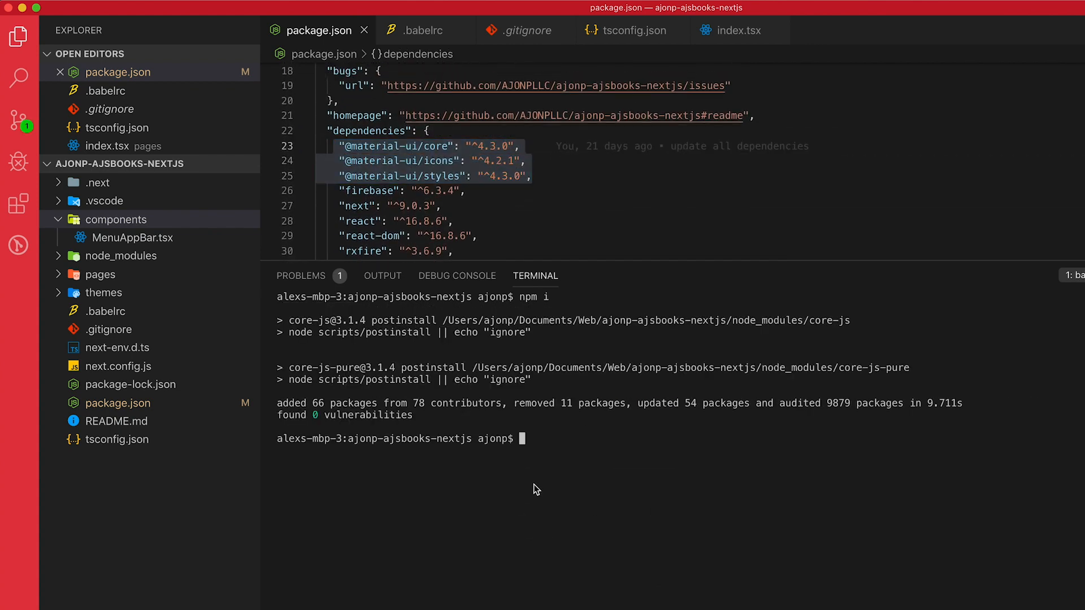
Start the Next.js development server with npm run dev on localhost:4000
{"action": "type", "text": "npm run dev"}
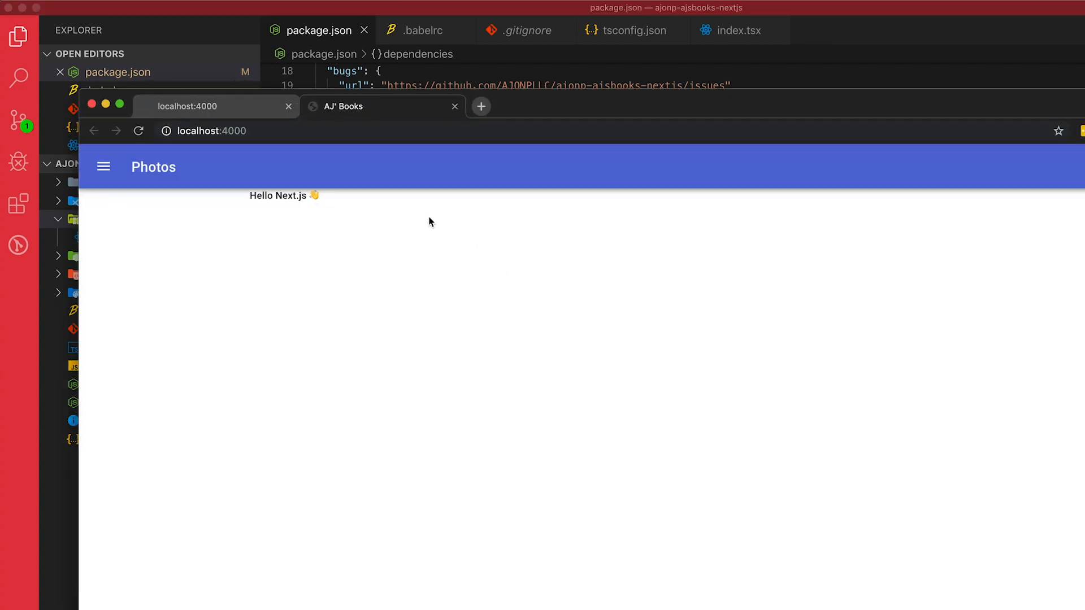
{"action": "mouse_move", "coordinate": [521, 365]}
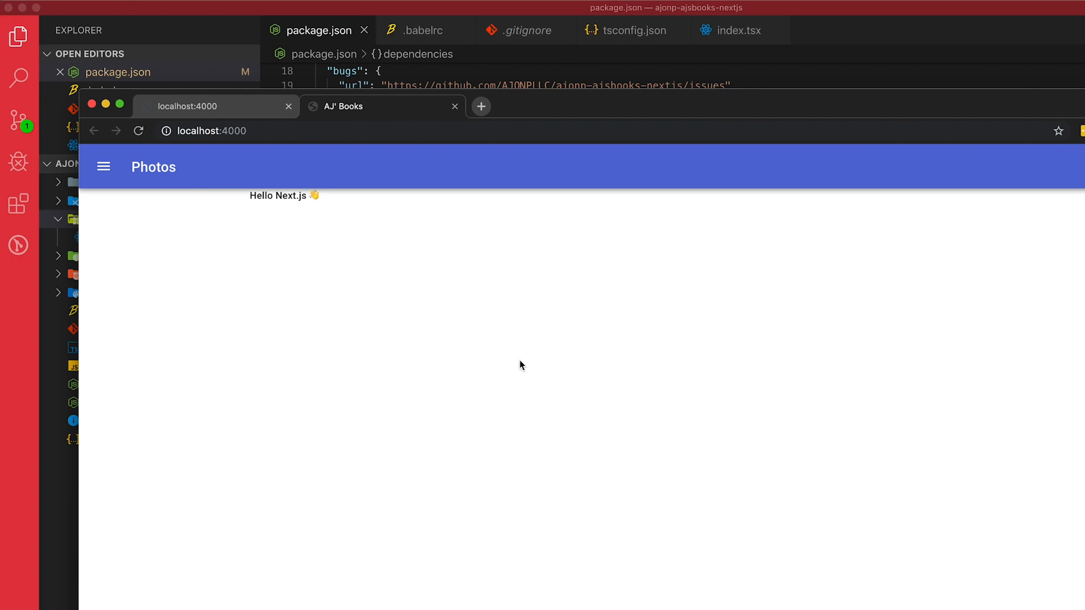